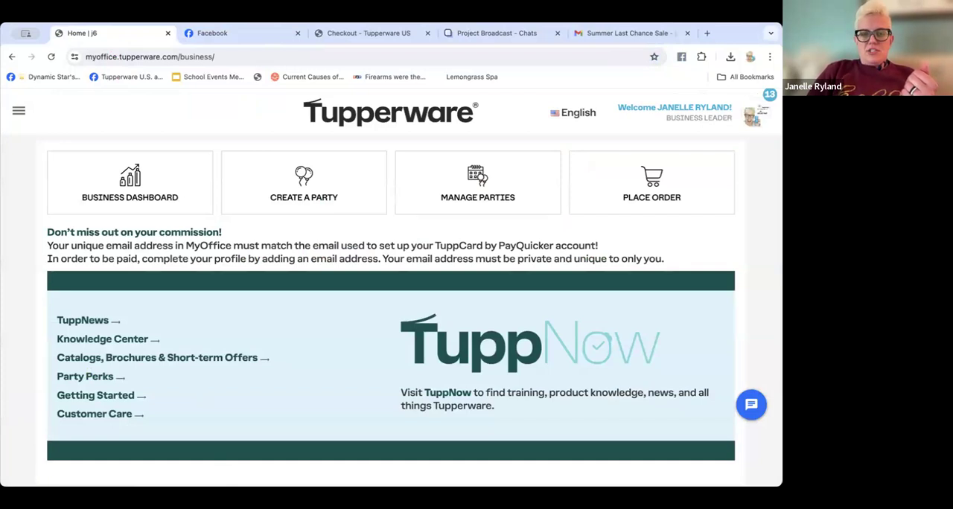
{"action": "mouse_move", "coordinate": [200, 183]}
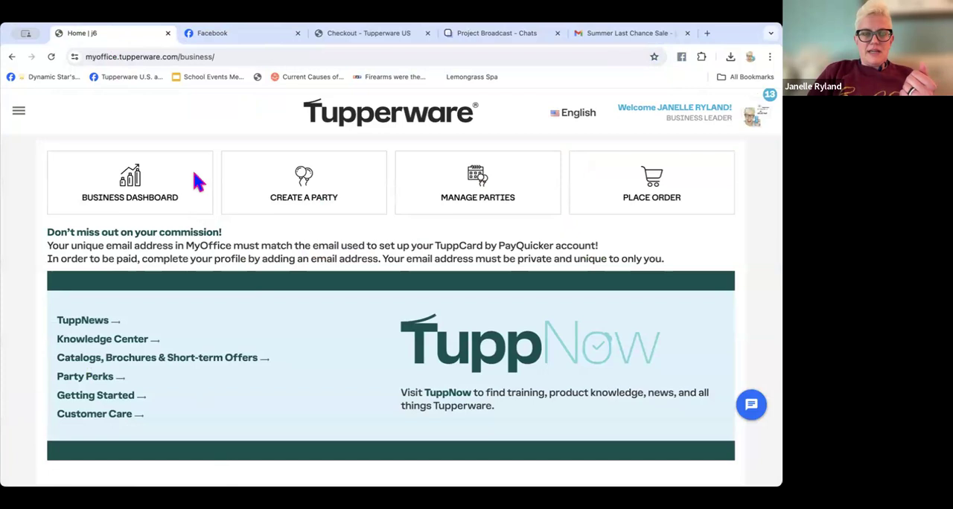
{"action": "mouse_move", "coordinate": [633, 434]}
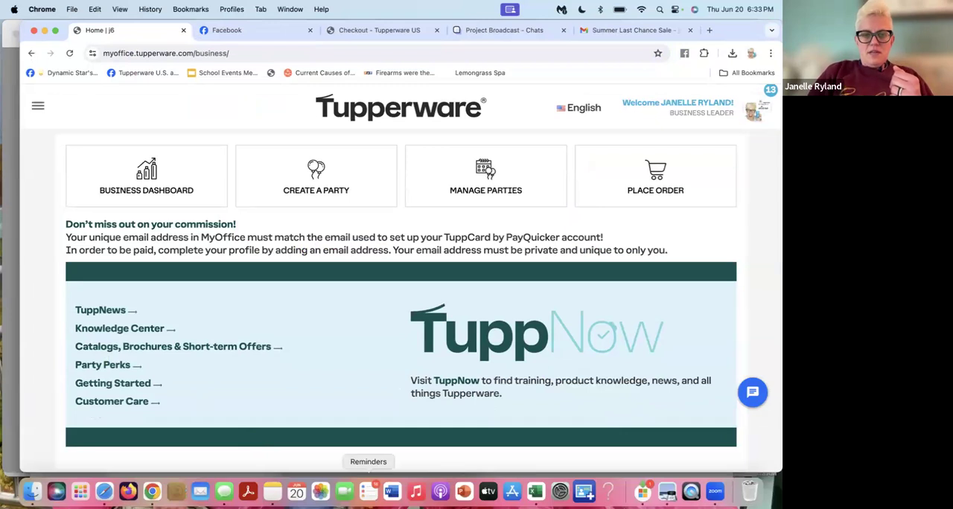
Step: Bring the customer's conversation forward and scroll through her messages and seven photos
{"action": "left_click", "coordinate": [224, 491]}
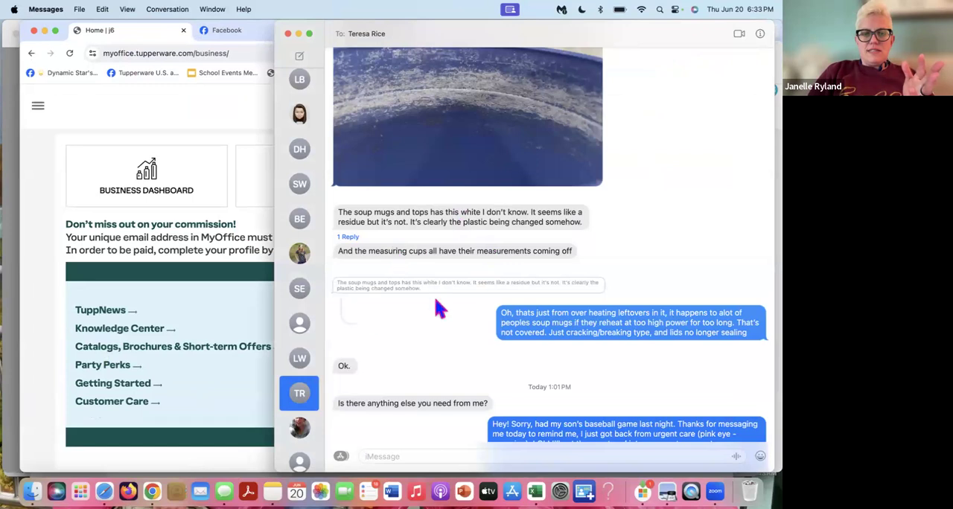
{"action": "scroll", "scroll_direction": "up", "scroll_amount": 3}
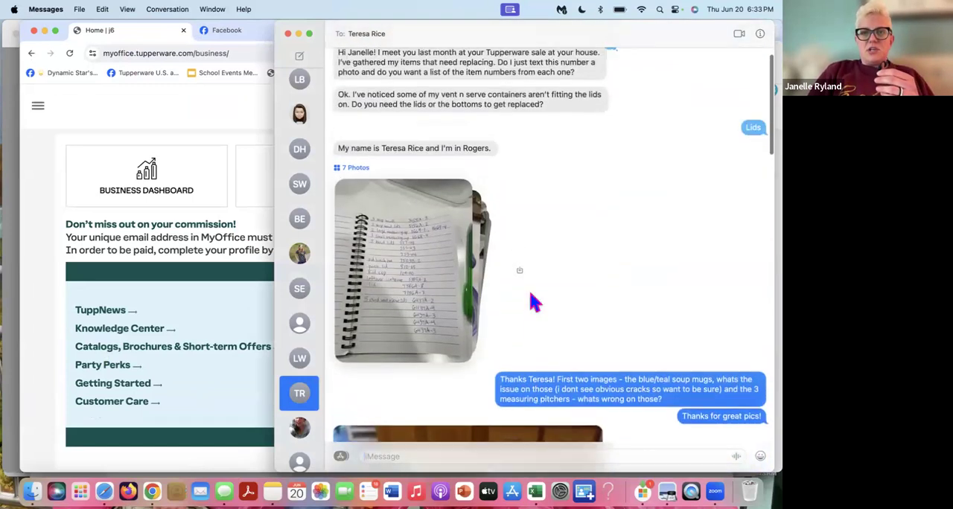
{"action": "scroll", "scroll_direction": "up", "scroll_amount": 3}
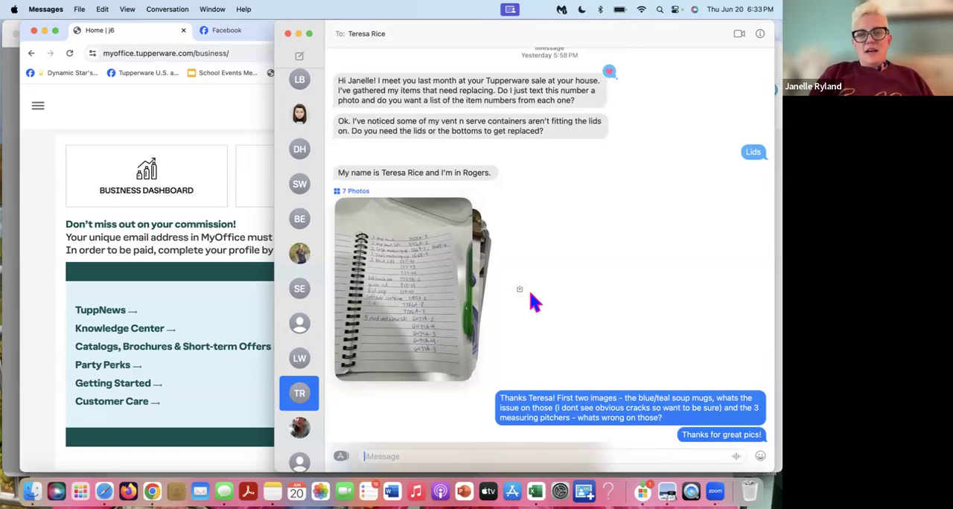
{"action": "scroll", "scroll_direction": "down", "scroll_amount": 3}
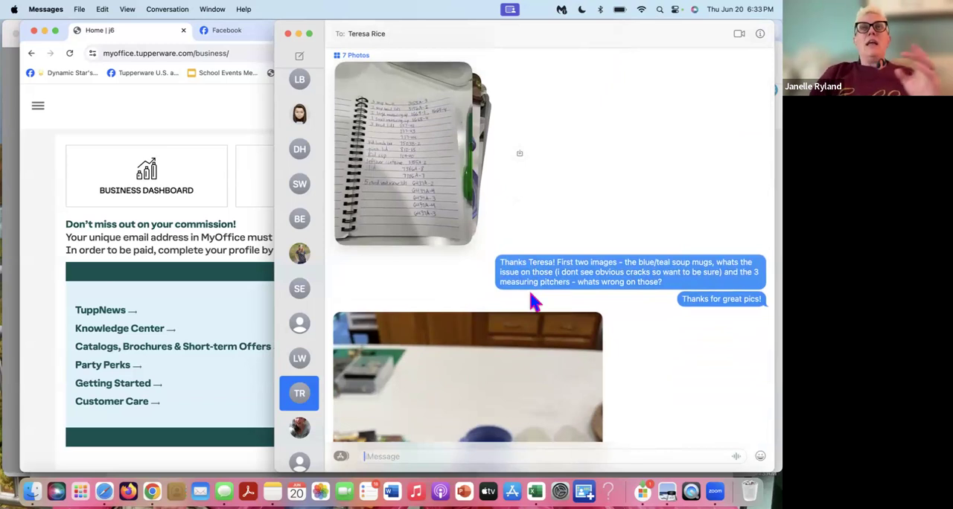
{"action": "scroll", "scroll_direction": "down", "scroll_amount": 3}
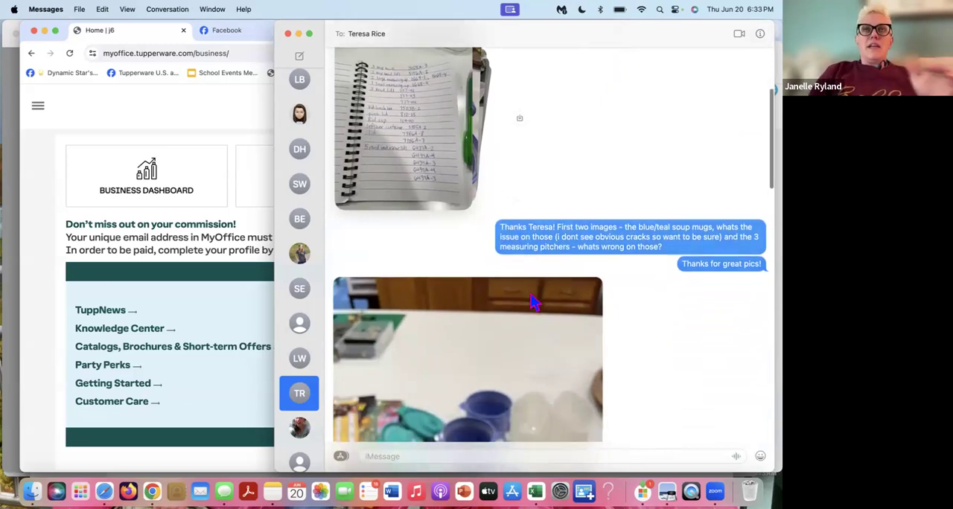
{"action": "scroll", "scroll_direction": "down", "scroll_amount": 3}
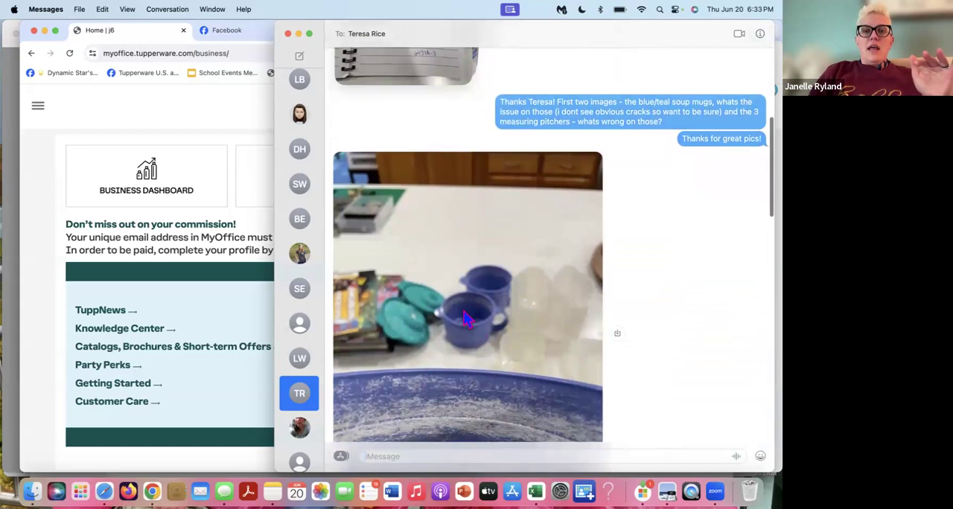
{"action": "scroll", "scroll_direction": "up", "scroll_amount": 3}
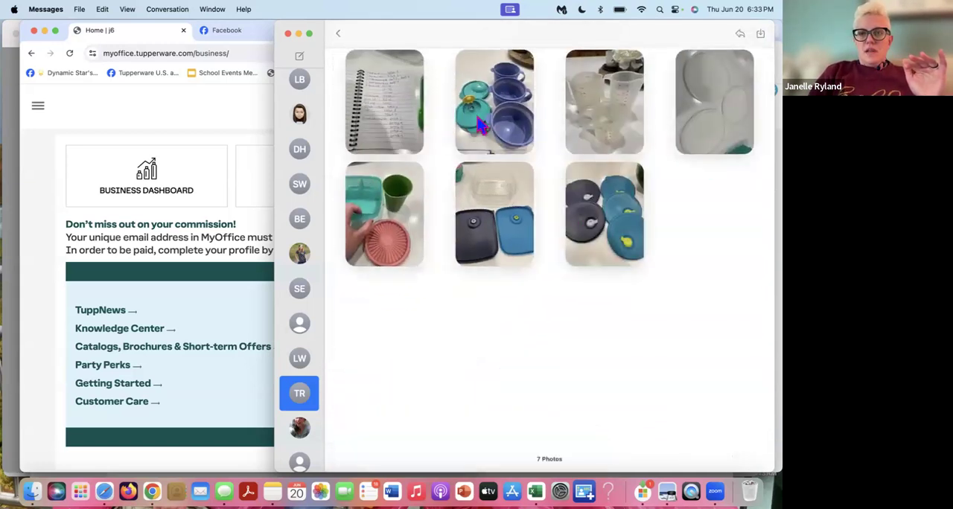
Step: Enlarge the photo of the blue soup mugs with teal lids for inspection
{"action": "left_click", "coordinate": [495, 102]}
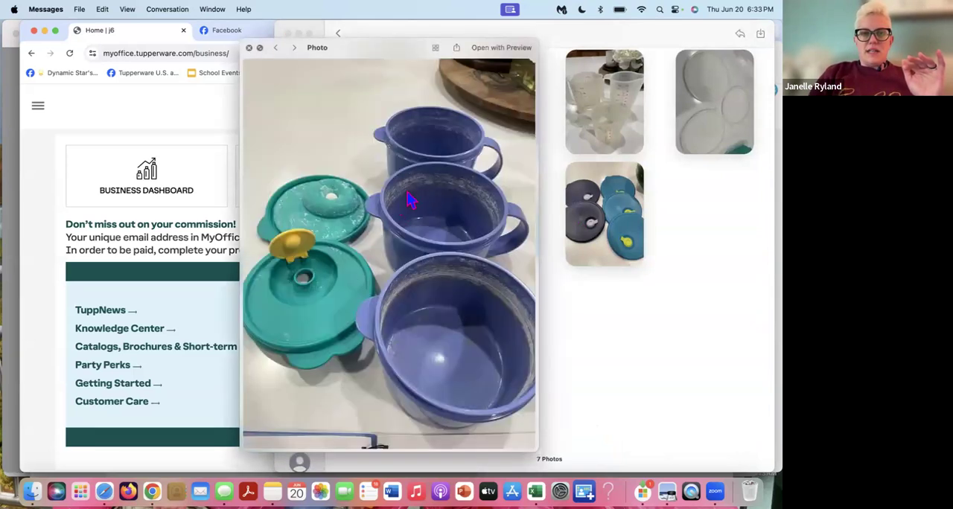
{"action": "mouse_move", "coordinate": [494, 239]}
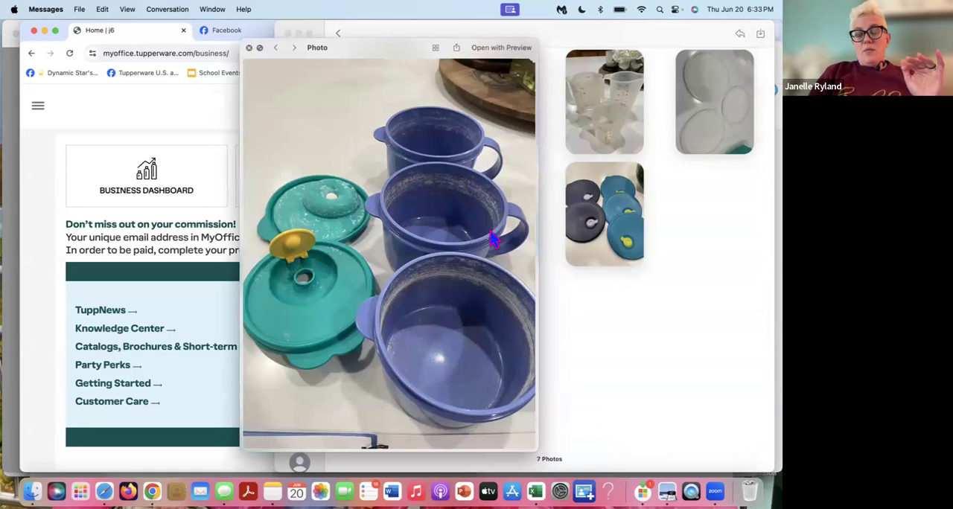
{"action": "mouse_move", "coordinate": [447, 218]}
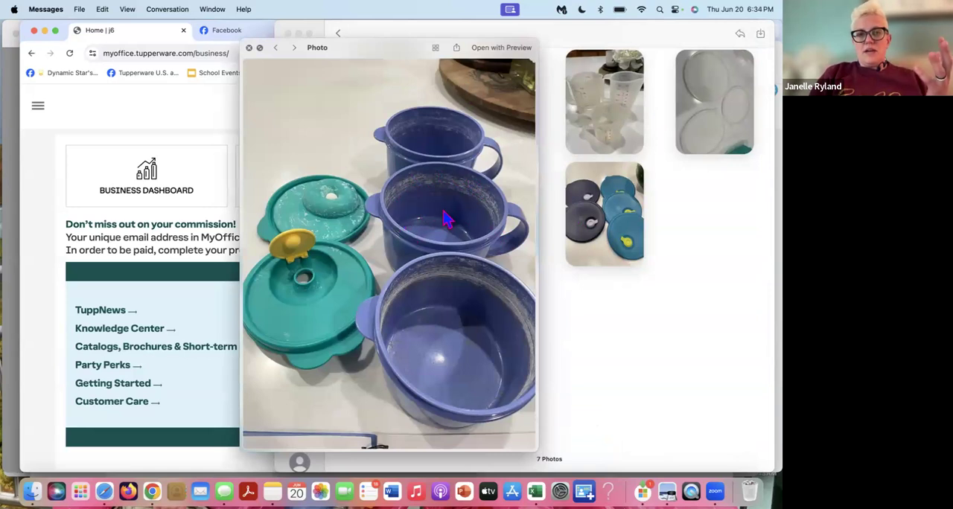
{"action": "mouse_move", "coordinate": [429, 205]}
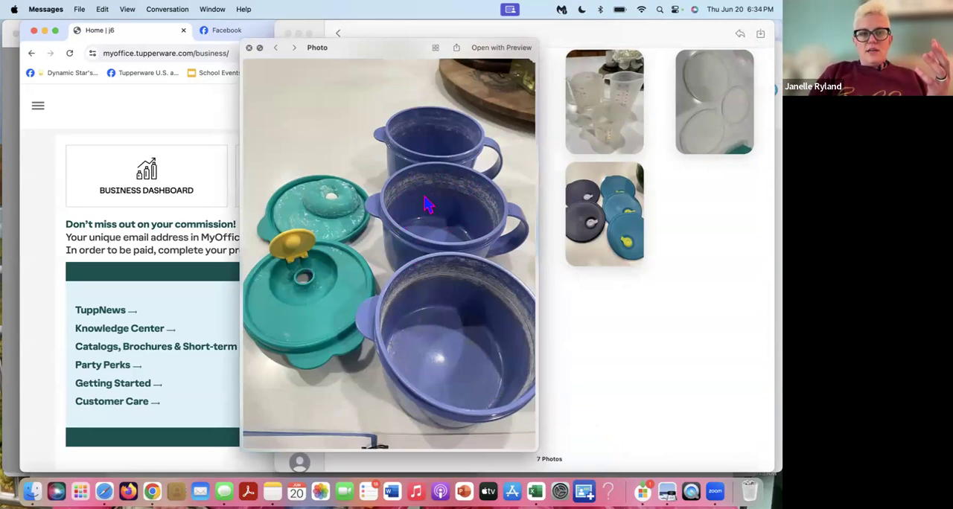
{"action": "mouse_move", "coordinate": [438, 226]}
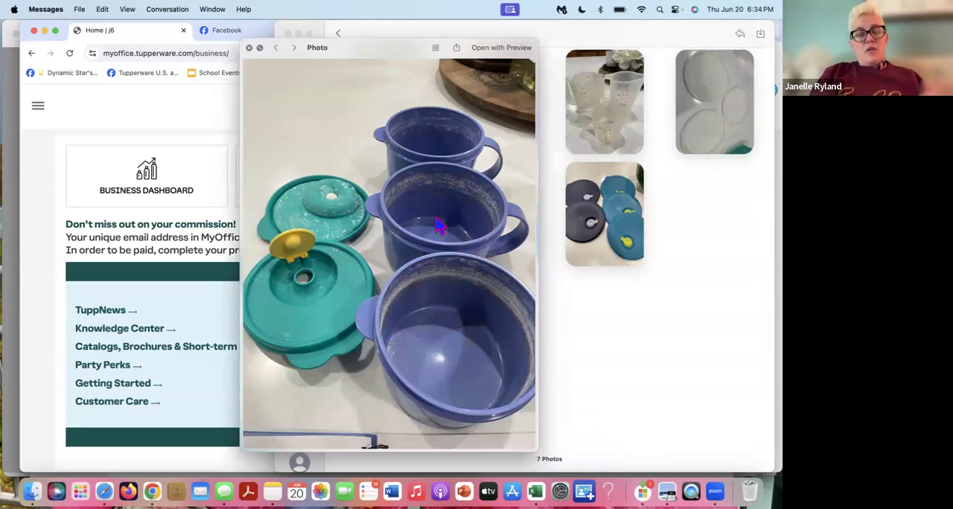
{"action": "mouse_move", "coordinate": [483, 301]}
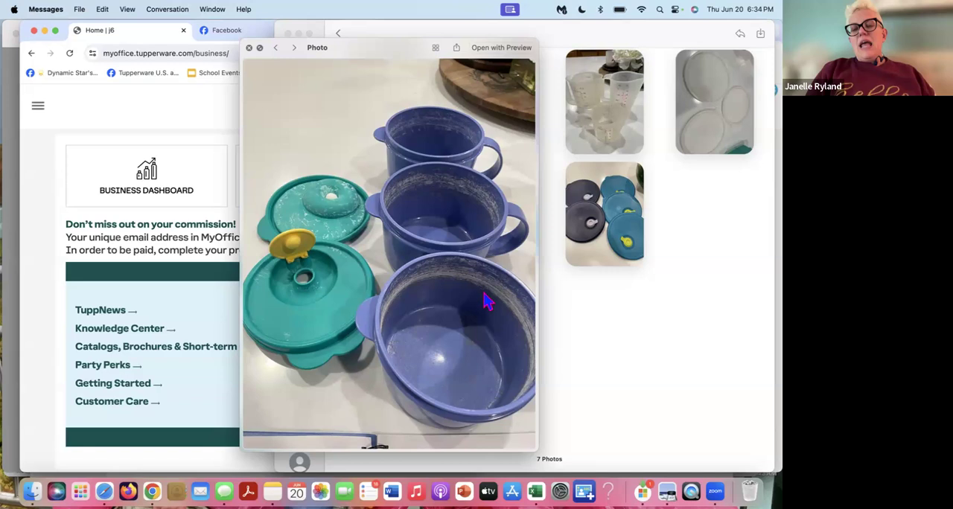
{"action": "mouse_move", "coordinate": [485, 292]}
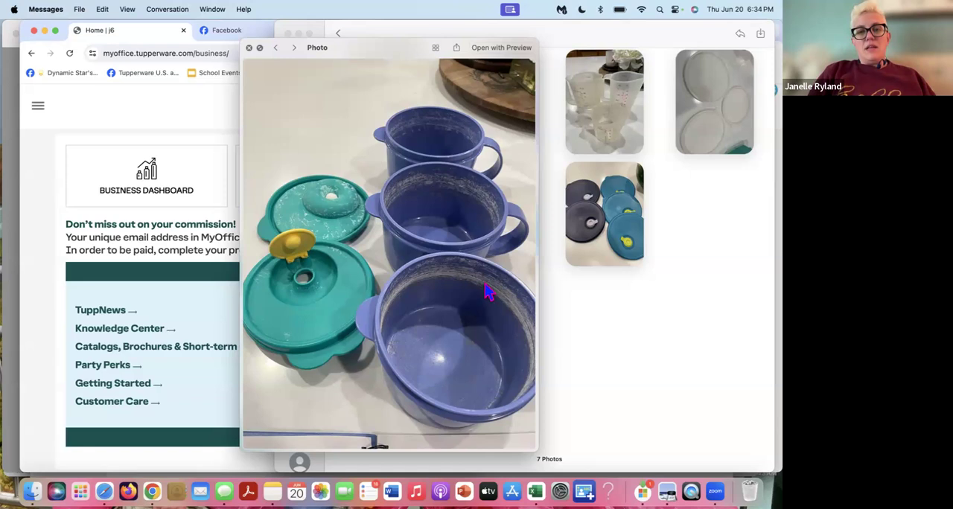
{"action": "mouse_move", "coordinate": [477, 289]}
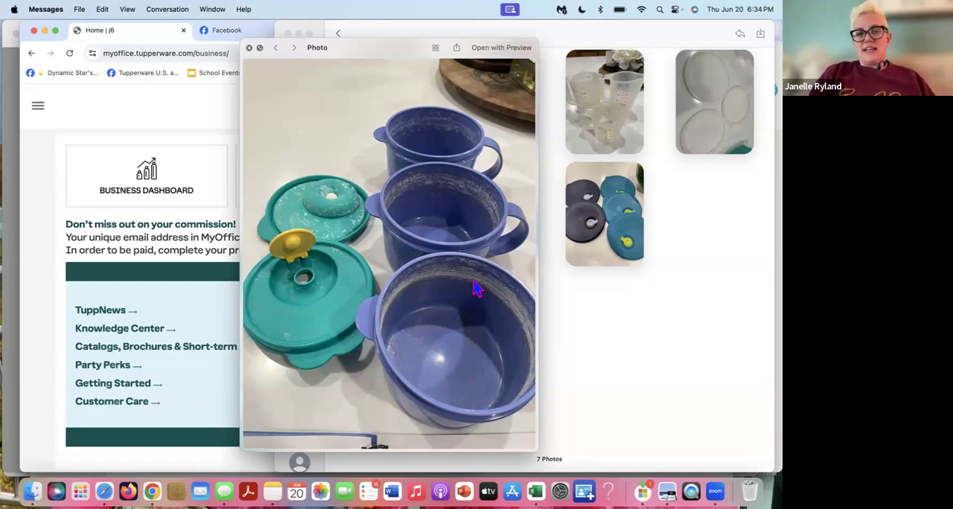
{"action": "mouse_move", "coordinate": [331, 207]}
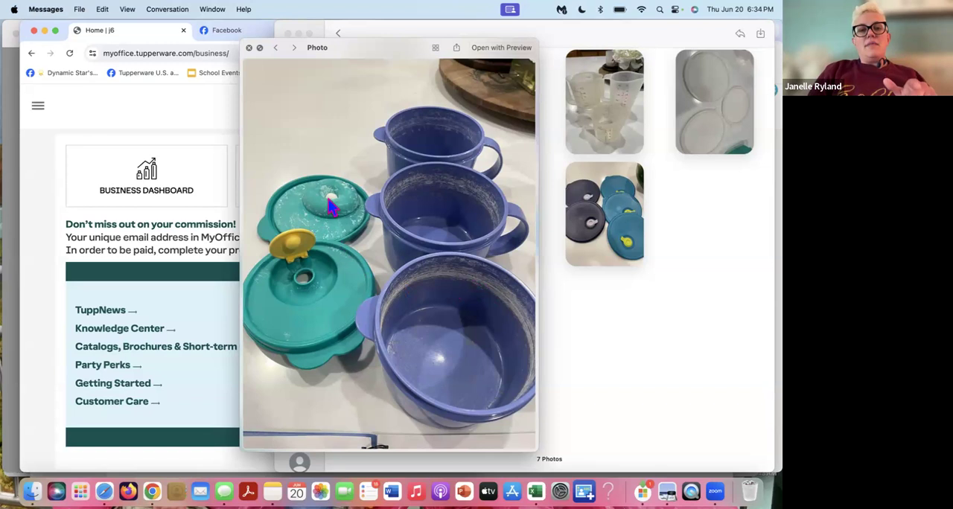
{"action": "mouse_move", "coordinate": [471, 365]}
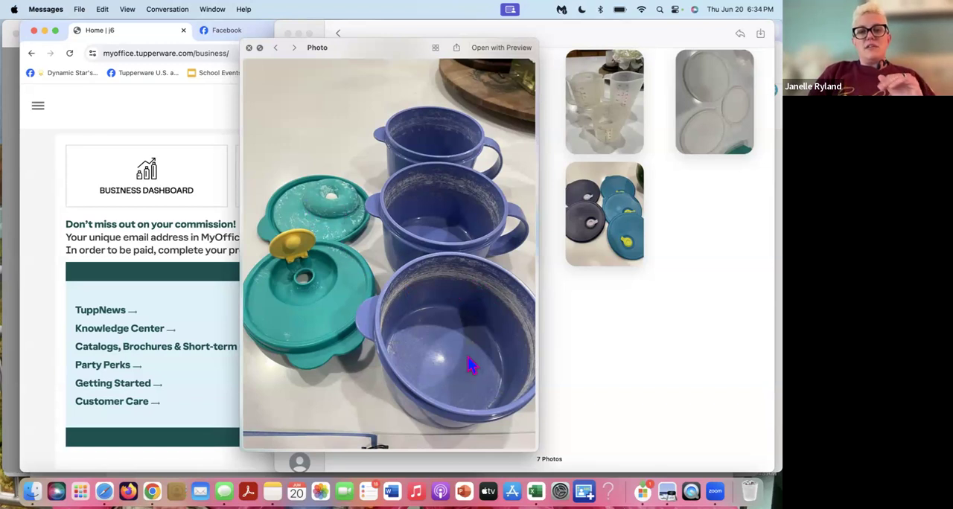
{"action": "mouse_move", "coordinate": [387, 246]}
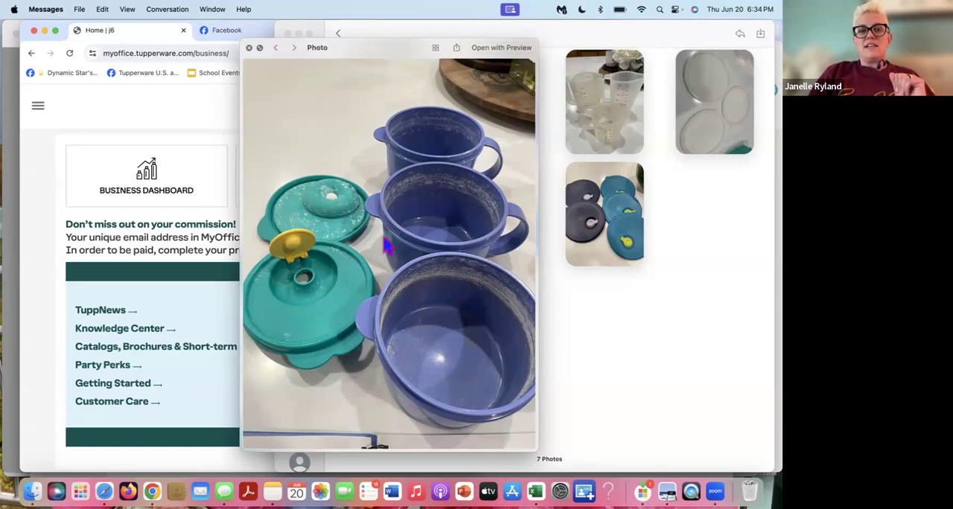
{"action": "mouse_move", "coordinate": [277, 83]}
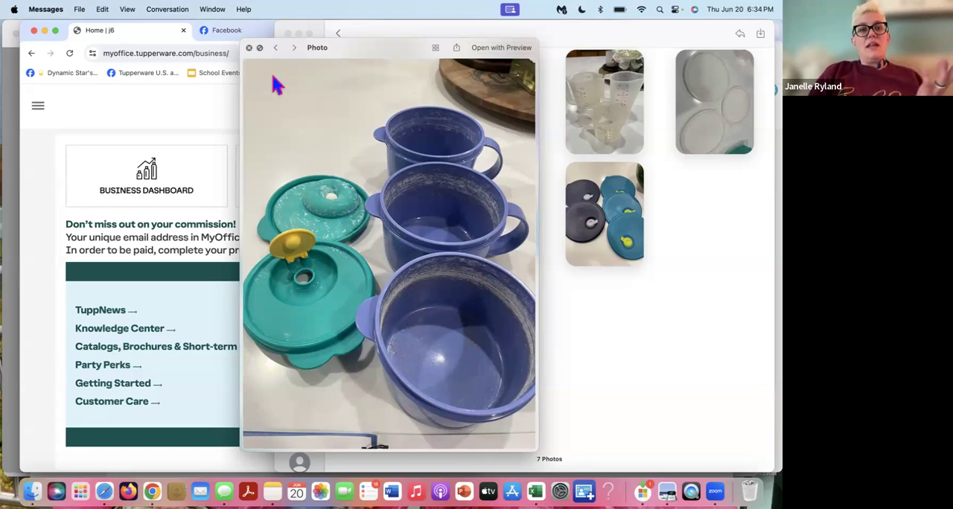
{"action": "mouse_move", "coordinate": [432, 195]}
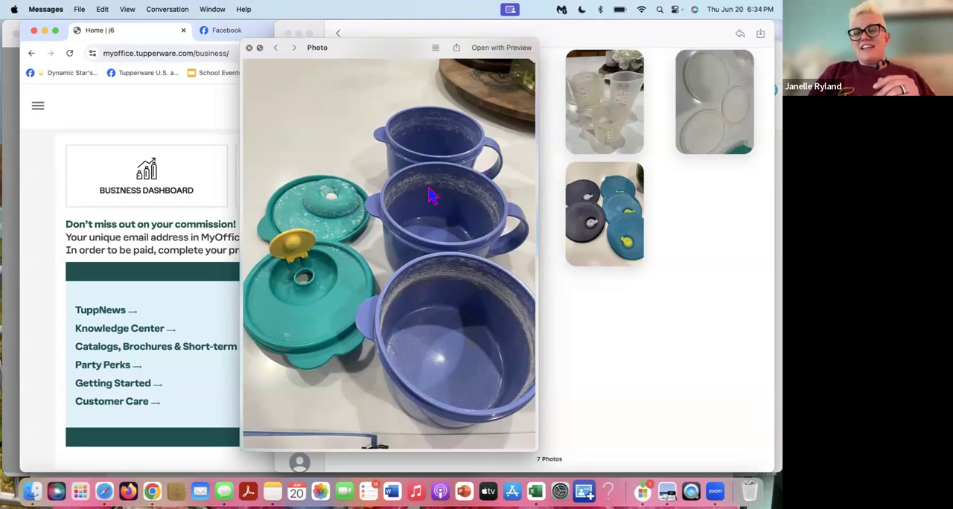
{"action": "mouse_move", "coordinate": [253, 58]}
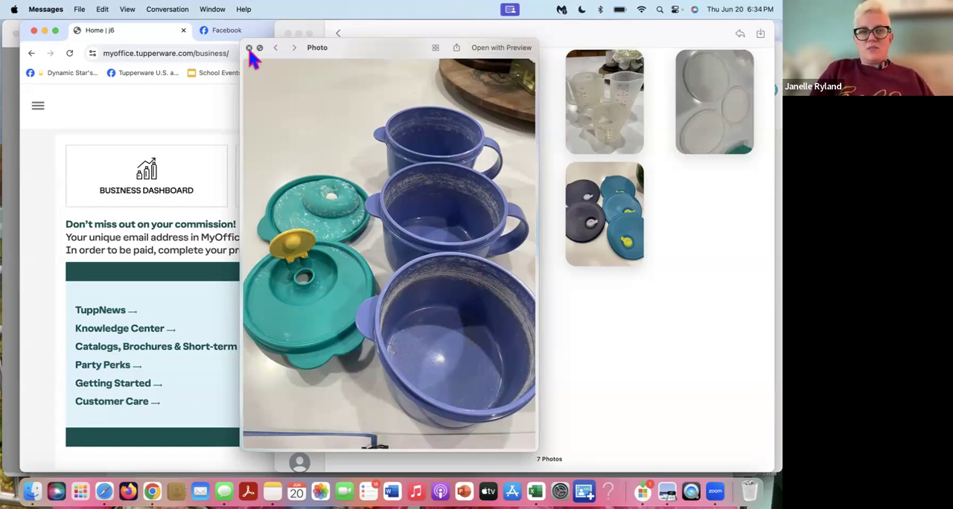
Step: Move on to the enlarged photo of the three clear measuring cups
{"action": "left_click", "coordinate": [251, 48]}
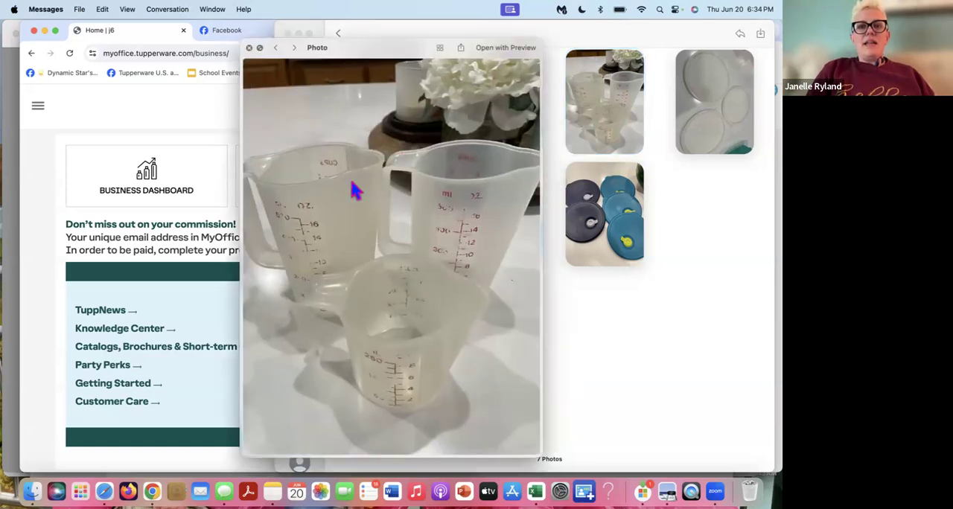
{"action": "mouse_move", "coordinate": [390, 259]}
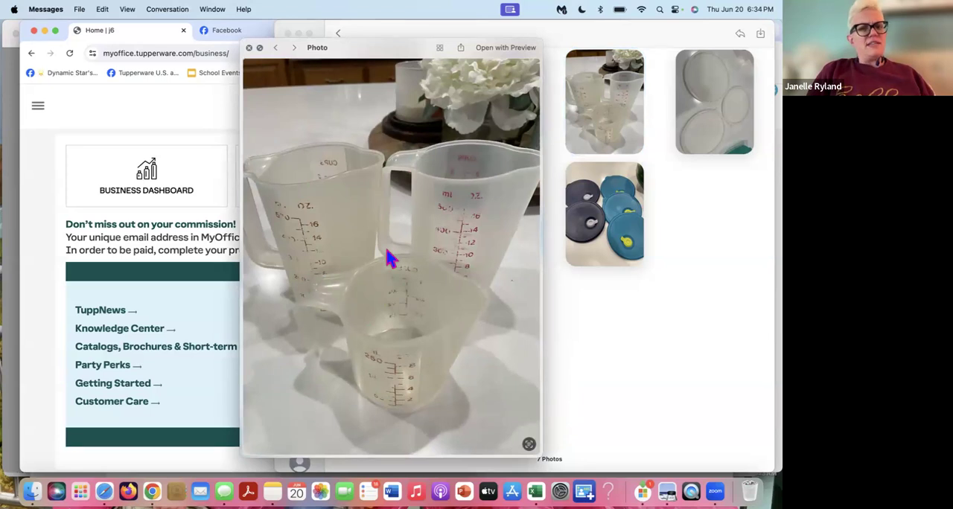
{"action": "mouse_move", "coordinate": [384, 326]}
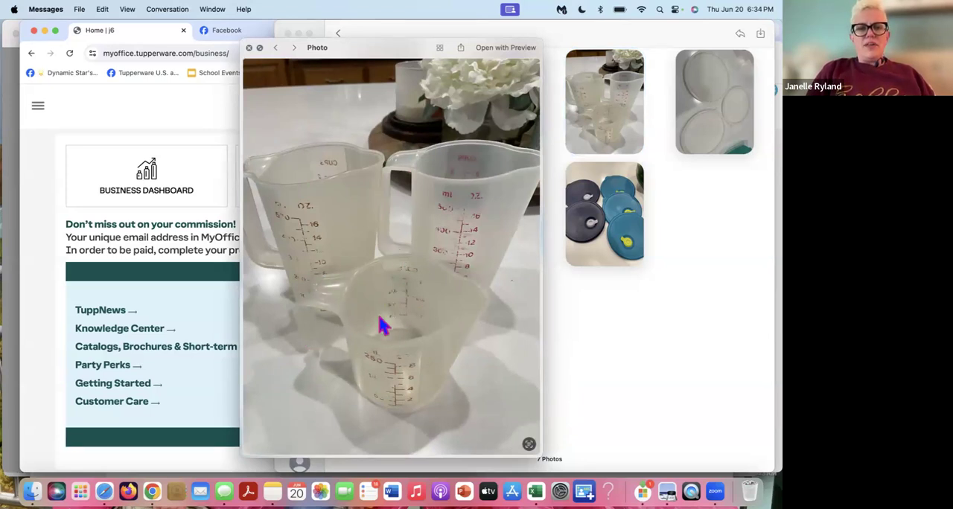
{"action": "mouse_move", "coordinate": [296, 211]}
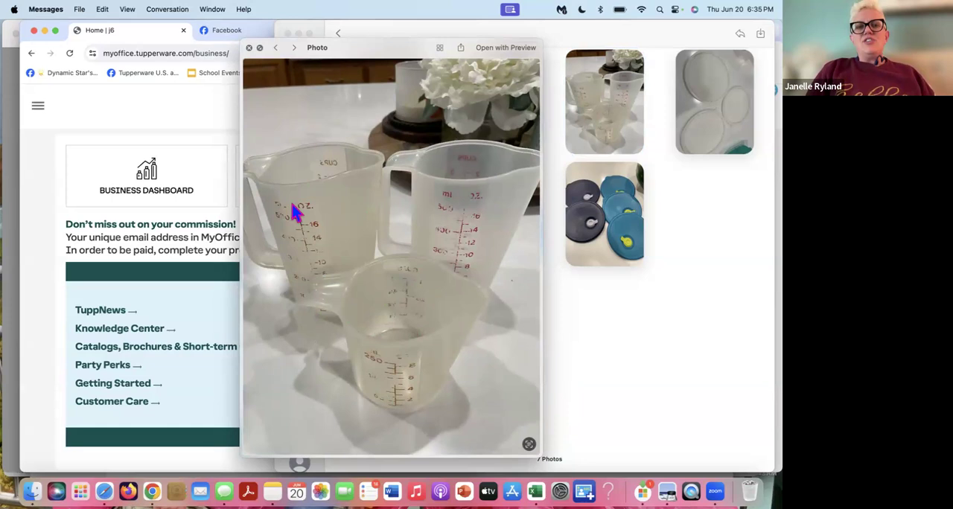
{"action": "mouse_move", "coordinate": [458, 292]}
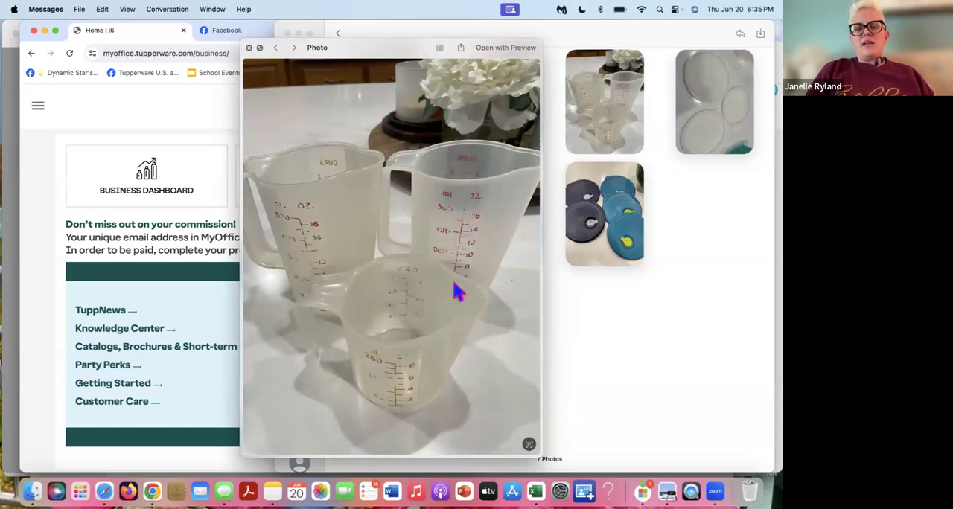
{"action": "mouse_move", "coordinate": [301, 326]}
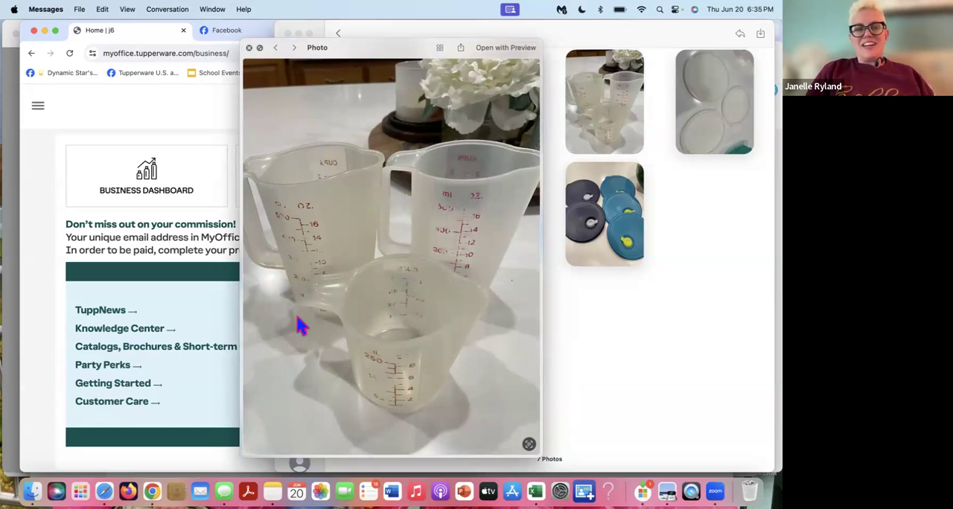
{"action": "mouse_move", "coordinate": [484, 239]}
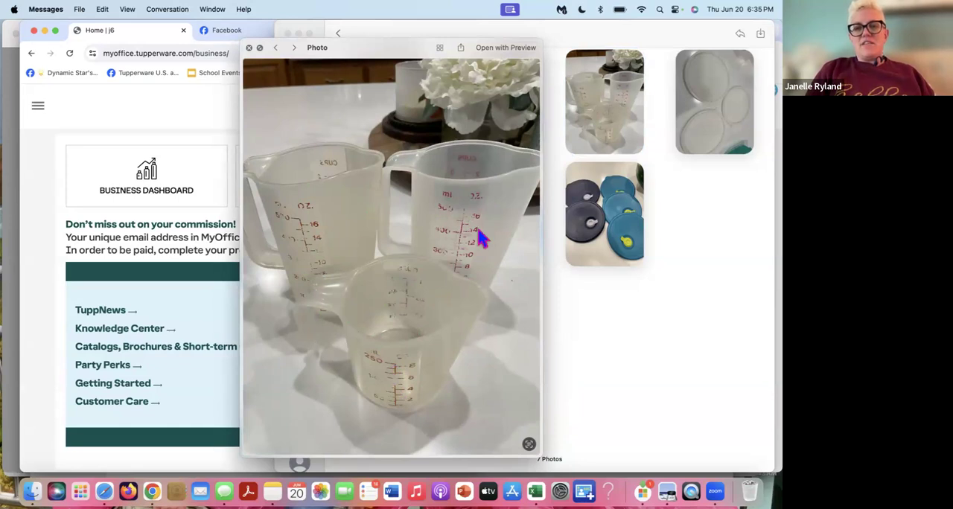
{"action": "mouse_move", "coordinate": [477, 211]}
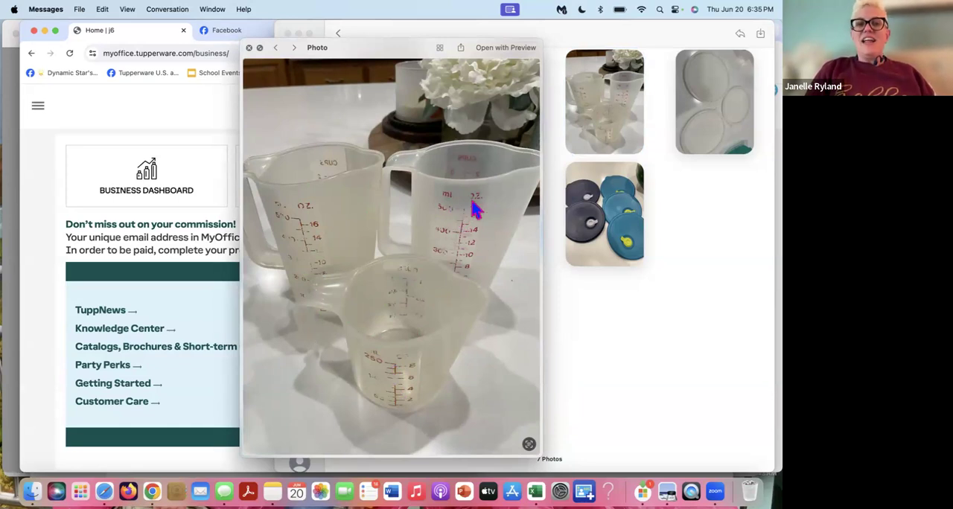
{"action": "mouse_move", "coordinate": [275, 229]}
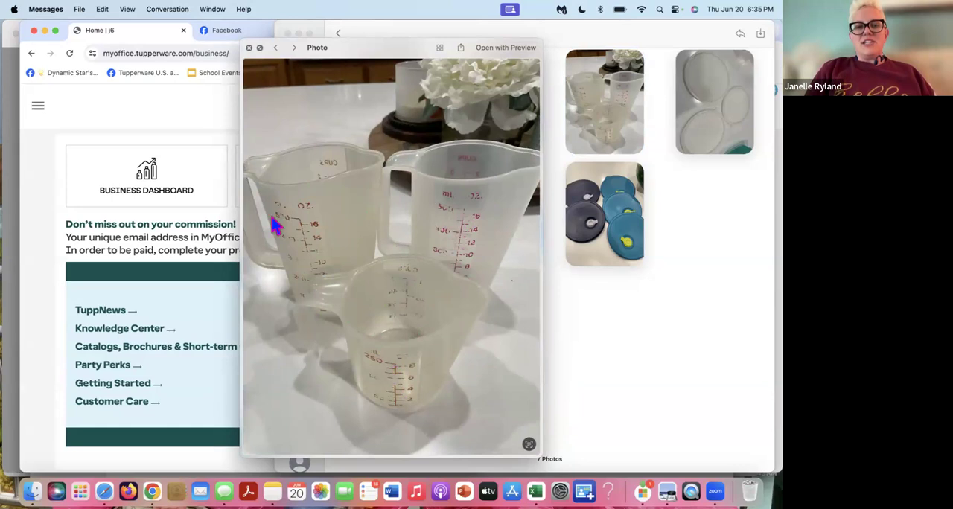
{"action": "mouse_move", "coordinate": [461, 235]}
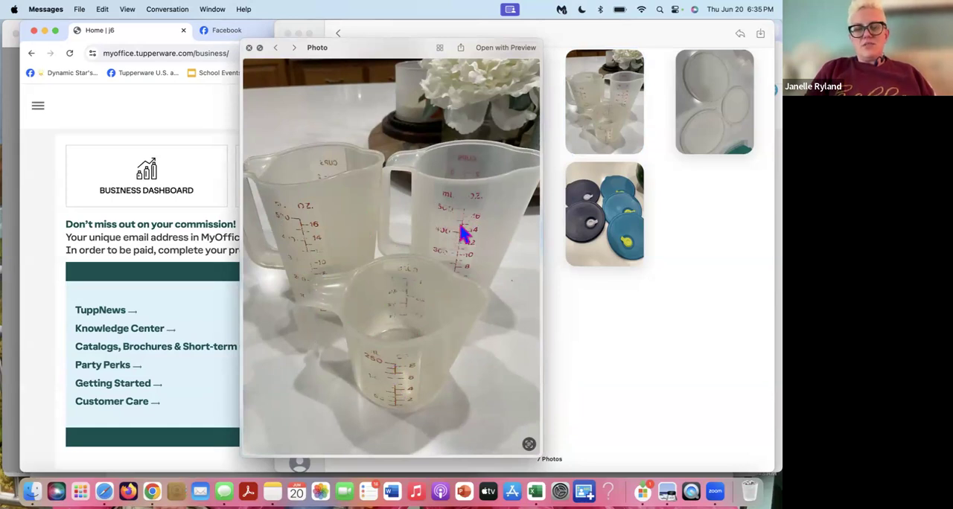
{"action": "mouse_move", "coordinate": [252, 58]}
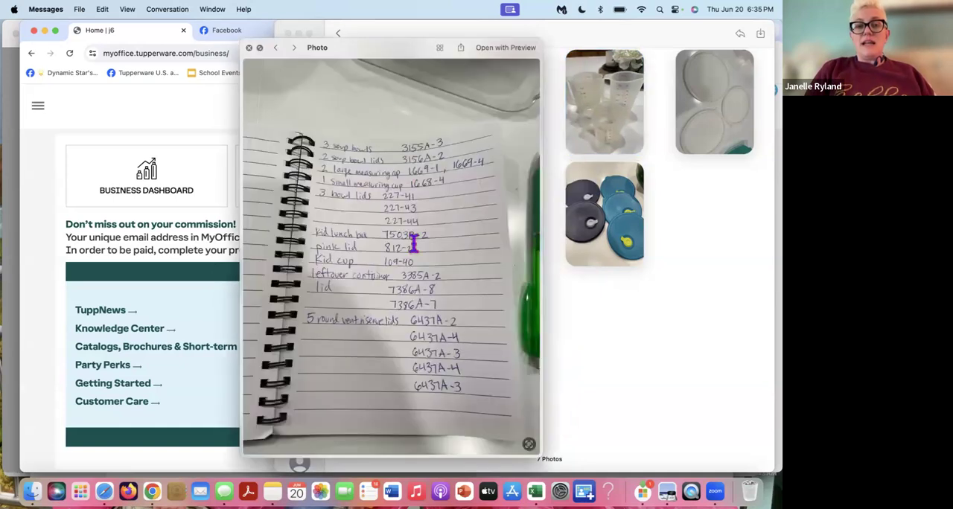
{"action": "mouse_move", "coordinate": [418, 353]}
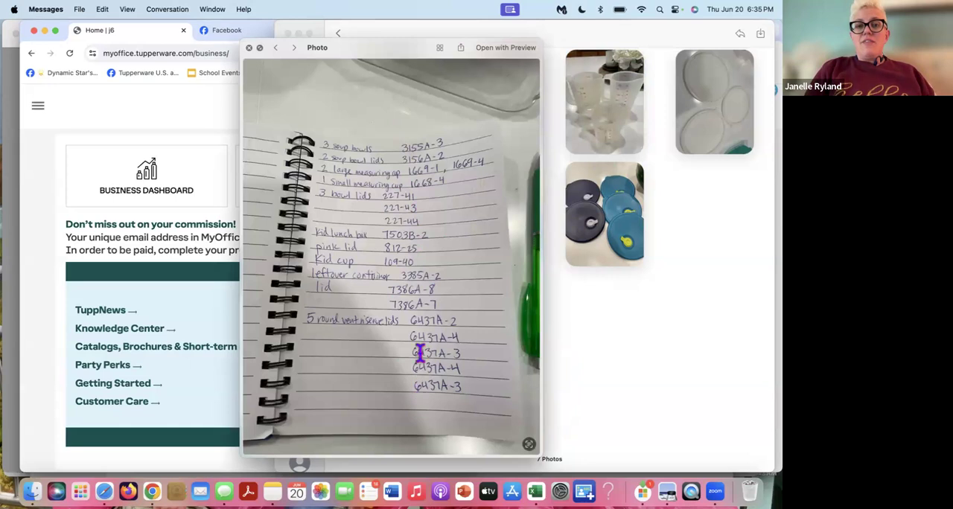
{"action": "mouse_move", "coordinate": [447, 325]}
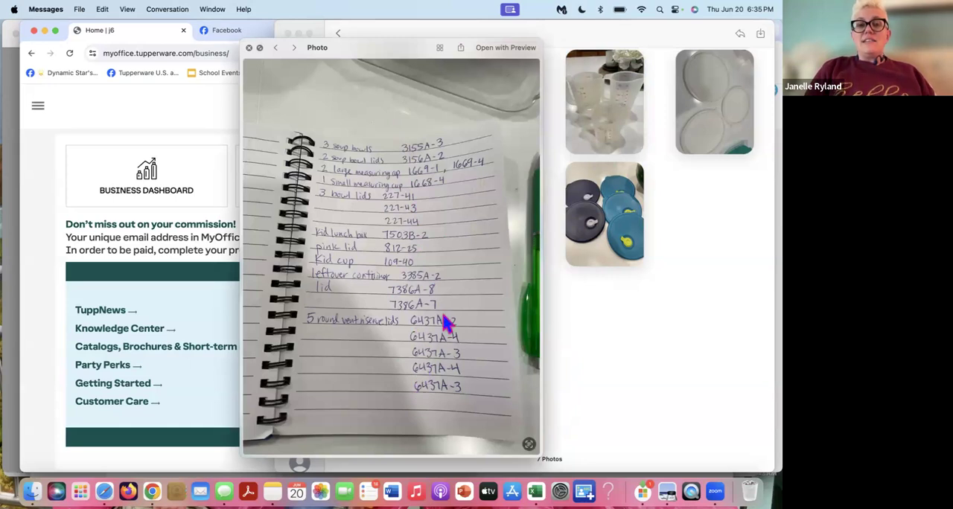
{"action": "mouse_move", "coordinate": [424, 146]}
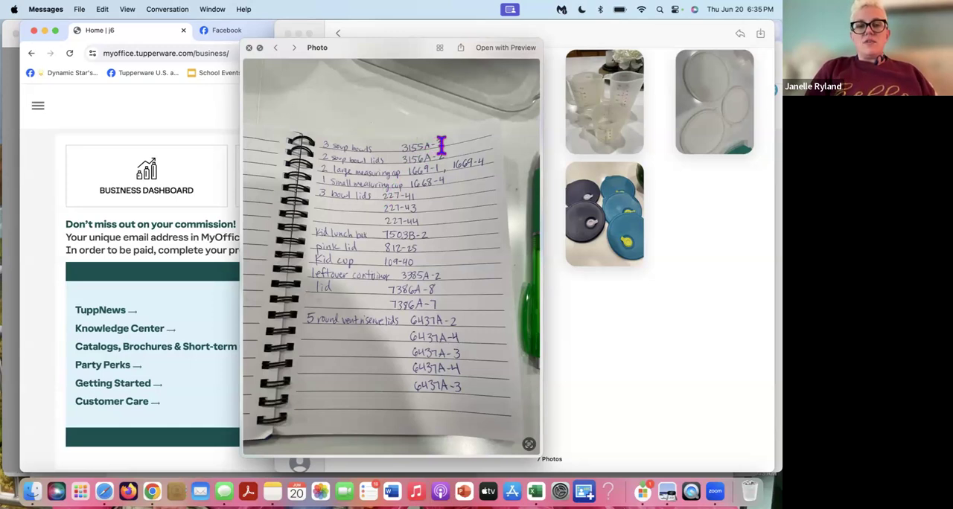
{"action": "mouse_move", "coordinate": [404, 184]}
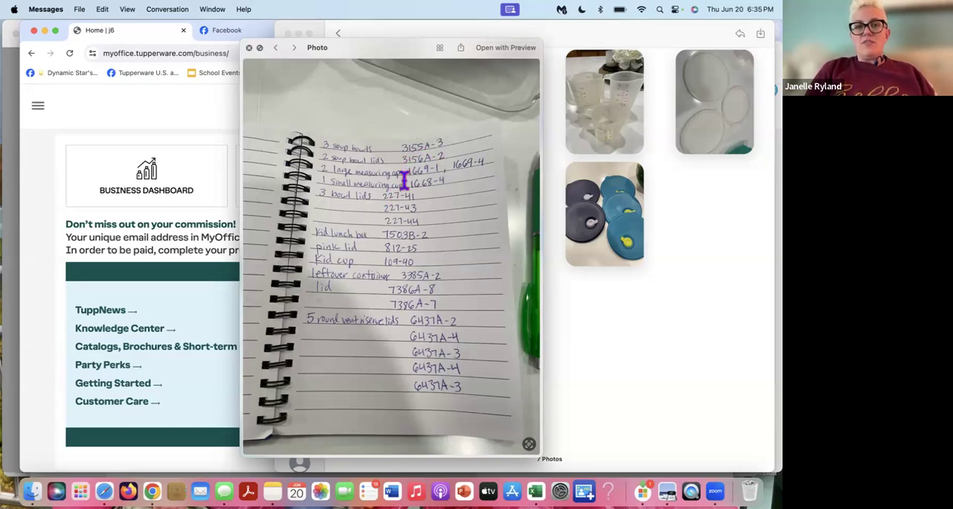
{"action": "mouse_move", "coordinate": [429, 146]}
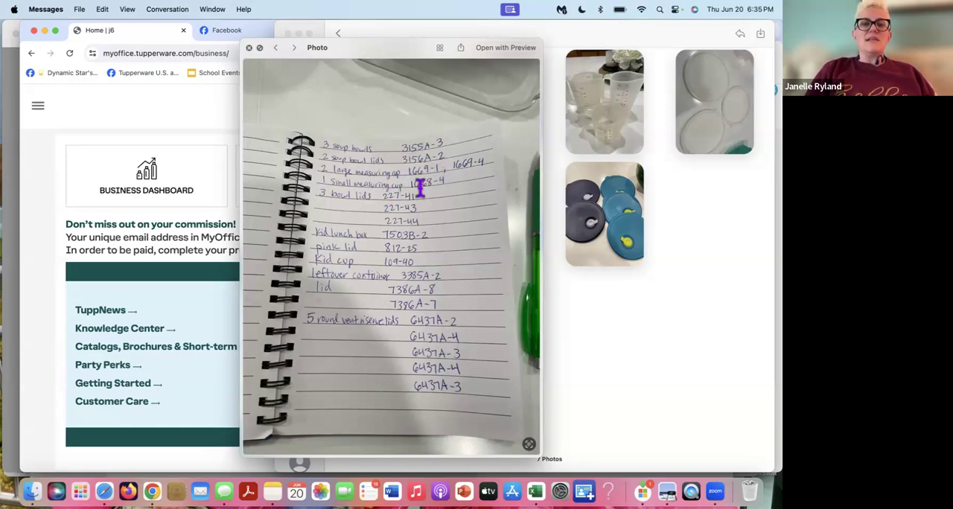
{"action": "mouse_move", "coordinate": [417, 207]}
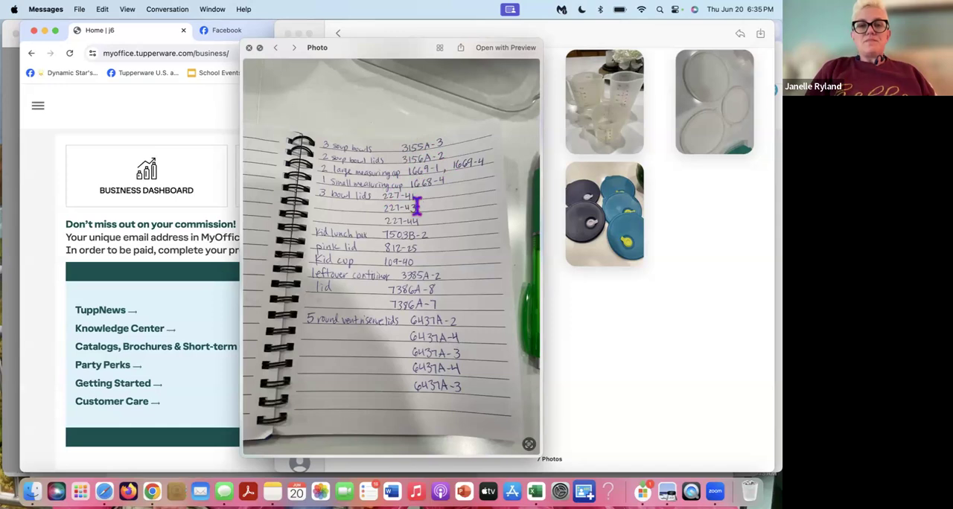
{"action": "mouse_move", "coordinate": [484, 191]}
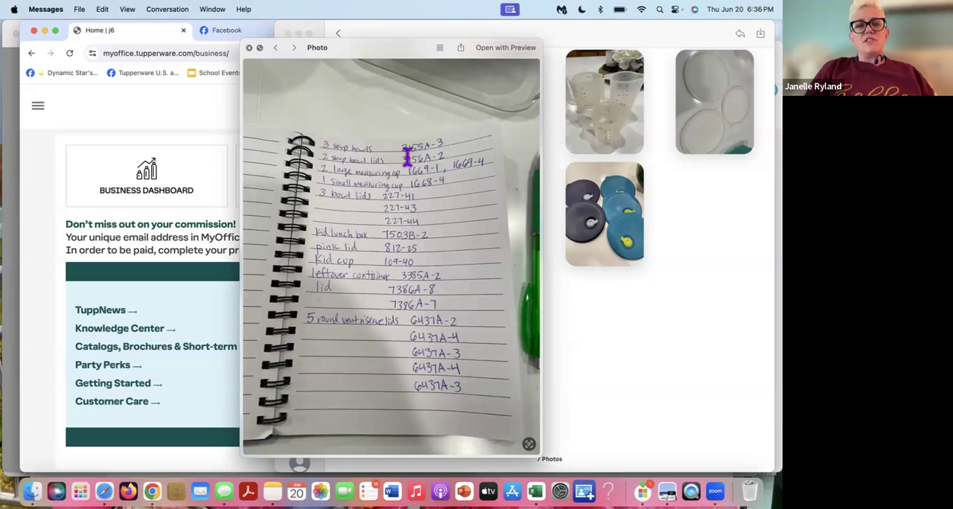
{"action": "mouse_move", "coordinate": [447, 168]}
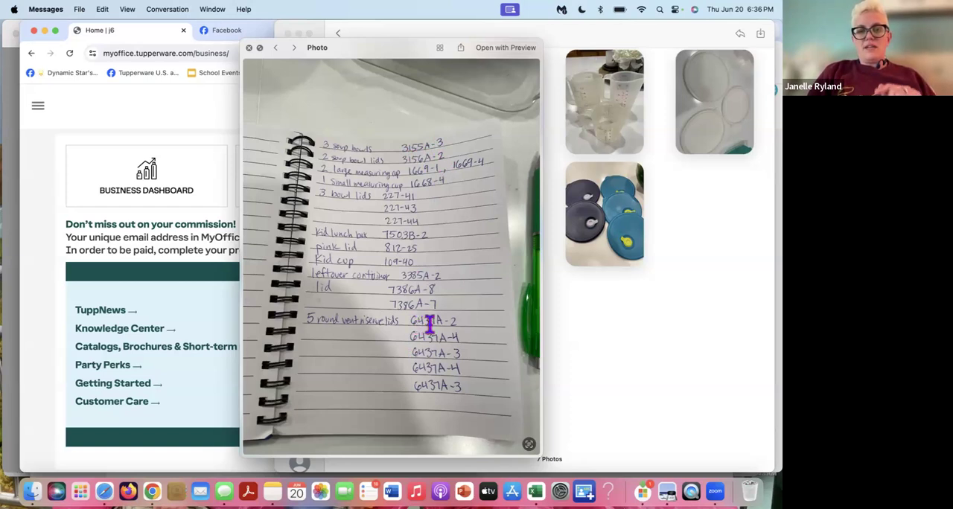
{"action": "mouse_move", "coordinate": [405, 307]}
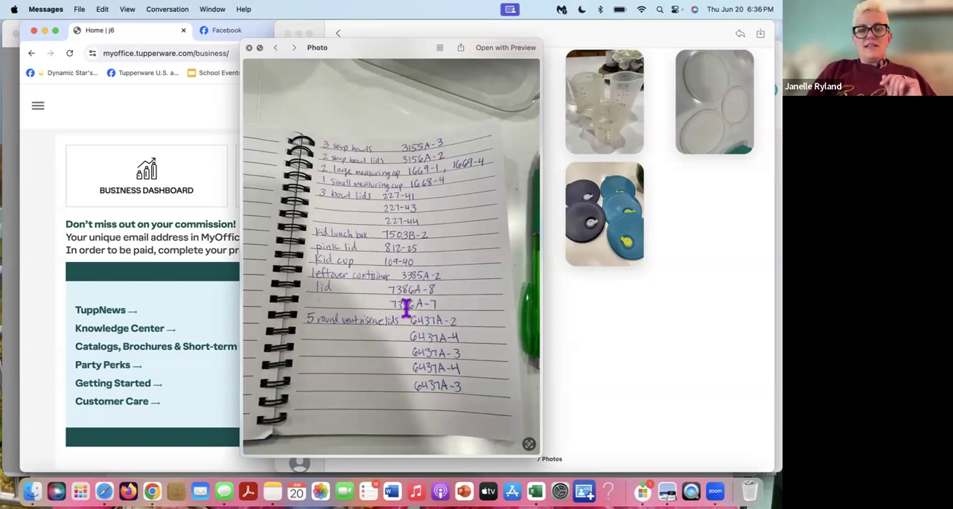
{"action": "mouse_move", "coordinate": [403, 280]}
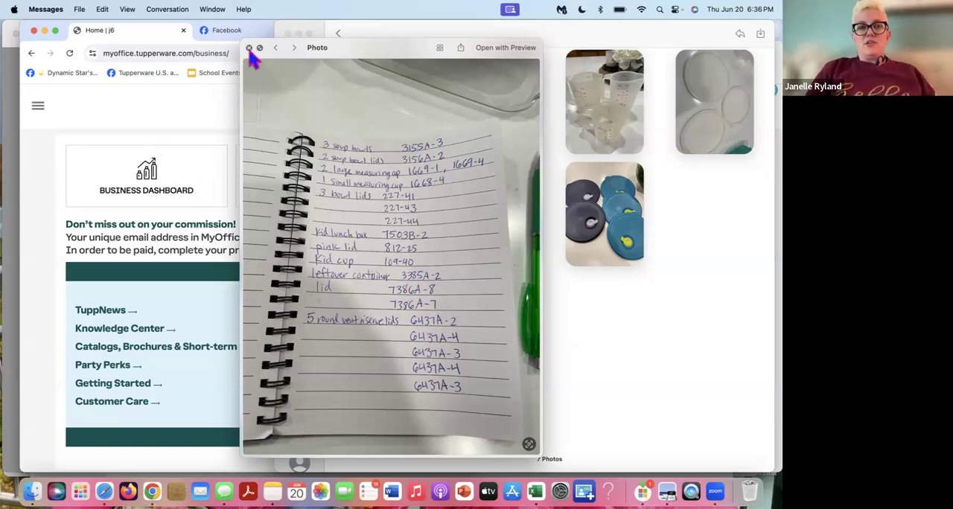
{"action": "mouse_move", "coordinate": [356, 58]}
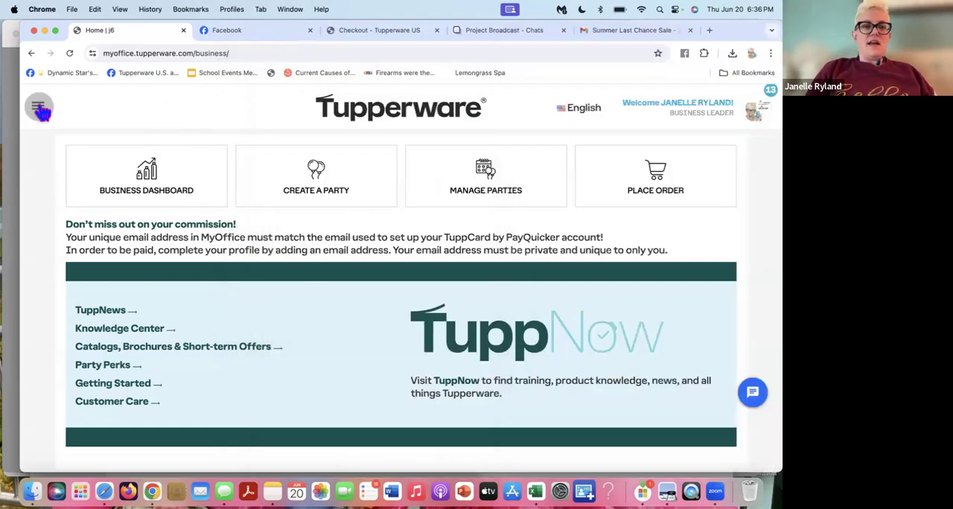
Step: Use the navigation menu to reach the View Warranty Claims list, then reopen the menu
{"action": "left_click", "coordinate": [39, 107]}
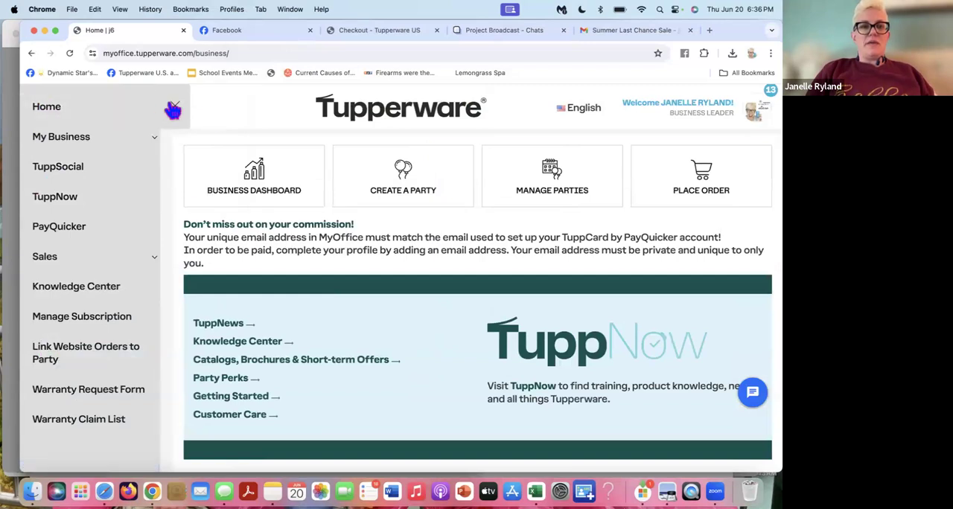
{"action": "left_click", "coordinate": [173, 107]}
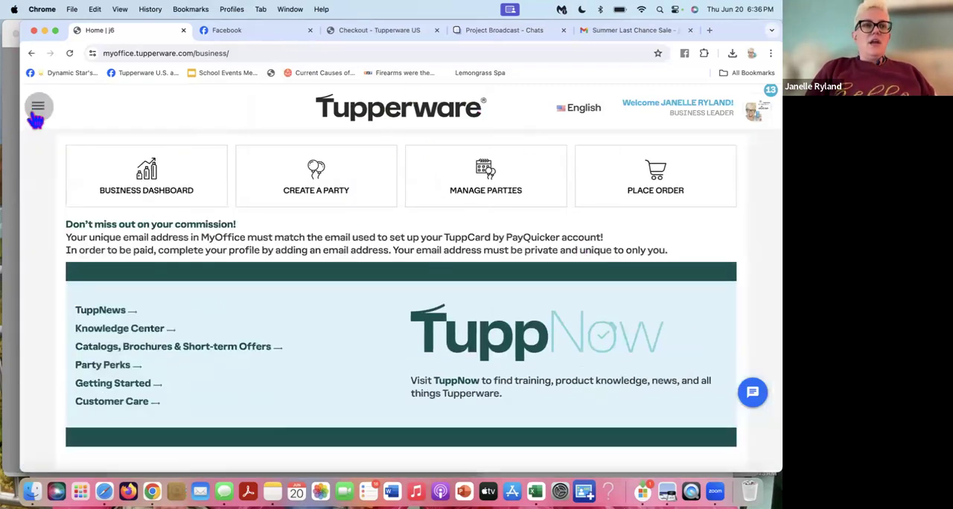
{"action": "left_click", "coordinate": [39, 107]}
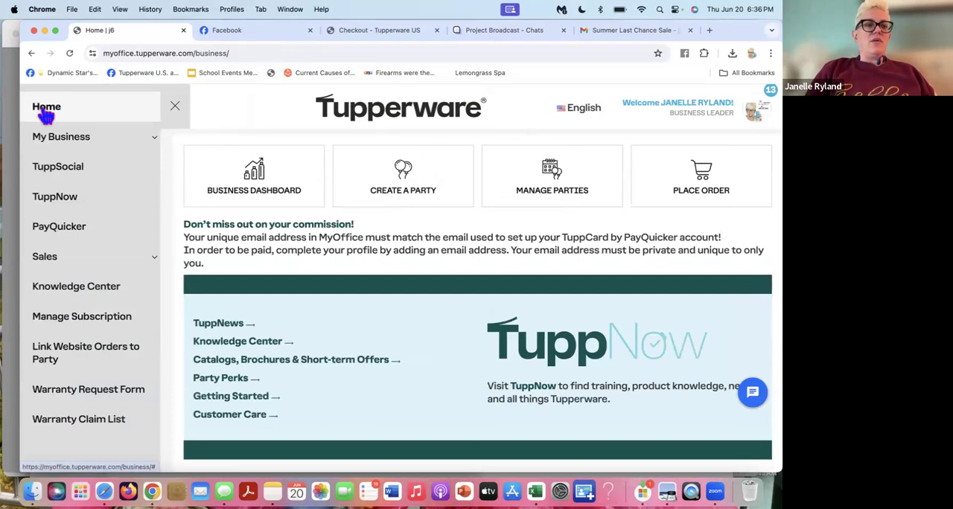
{"action": "mouse_move", "coordinate": [89, 391]}
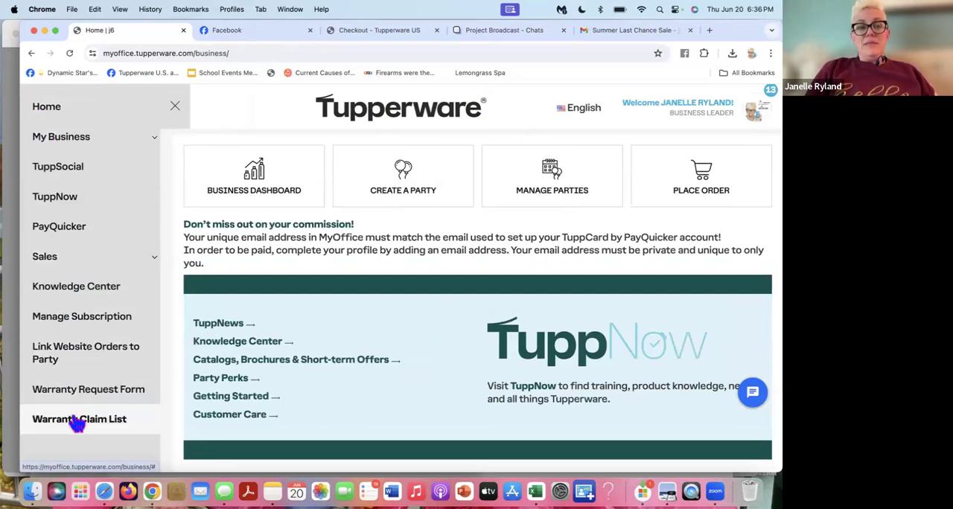
{"action": "mouse_move", "coordinate": [89, 390]}
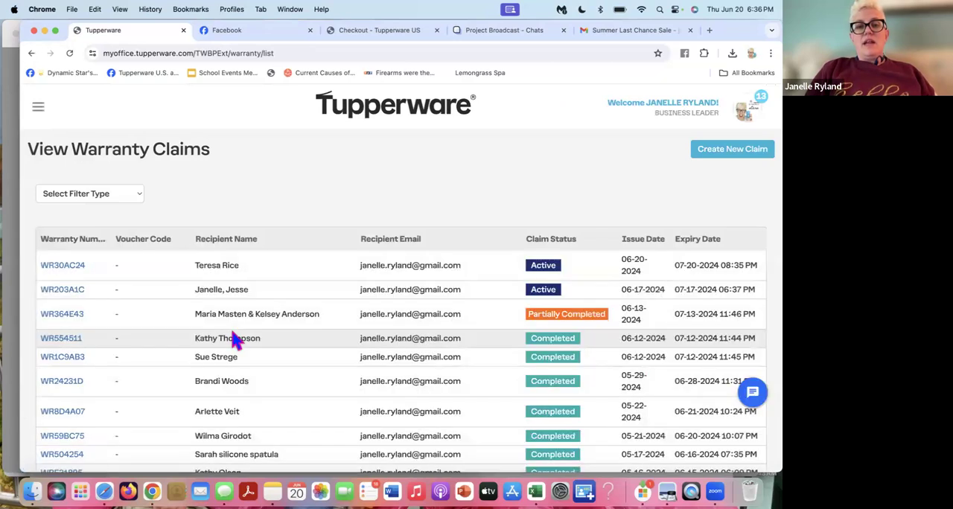
{"action": "mouse_move", "coordinate": [550, 356]}
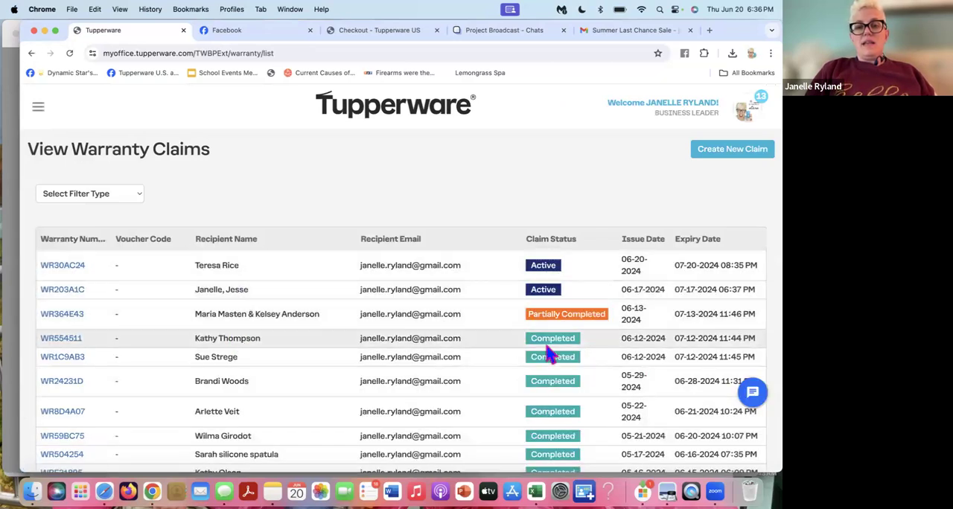
{"action": "mouse_move", "coordinate": [554, 289]}
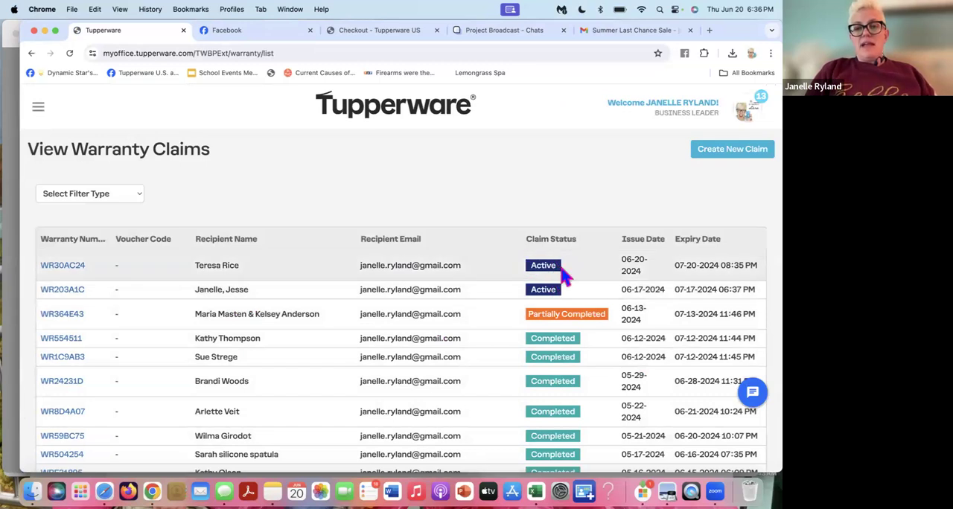
{"action": "mouse_move", "coordinate": [221, 268]}
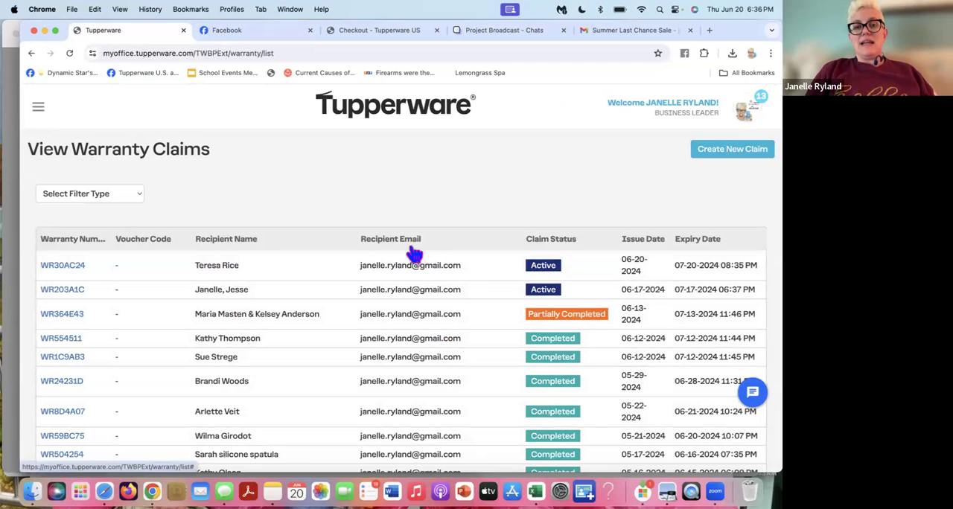
{"action": "left_click", "coordinate": [39, 108]}
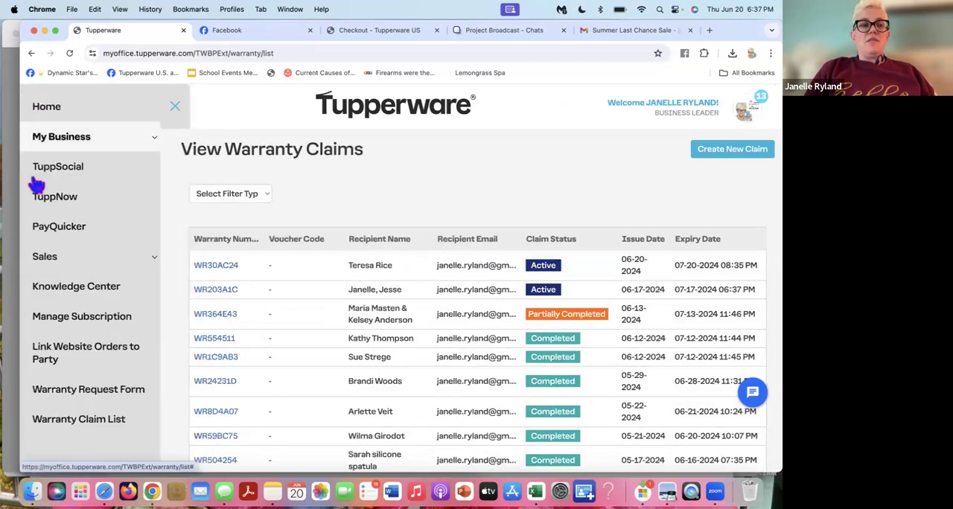
{"action": "left_click", "coordinate": [731, 149]}
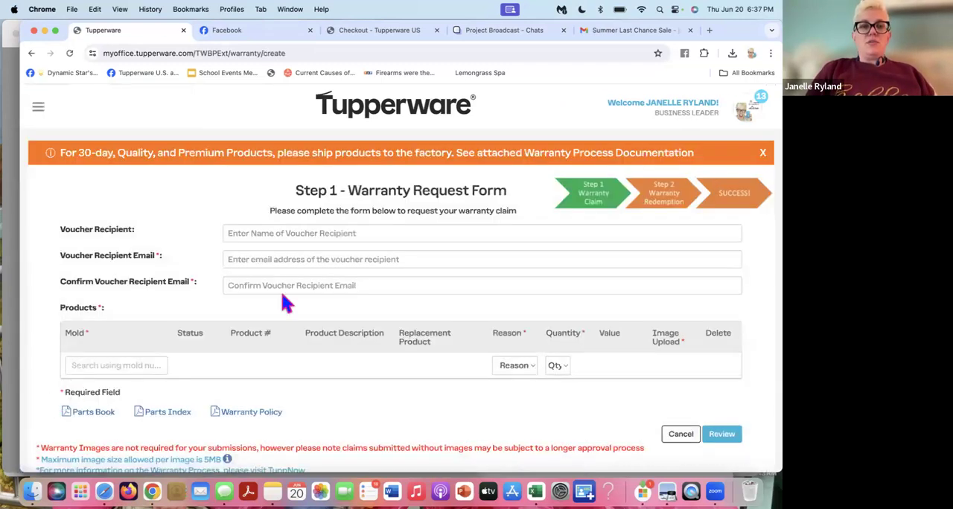
{"action": "left_click", "coordinate": [483, 232]}
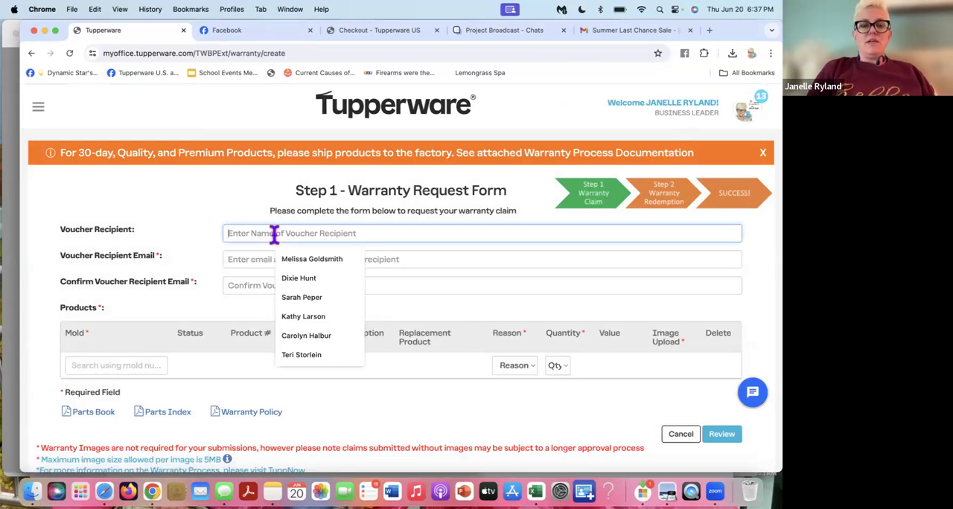
{"action": "type", "text": "Janel"}
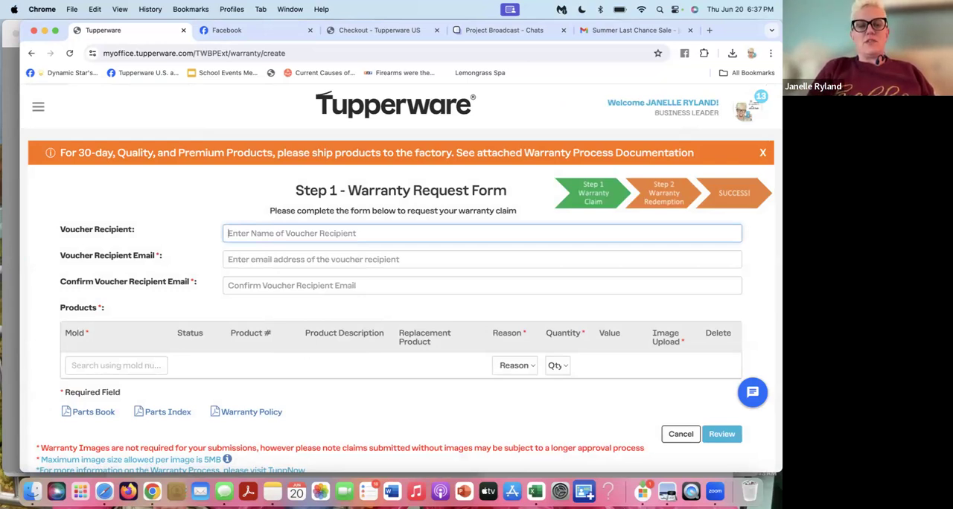
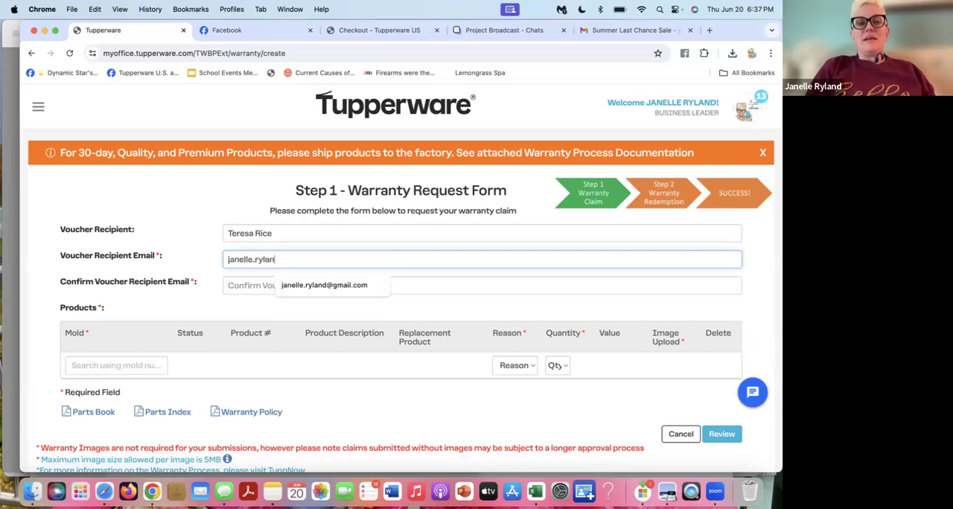
{"action": "left_click", "coordinate": [324, 286]}
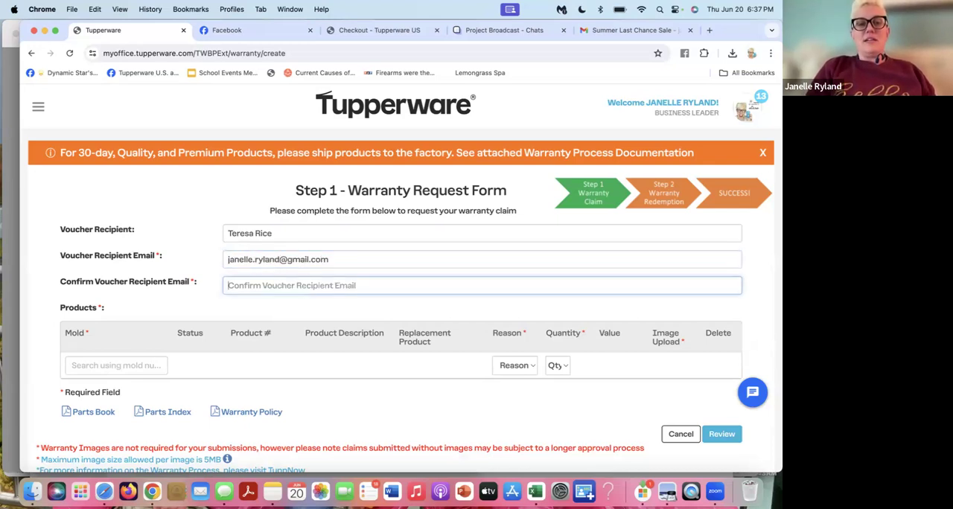
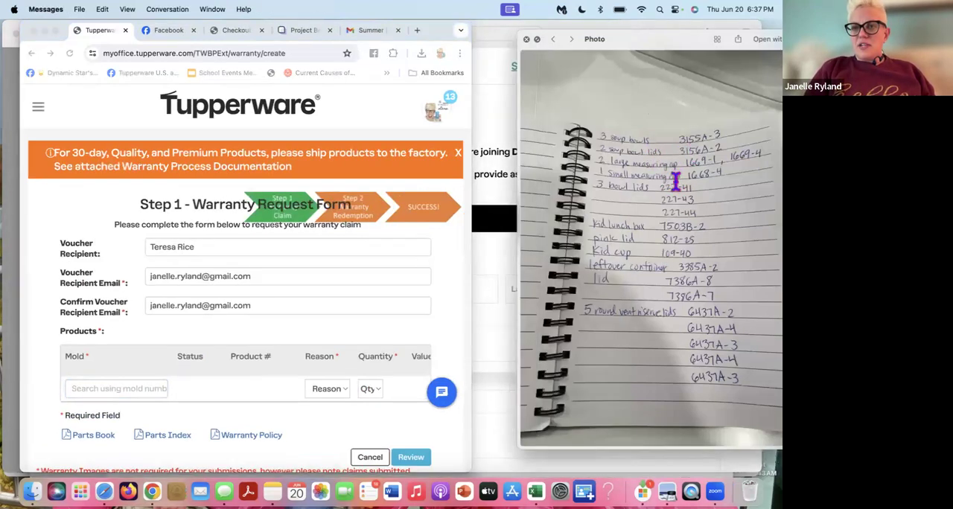
{"action": "mouse_move", "coordinate": [492, 318]}
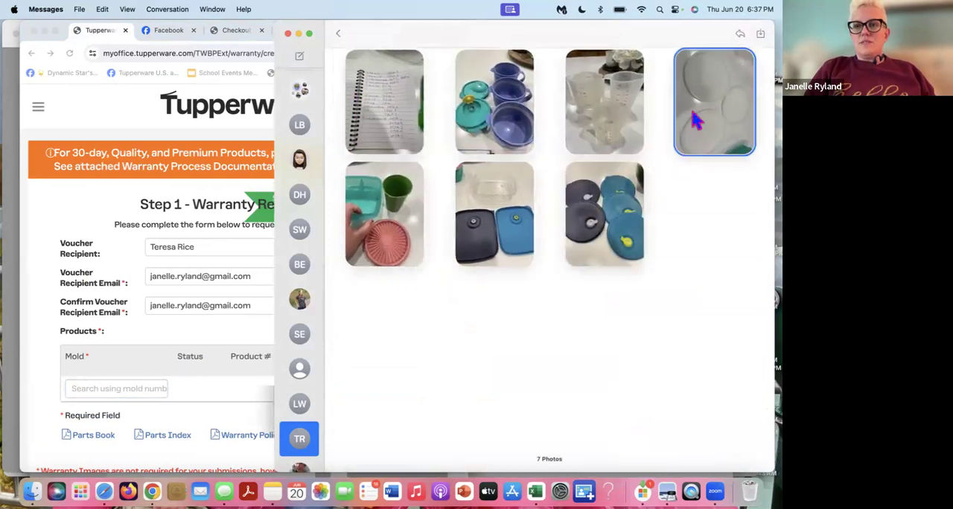
Step: Enlarge the customer's photo of the clear round seals
{"action": "double_click", "coordinate": [715, 101]}
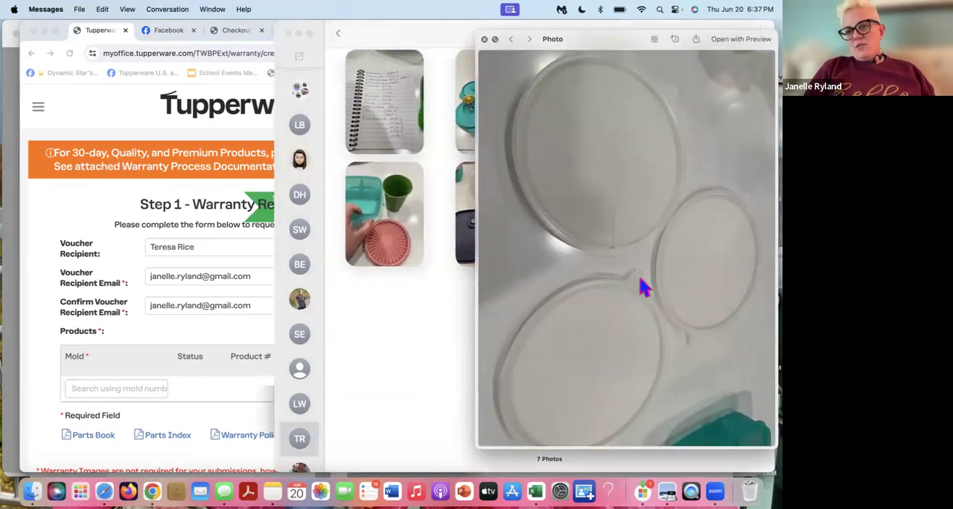
{"action": "mouse_move", "coordinate": [626, 295]}
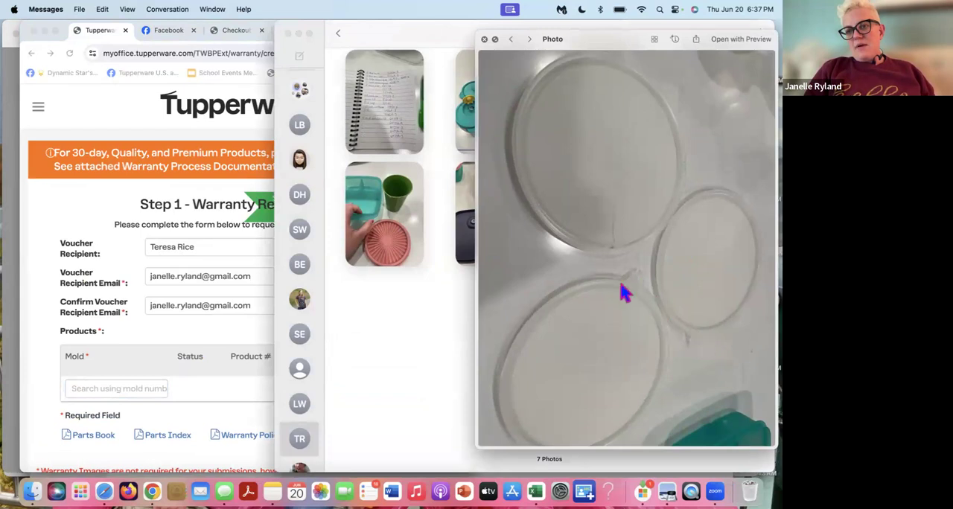
{"action": "mouse_move", "coordinate": [380, 112]}
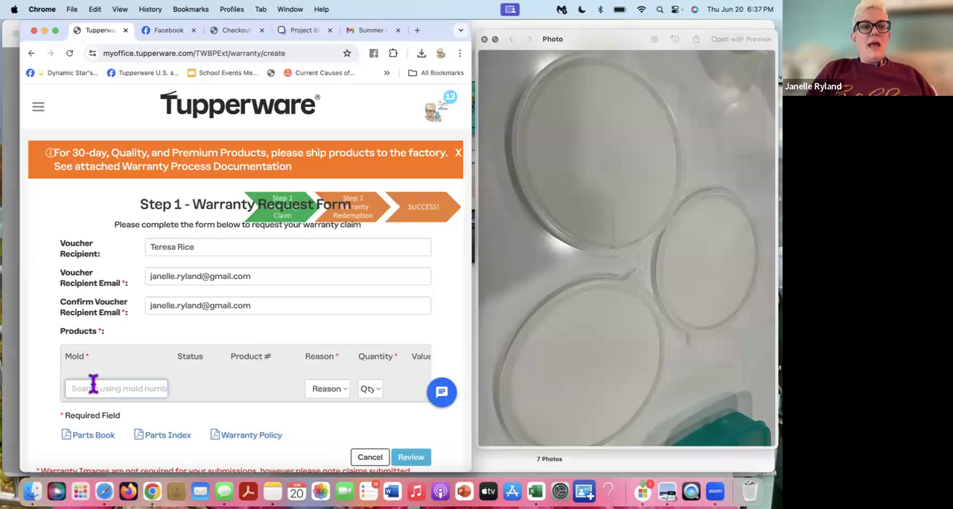
Step: Add mold M-227 to the warranty products and dismiss its obsolete-mold notice
{"action": "type", "text": "227"}
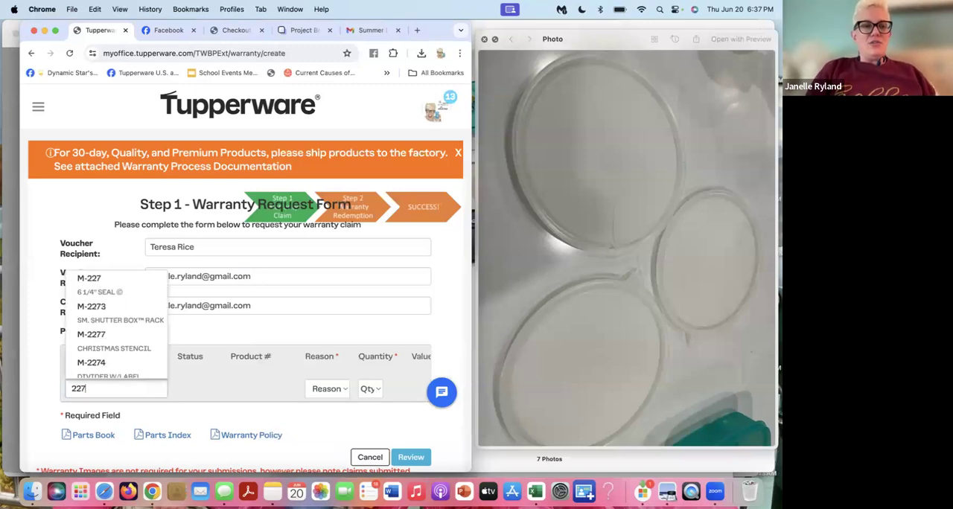
{"action": "mouse_move", "coordinate": [113, 289]}
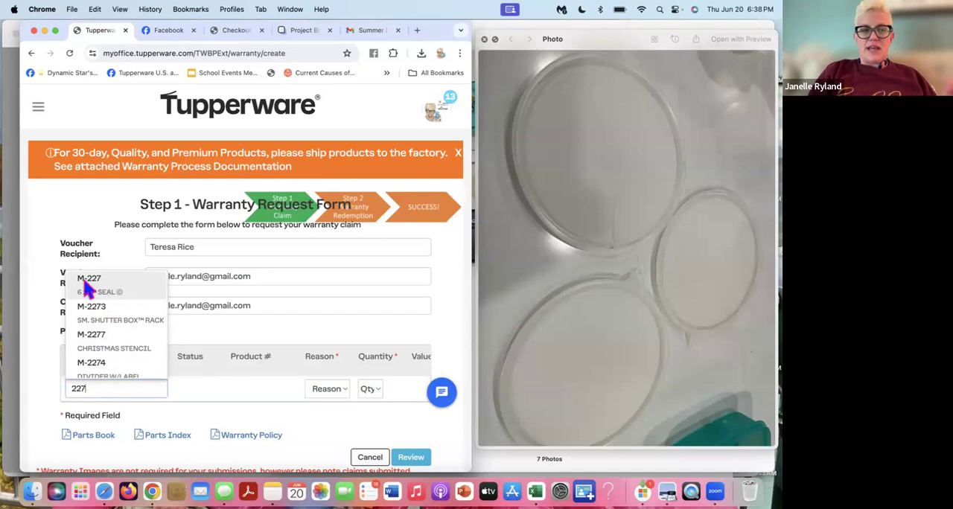
{"action": "left_click", "coordinate": [90, 277]}
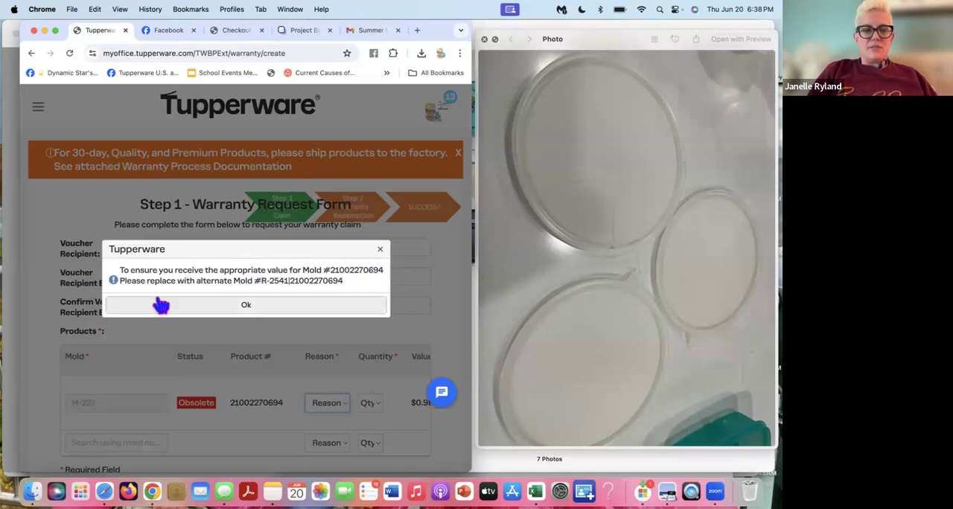
{"action": "mouse_move", "coordinate": [143, 296]}
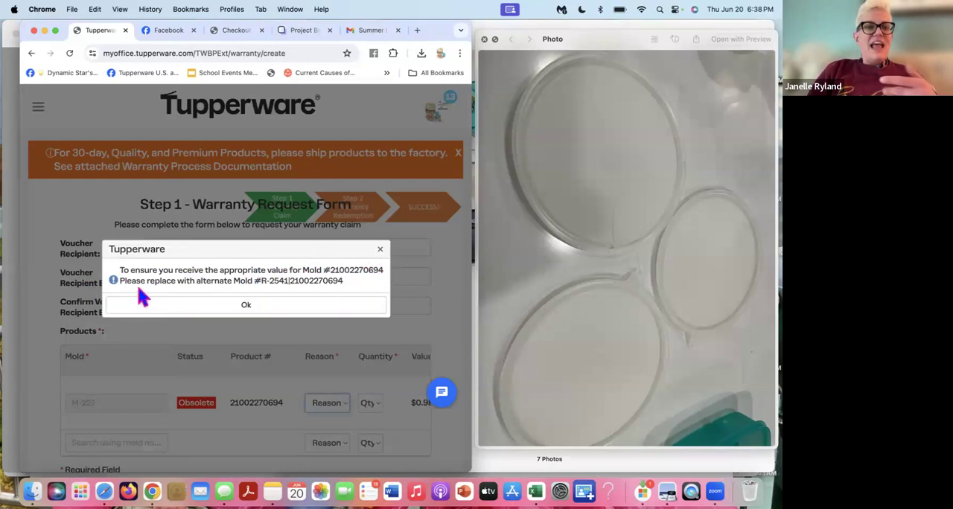
{"action": "mouse_move", "coordinate": [262, 281]}
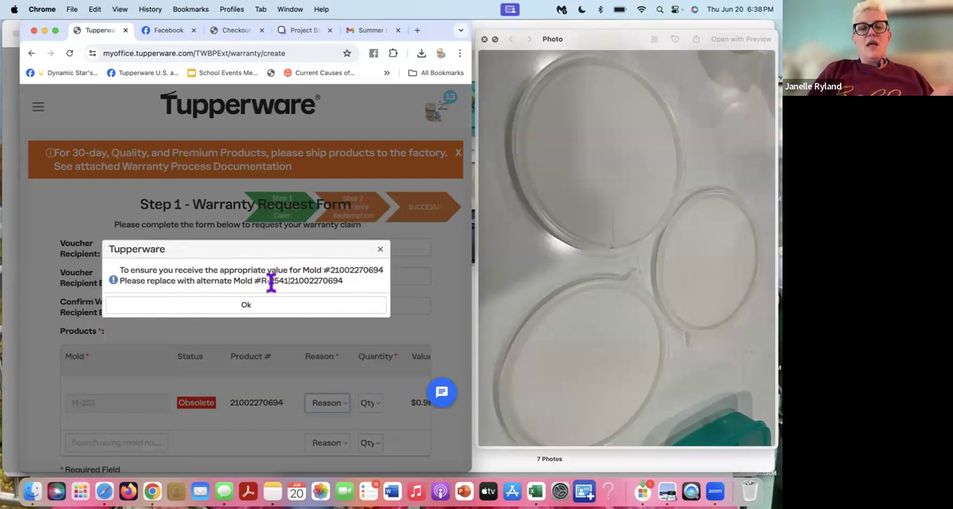
{"action": "mouse_move", "coordinate": [271, 304]}
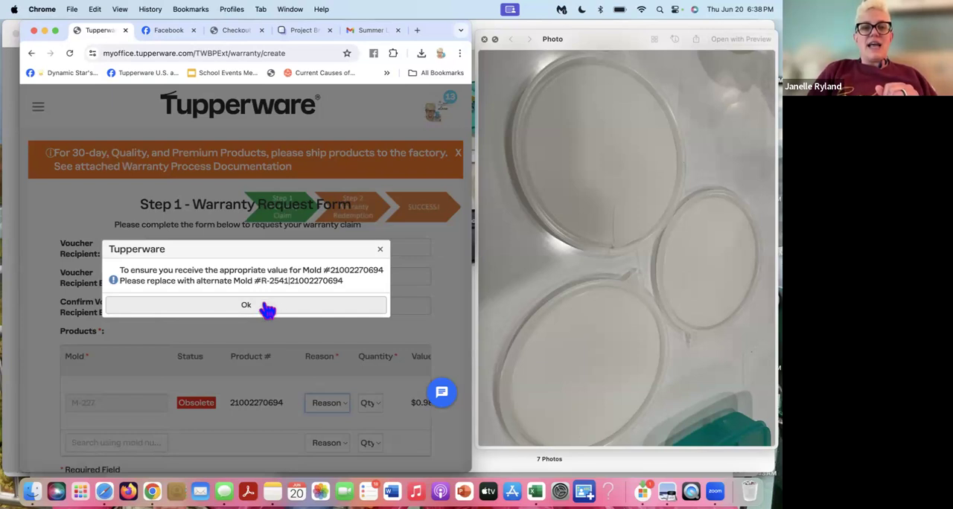
{"action": "left_click", "coordinate": [246, 303]}
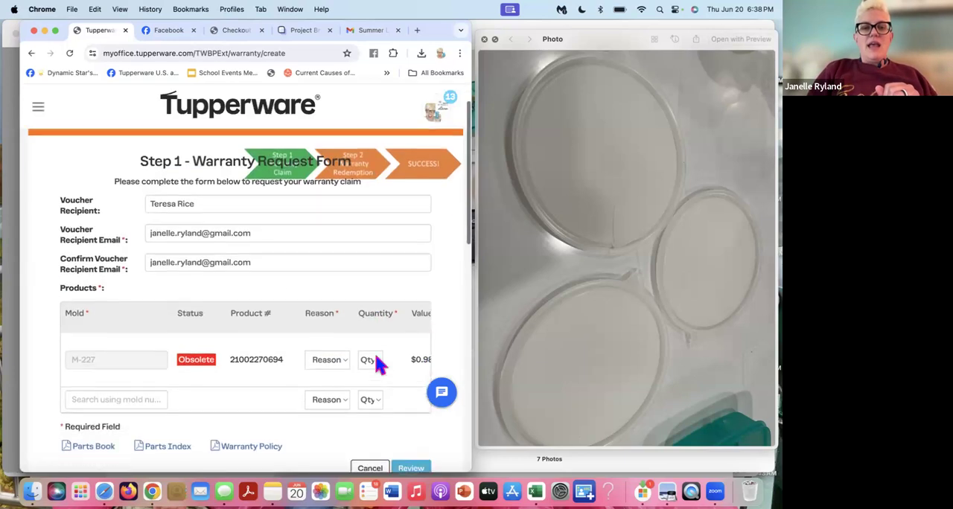
Step: Replace the M-227 line with mold M-2541, reason Cracked, quantity 3, ready for image upload
{"action": "scroll", "scroll_direction": "down", "scroll_amount": 3}
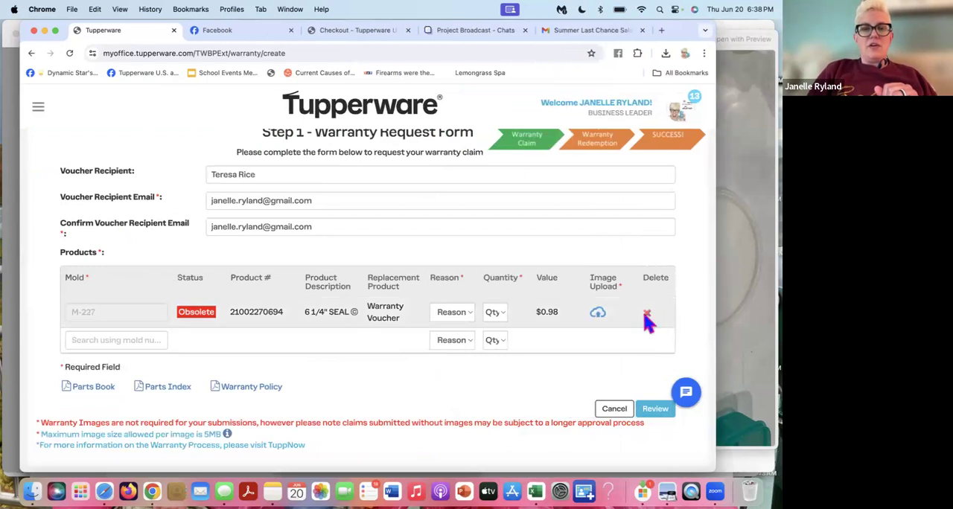
{"action": "left_click", "coordinate": [647, 313]}
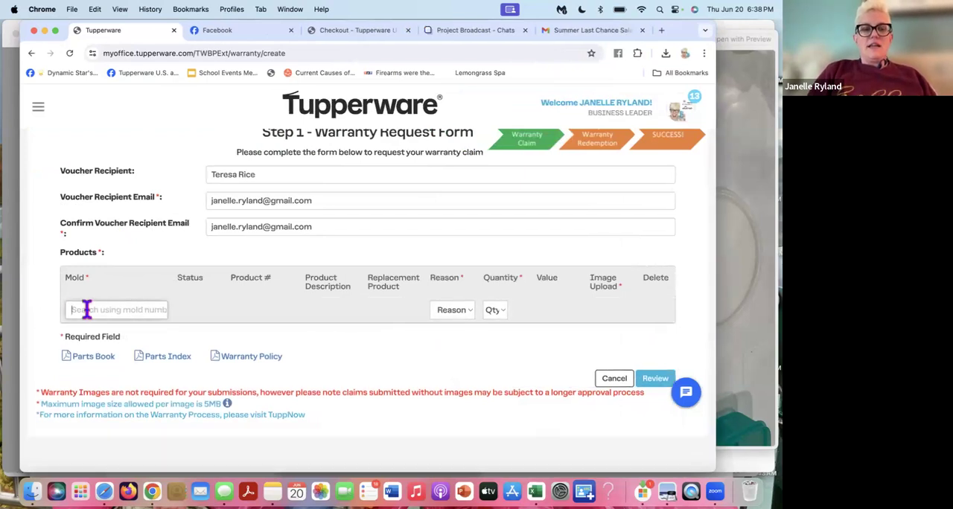
{"action": "type", "text": "2541"}
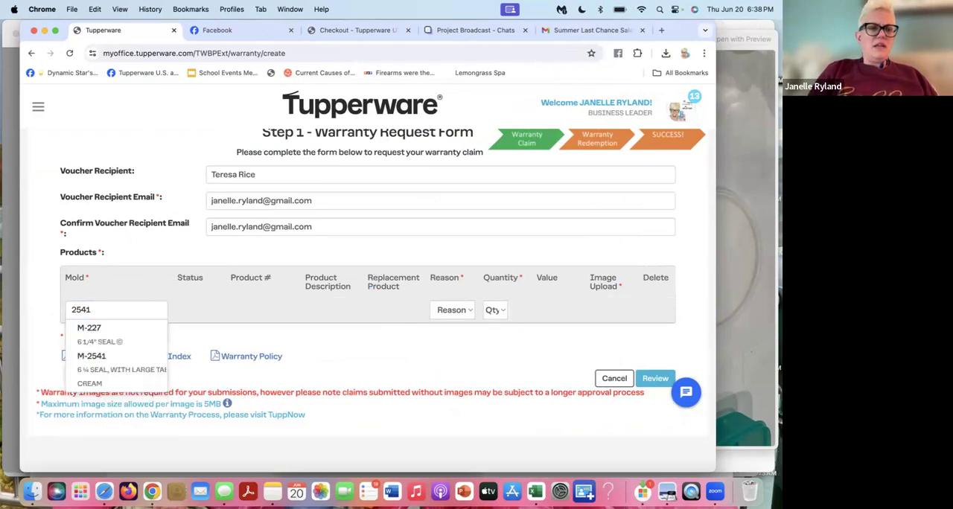
{"action": "left_click", "coordinate": [92, 356]}
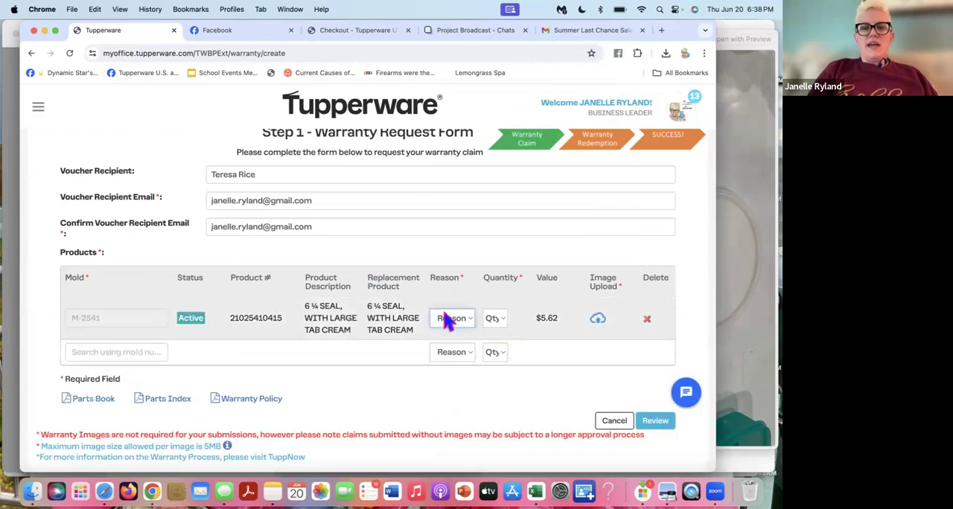
{"action": "left_click", "coordinate": [453, 319]}
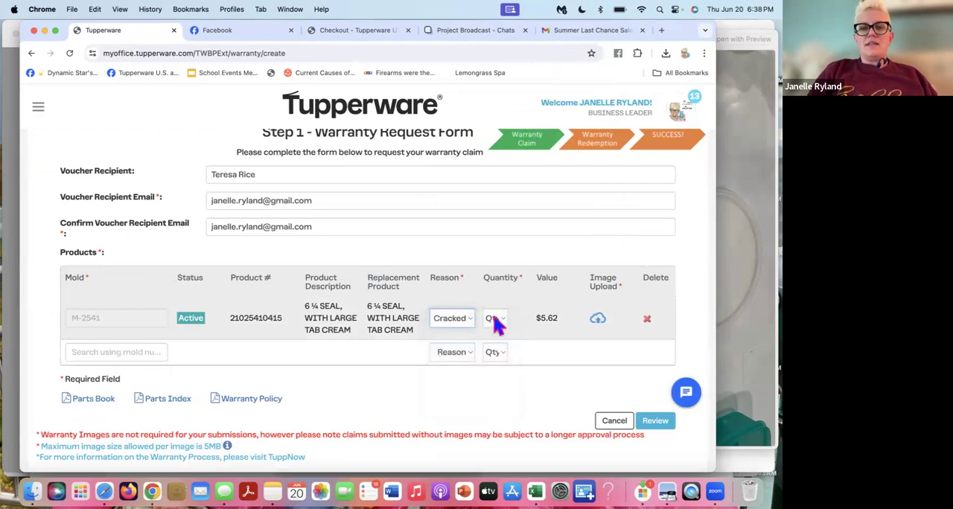
{"action": "left_click", "coordinate": [494, 319]}
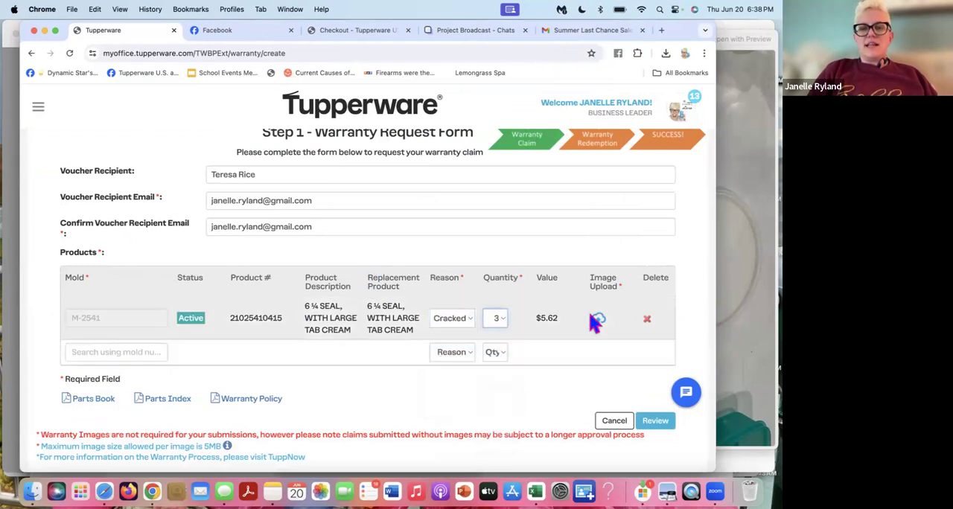
{"action": "mouse_move", "coordinate": [732, 285]}
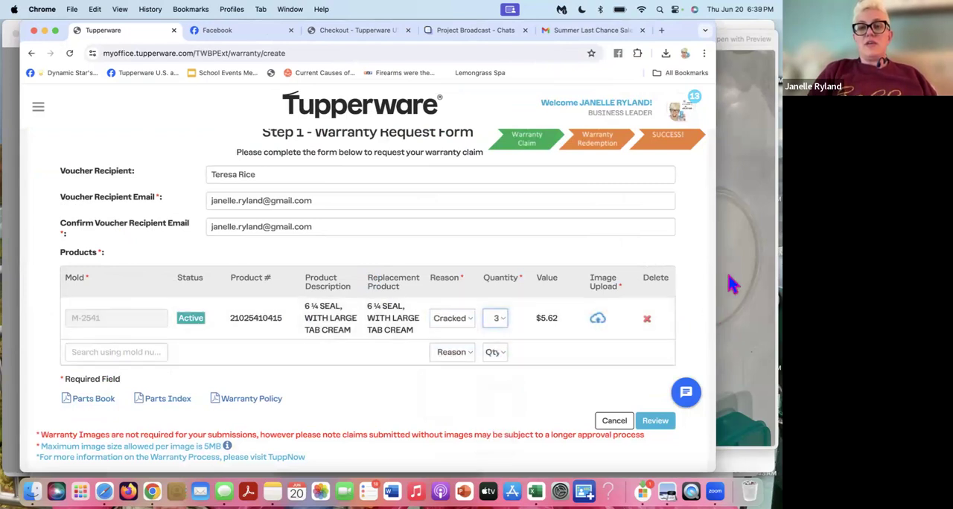
{"action": "left_click", "coordinate": [598, 318]}
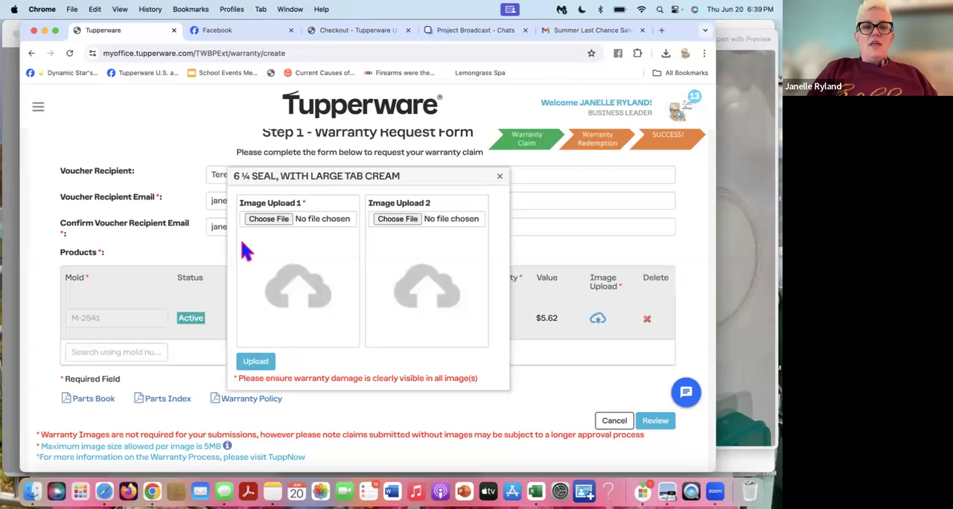
Step: Upload the seals screenshot from the Desktop as the M-2541 image and close the upload window
{"action": "left_click", "coordinate": [268, 218]}
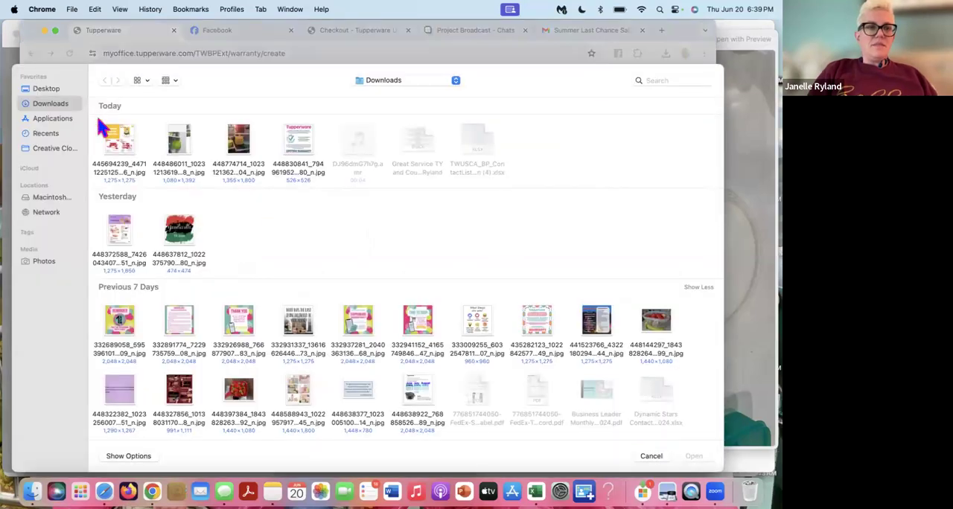
{"action": "left_click", "coordinate": [45, 88]}
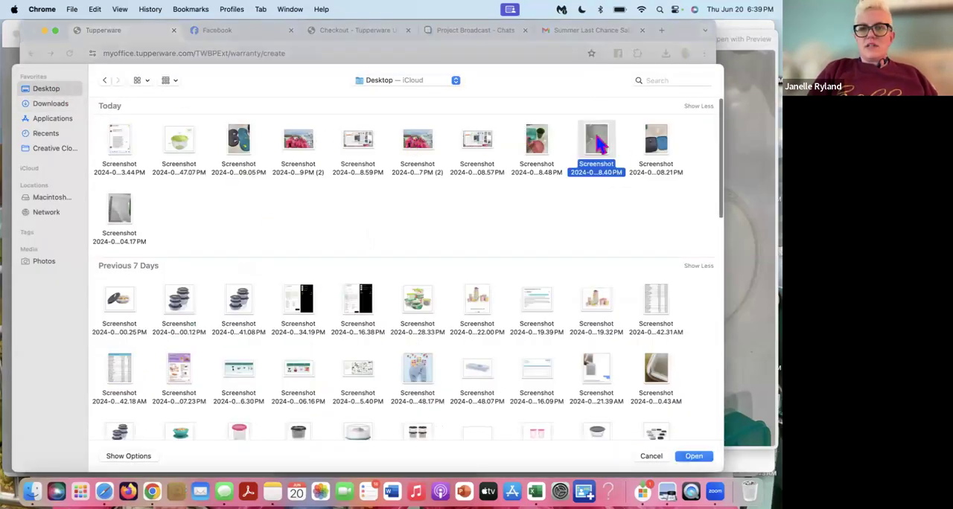
{"action": "left_click", "coordinate": [694, 456]}
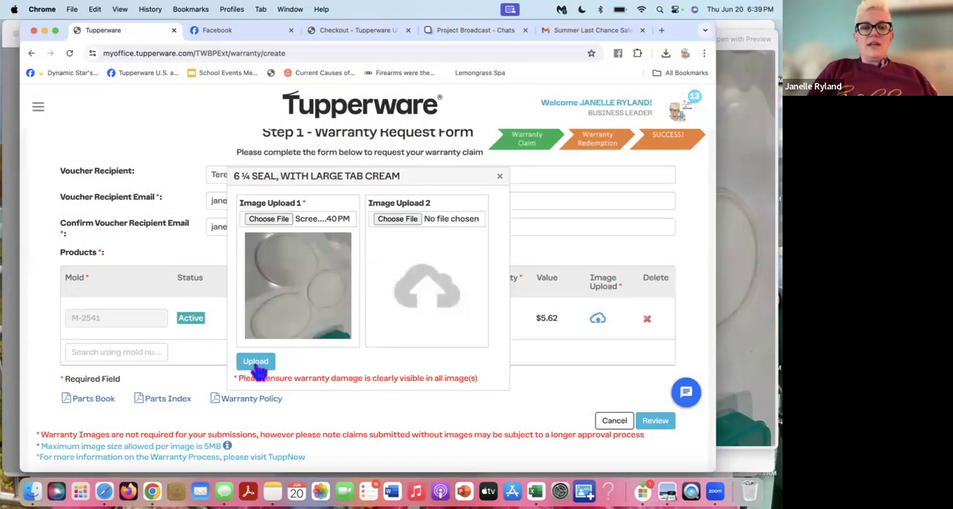
{"action": "left_click", "coordinate": [256, 361]}
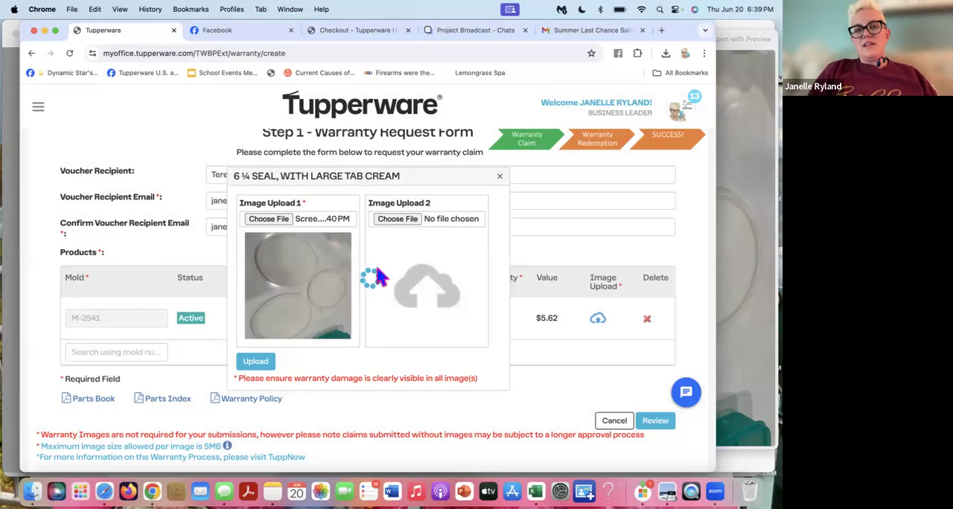
{"action": "left_click", "coordinate": [256, 360]}
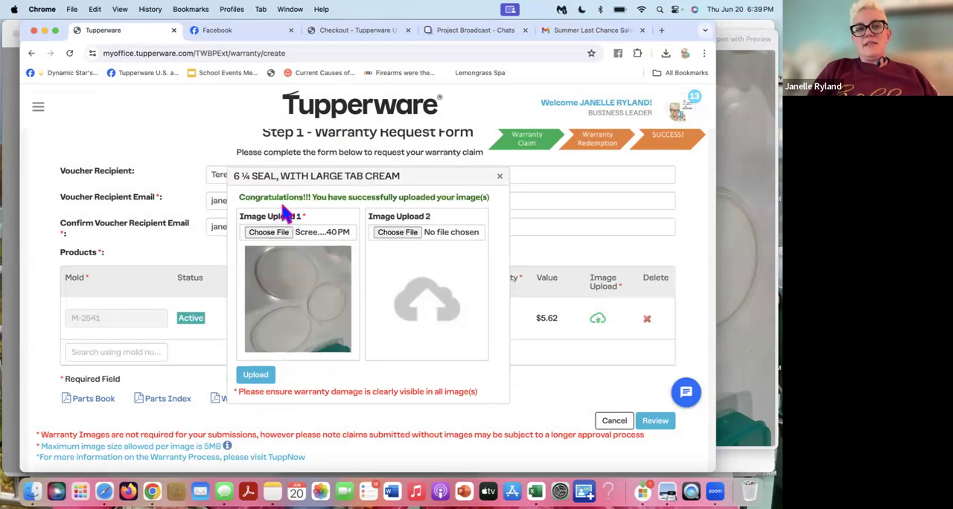
{"action": "mouse_move", "coordinate": [509, 176]}
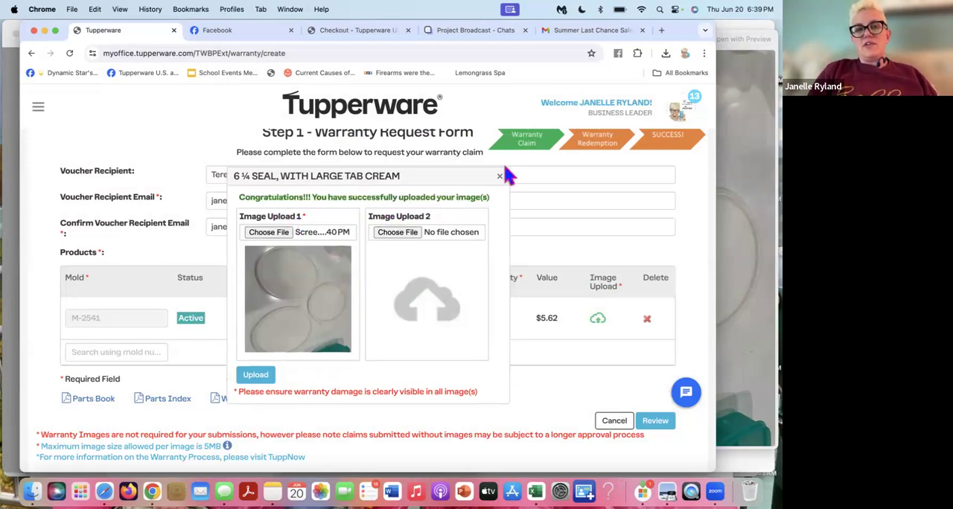
{"action": "left_click", "coordinate": [499, 177]}
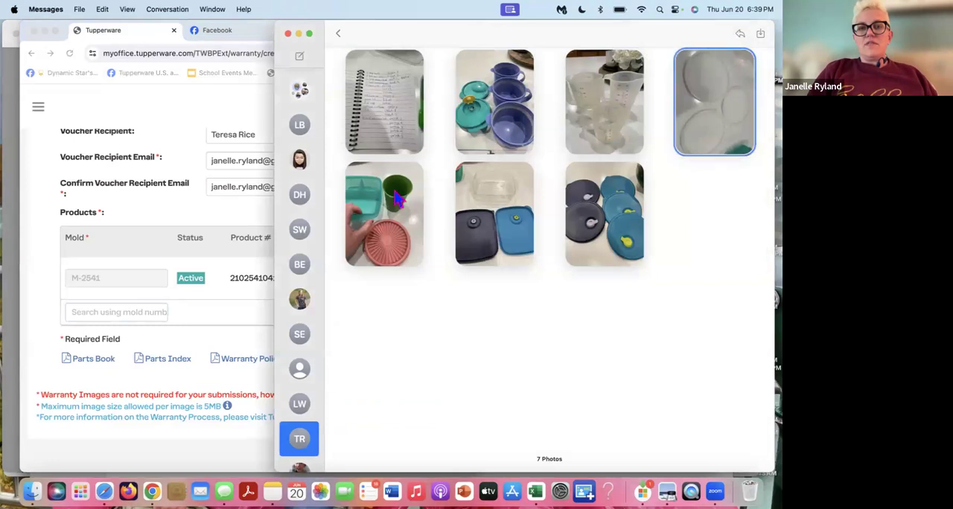
Step: Enlarge the photo of the teal container, green cup and pink lid
{"action": "double_click", "coordinate": [385, 215]}
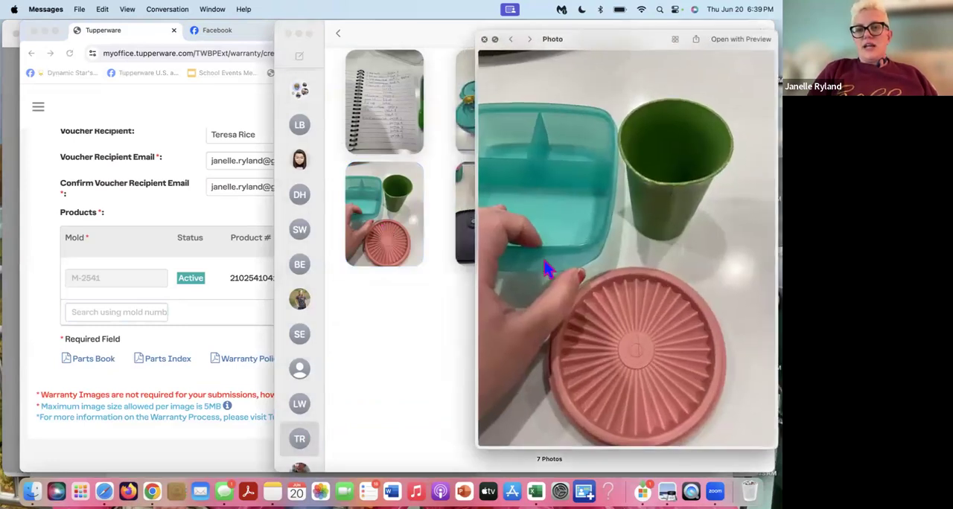
{"action": "mouse_move", "coordinate": [588, 238]}
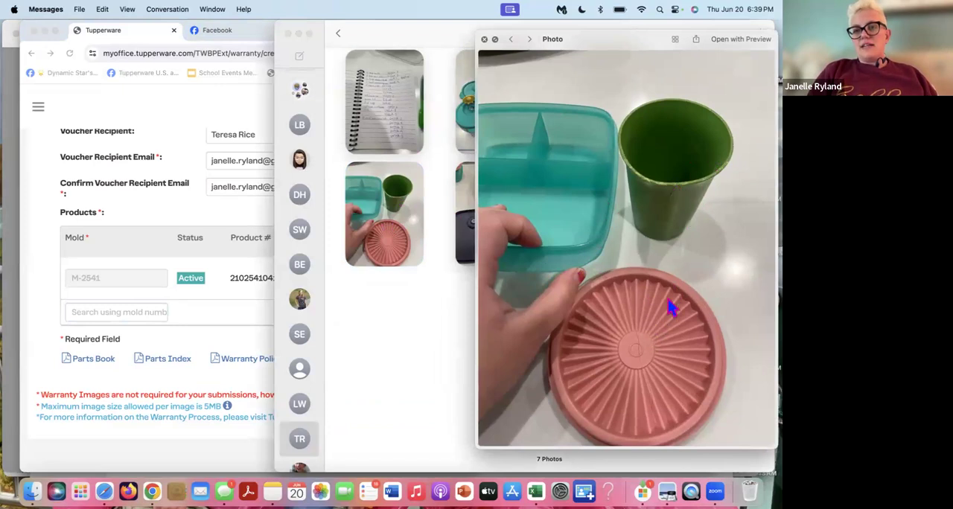
{"action": "mouse_move", "coordinate": [644, 378]}
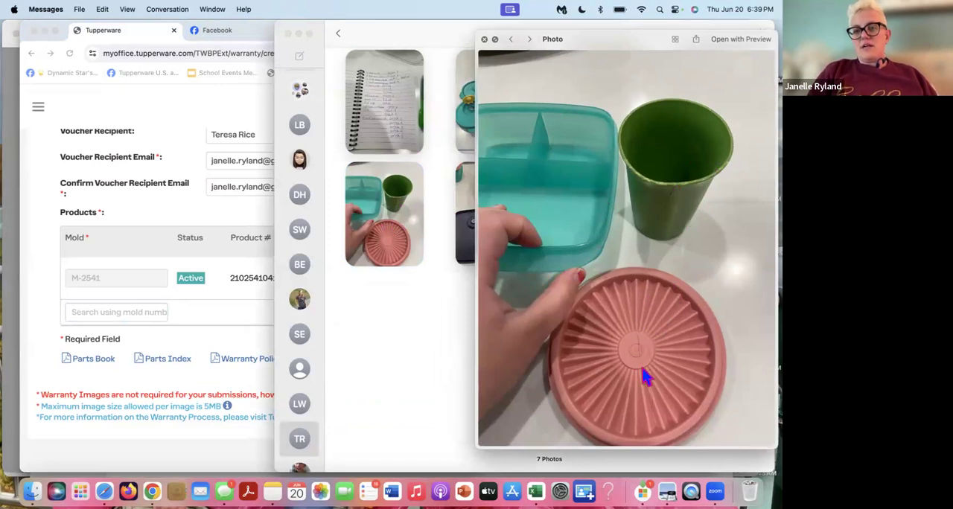
{"action": "mouse_move", "coordinate": [578, 277]}
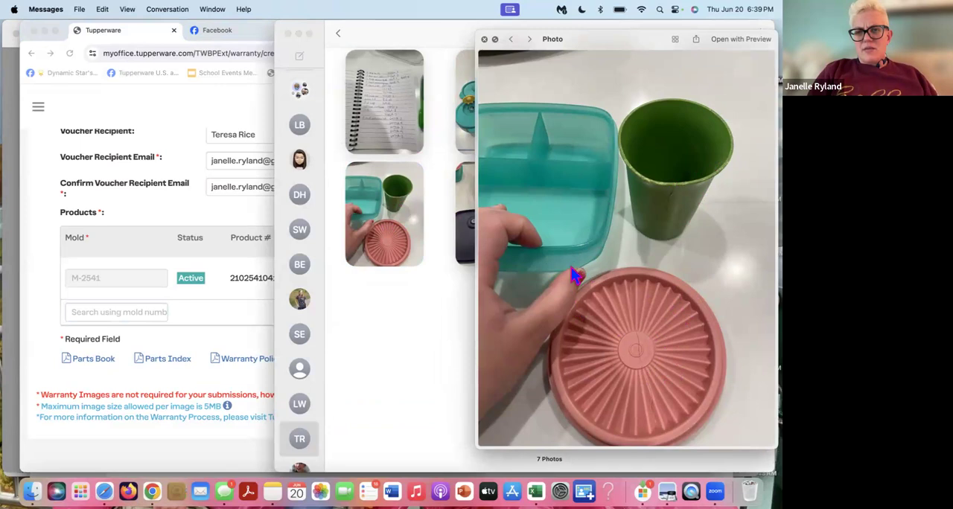
{"action": "mouse_move", "coordinate": [425, 131]}
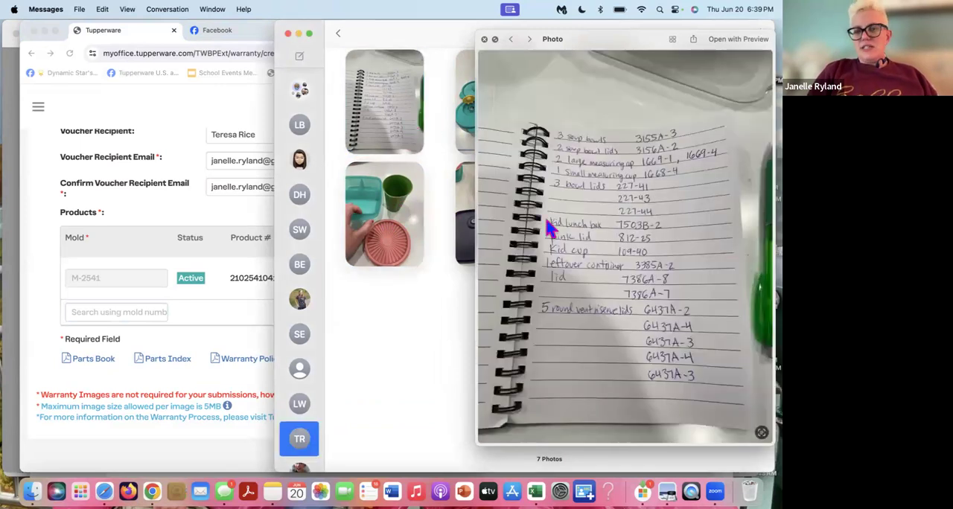
{"action": "mouse_move", "coordinate": [644, 267]}
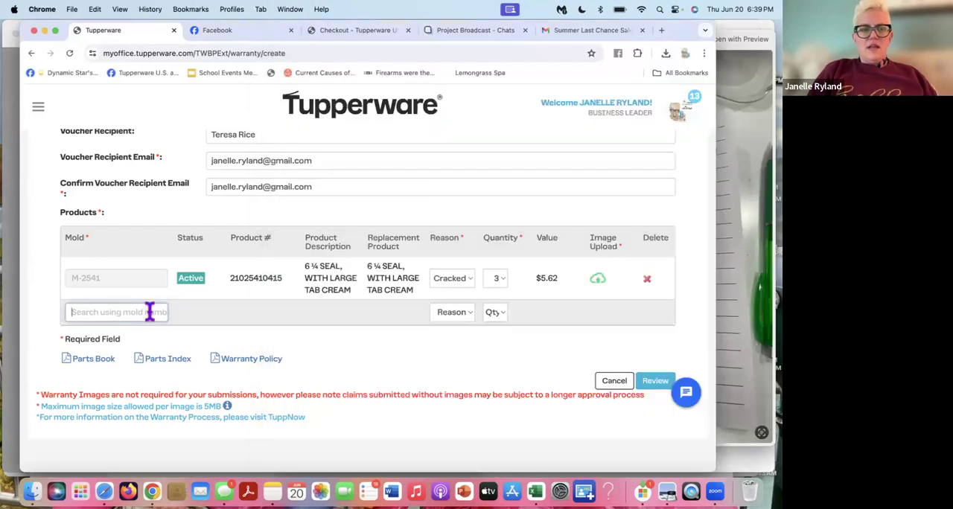
Step: Add mold 7502/M-7503 Lunch-It container base to the claim as Broken, quantity 1
{"action": "type", "text": "7502"}
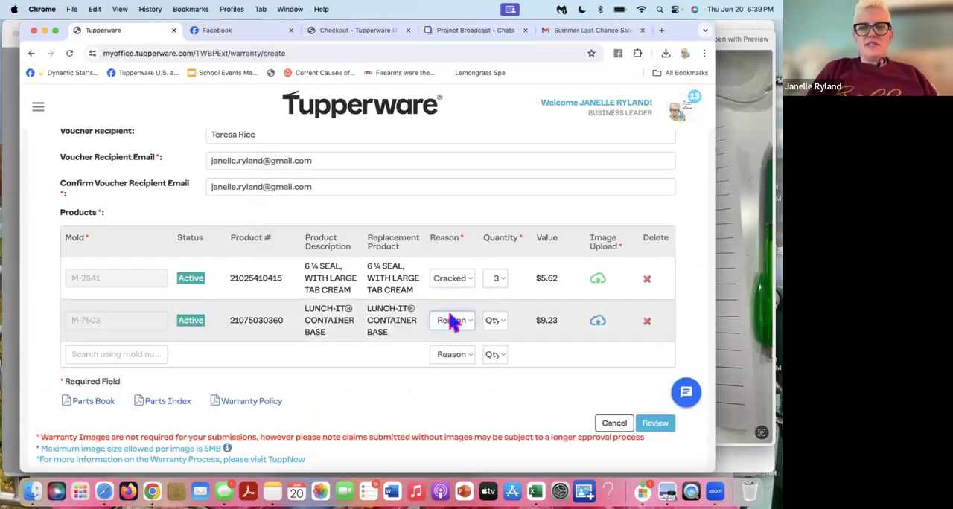
{"action": "left_click", "coordinate": [453, 320]}
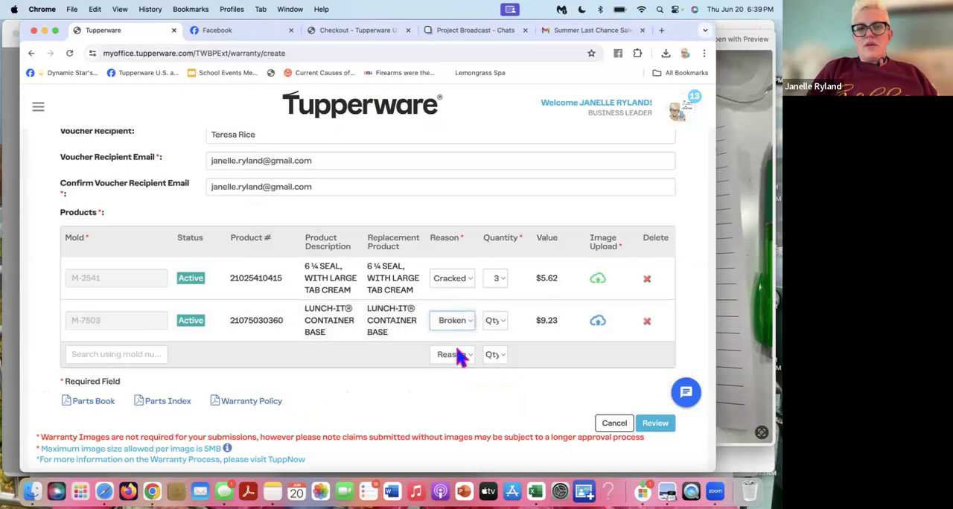
{"action": "left_click", "coordinate": [494, 321]}
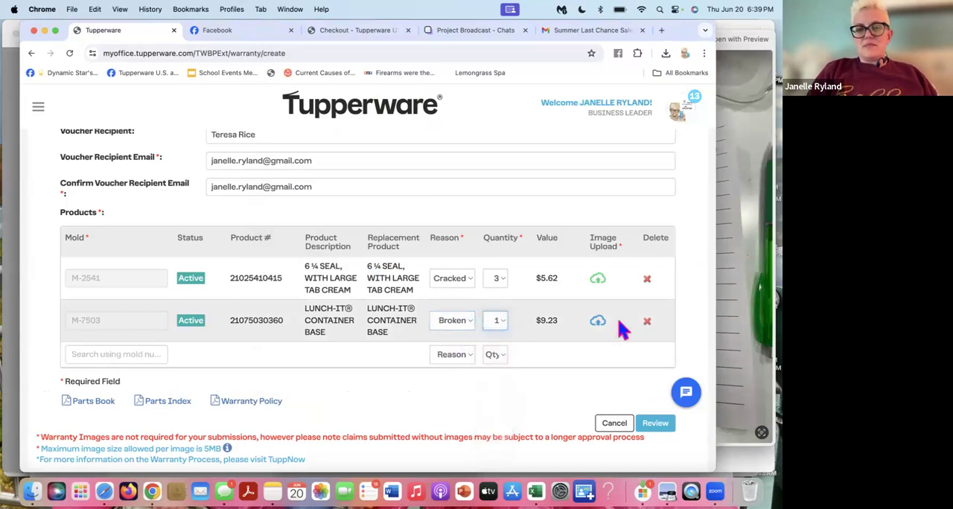
Step: Attach and upload a damage photo for the container base line
{"action": "left_click", "coordinate": [598, 321]}
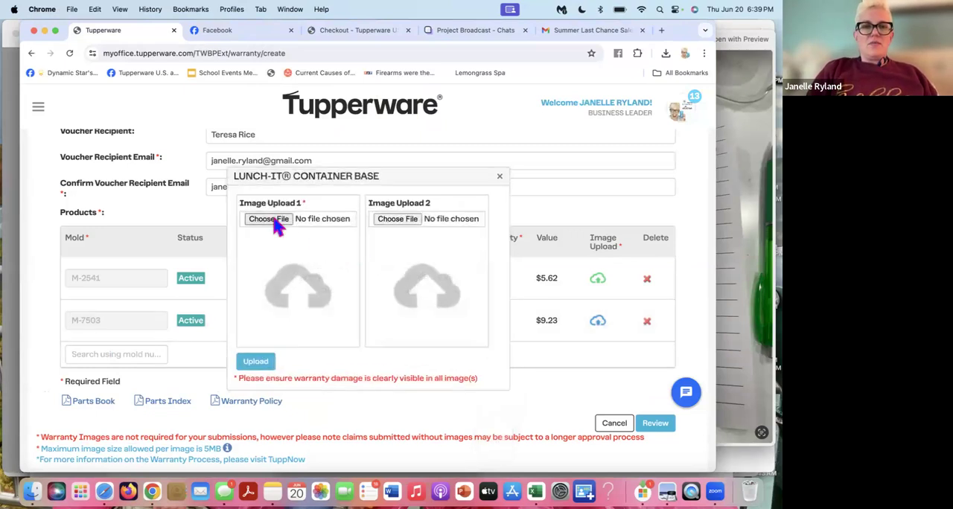
{"action": "left_click", "coordinate": [268, 217]}
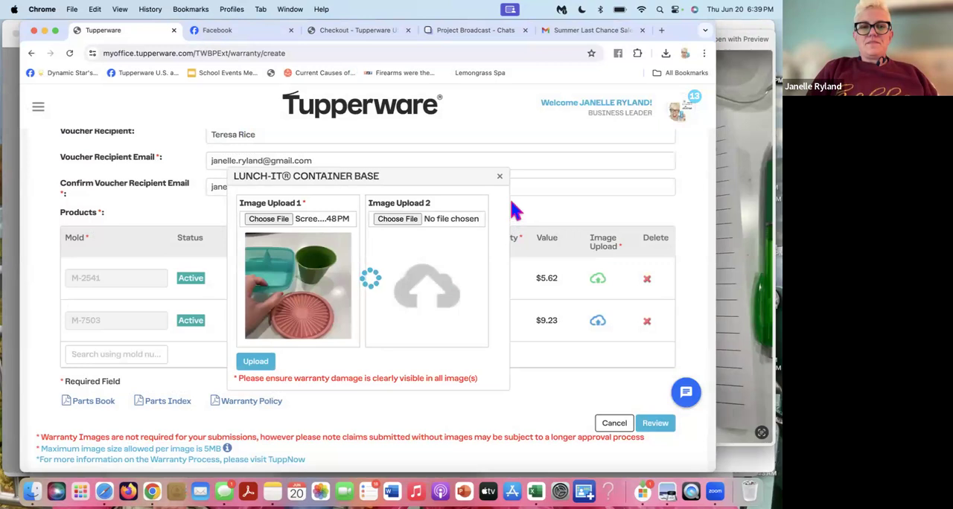
{"action": "left_click", "coordinate": [500, 177]}
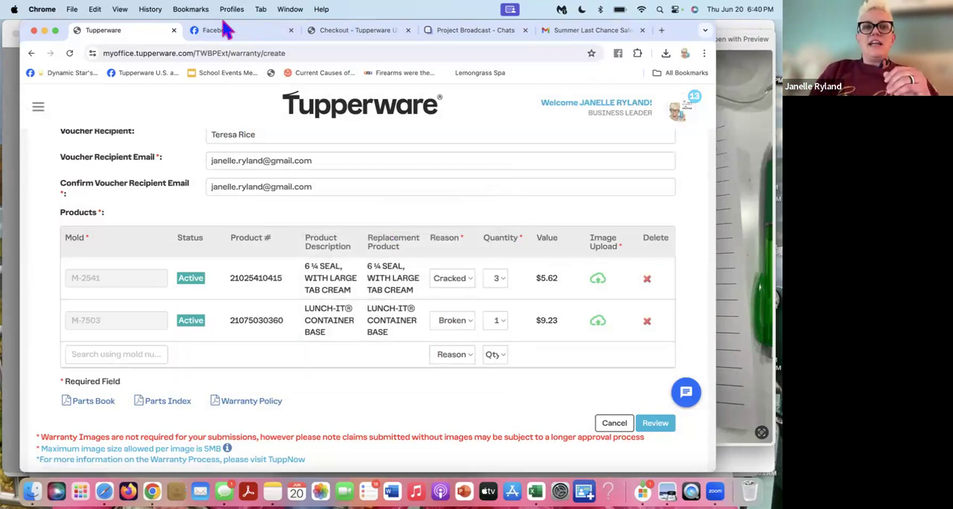
Step: In Facebook, go to the Dynamic Star's Team Connections group's photo albums
{"action": "left_click", "coordinate": [238, 30]}
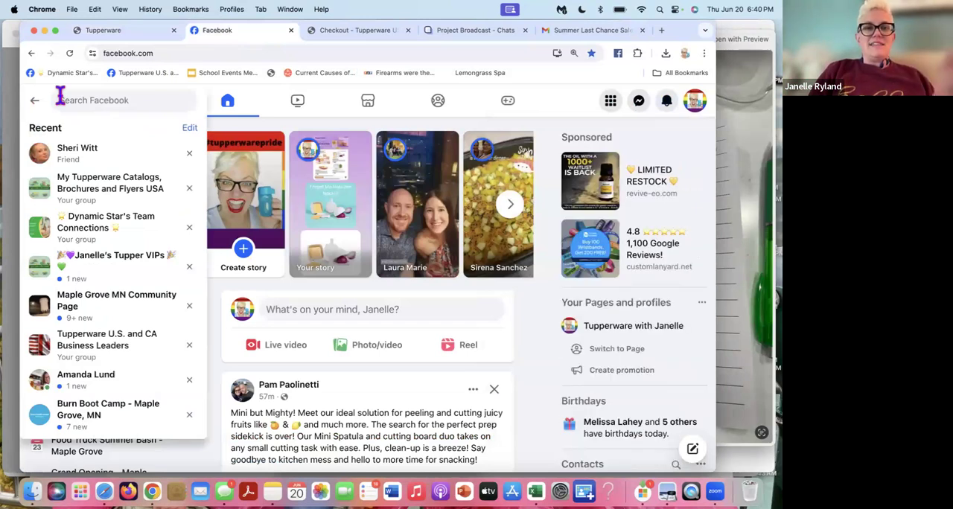
{"action": "mouse_move", "coordinate": [95, 226]}
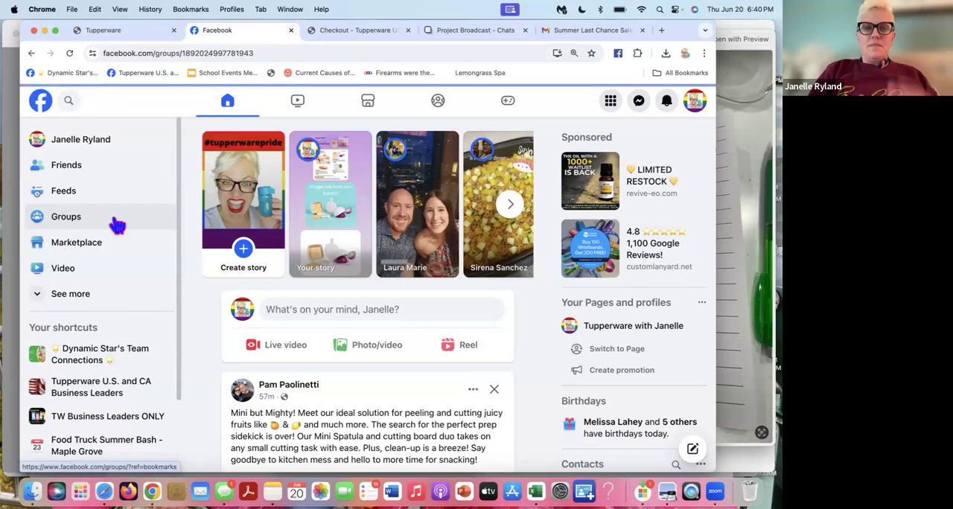
{"action": "left_click", "coordinate": [102, 354]}
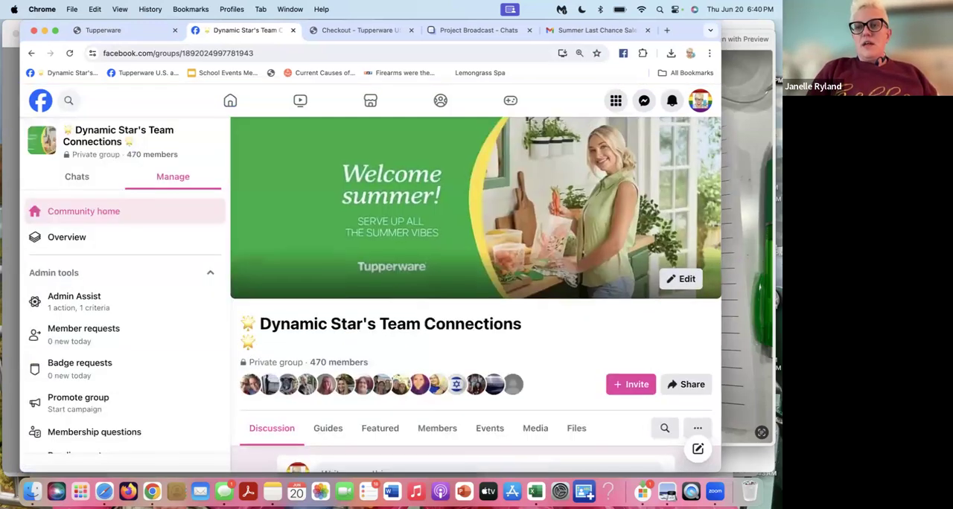
{"action": "scroll", "scroll_direction": "down", "scroll_amount": 3}
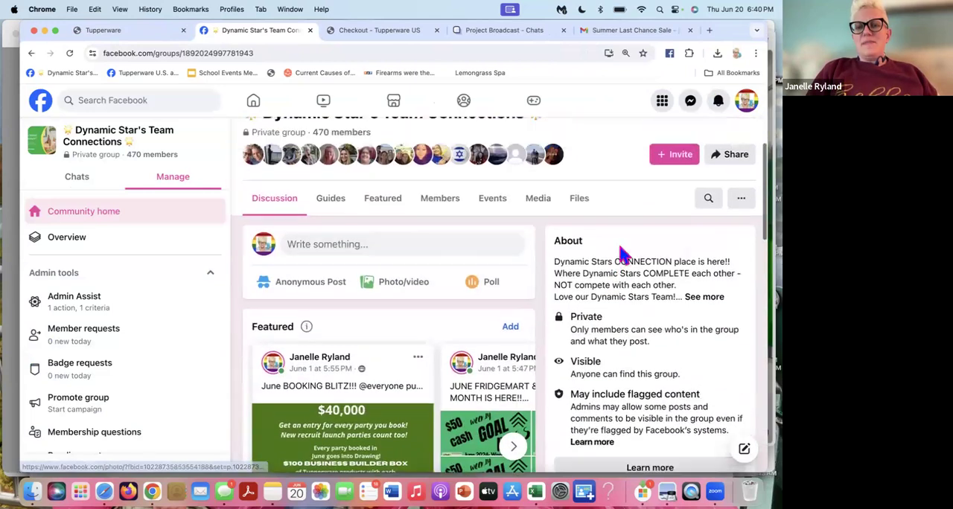
{"action": "left_click", "coordinate": [538, 198]}
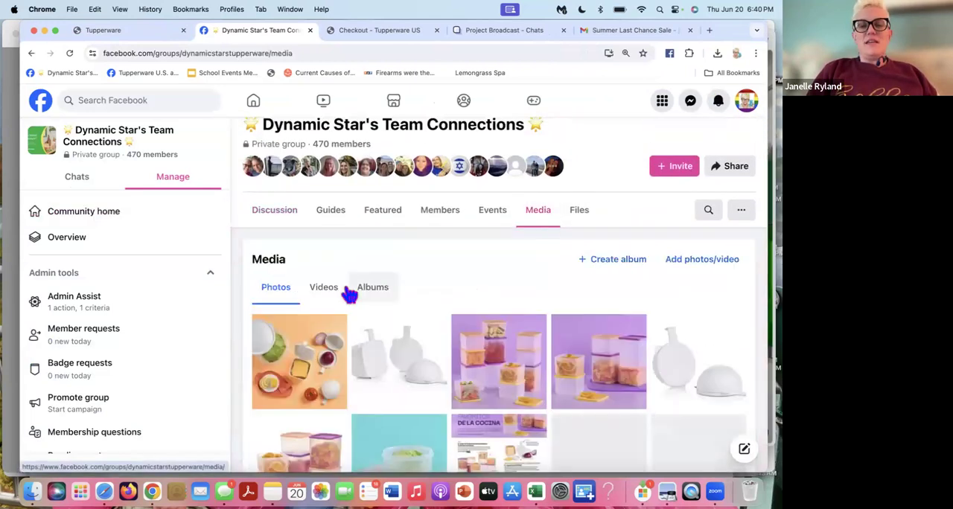
{"action": "scroll", "scroll_direction": "up", "scroll_amount": 3}
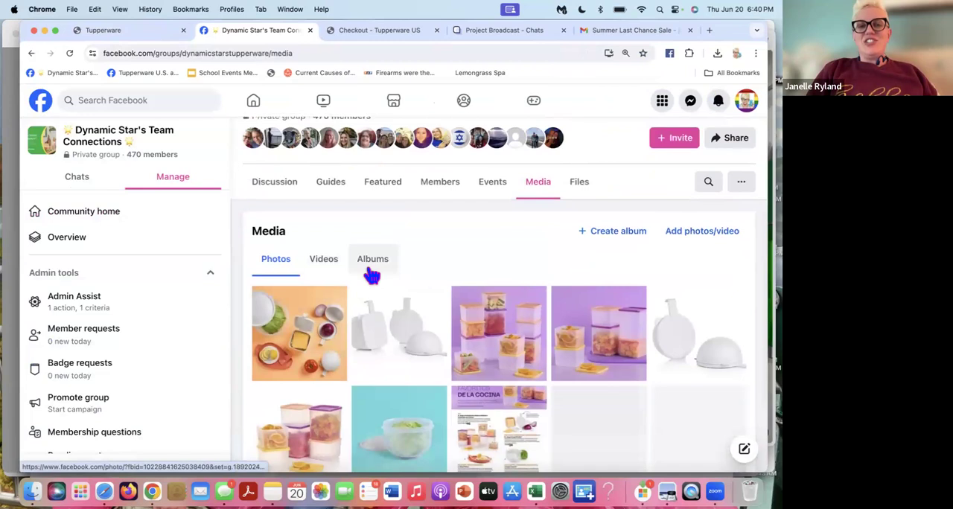
{"action": "left_click", "coordinate": [372, 259]}
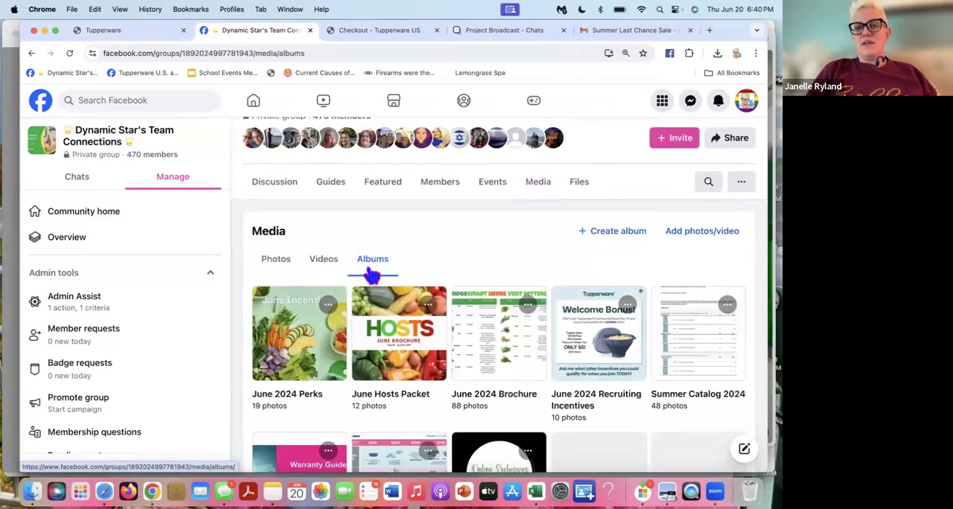
Step: Find and open the 'Cheat sheet guide Mold #'s Warranty' album
{"action": "scroll", "scroll_direction": "down", "scroll_amount": 3}
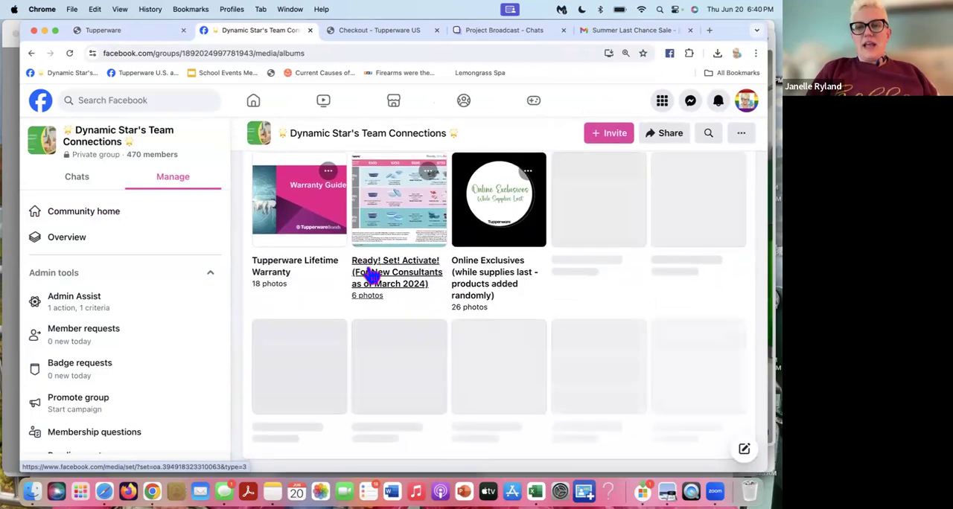
{"action": "scroll", "scroll_direction": "down", "scroll_amount": 3}
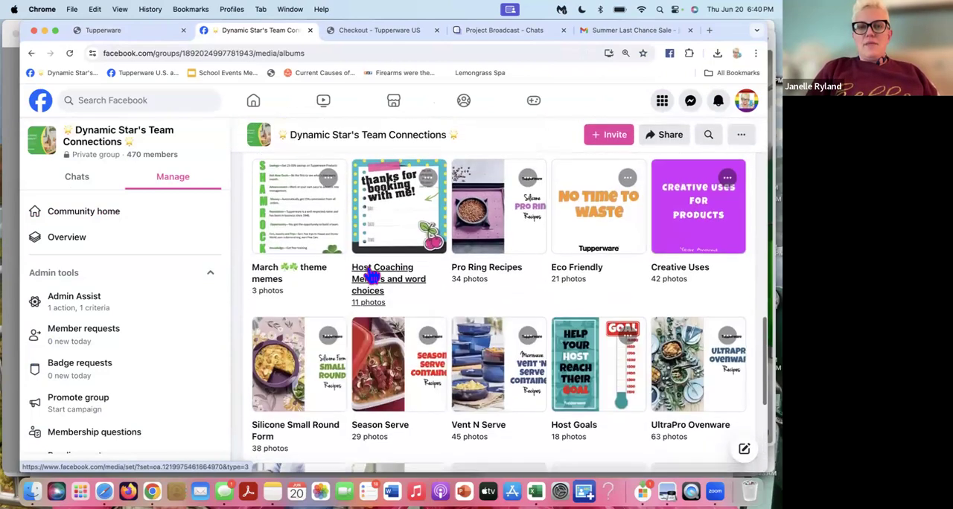
{"action": "scroll", "scroll_direction": "up", "scroll_amount": 3}
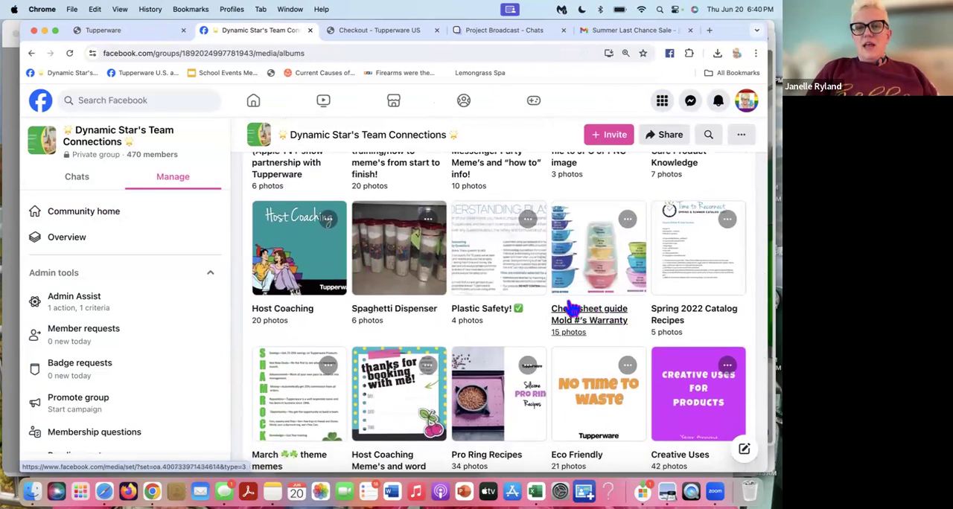
{"action": "scroll", "scroll_direction": "up", "scroll_amount": 3}
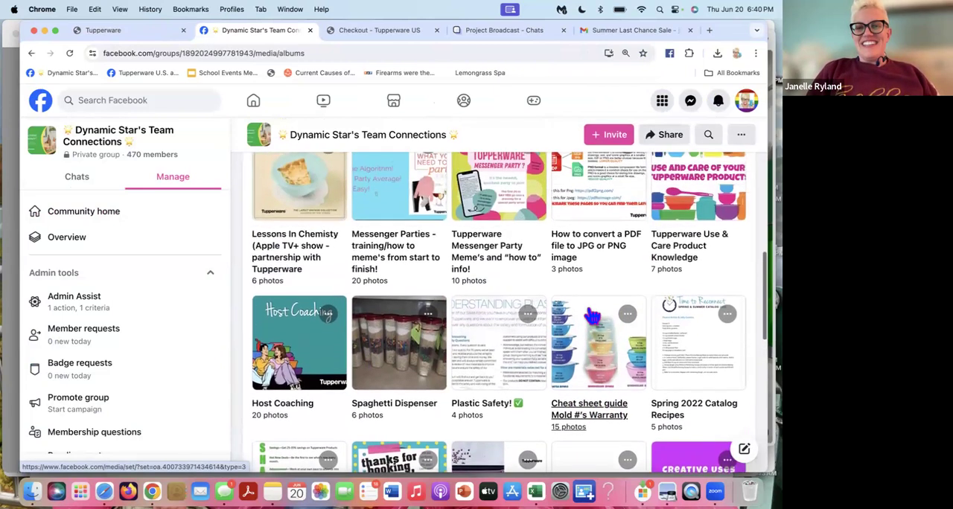
{"action": "scroll", "scroll_direction": "down", "scroll_amount": 3}
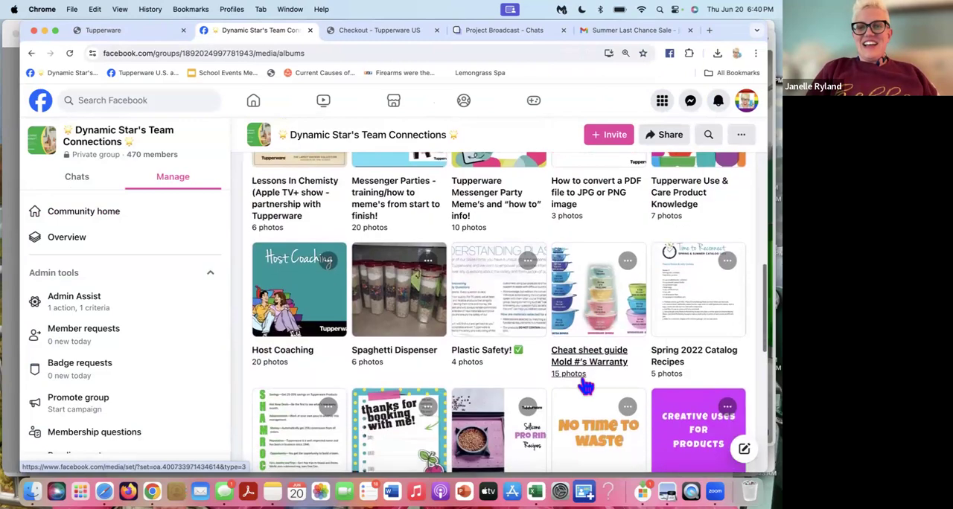
{"action": "left_click", "coordinate": [590, 354]}
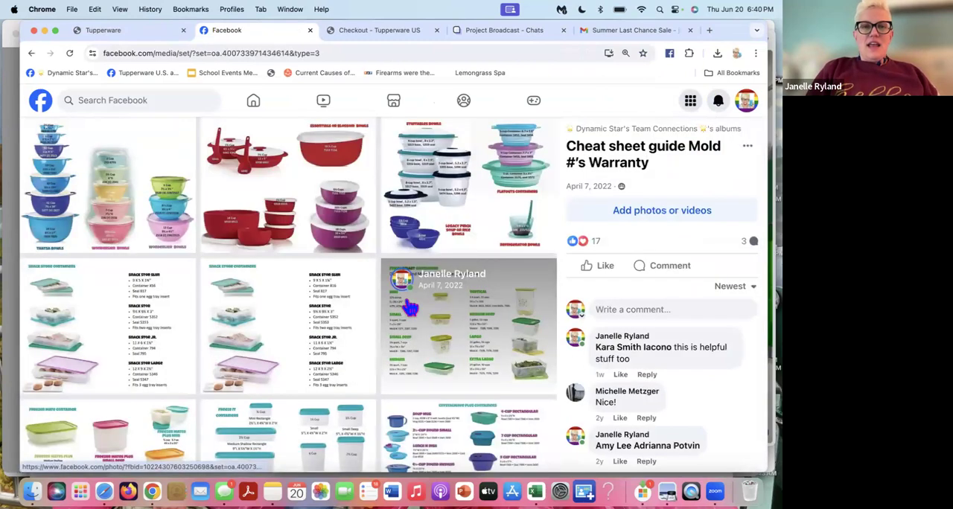
{"action": "scroll", "scroll_direction": "down", "scroll_amount": 3}
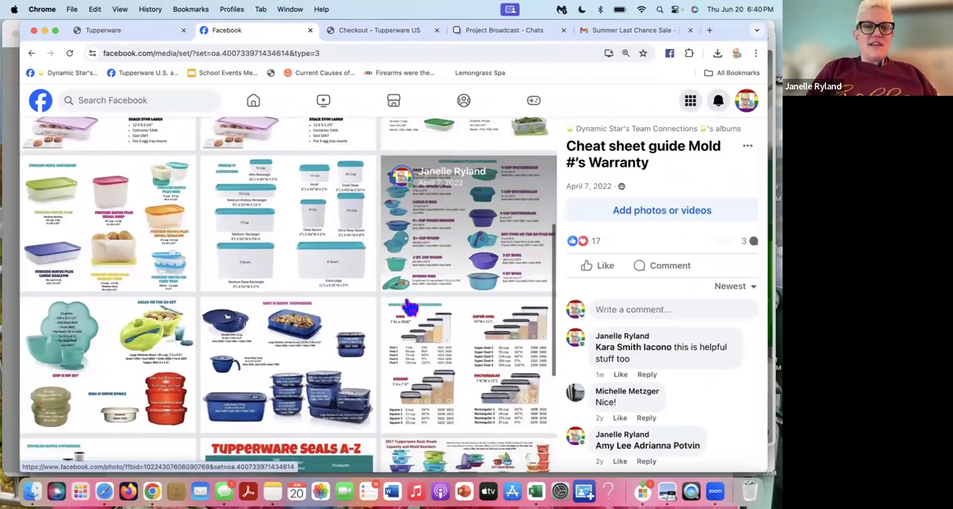
{"action": "scroll", "scroll_direction": "down", "scroll_amount": 3}
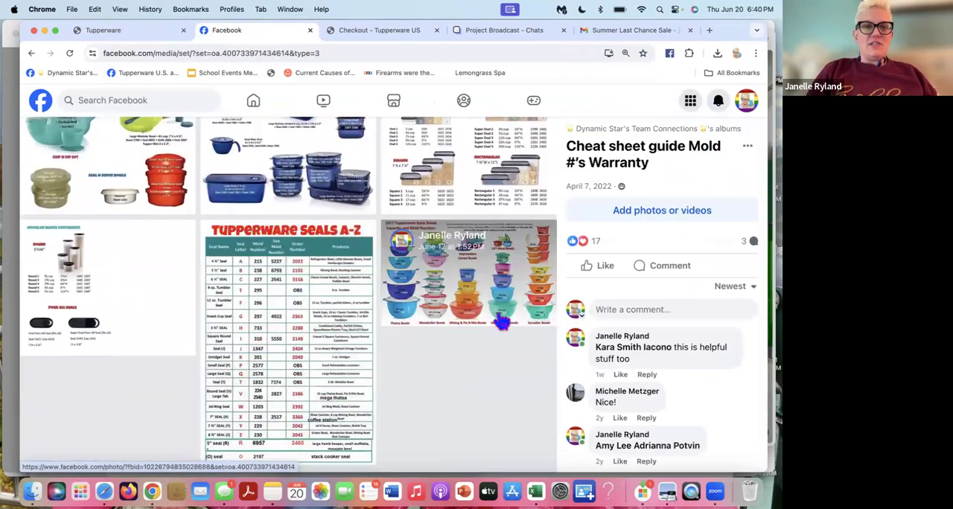
{"action": "left_click", "coordinate": [286, 335]}
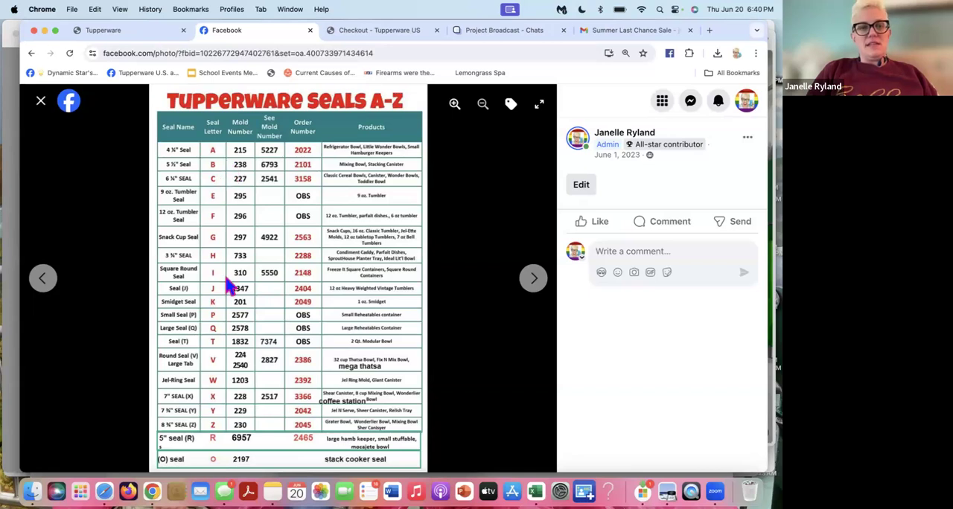
{"action": "mouse_move", "coordinate": [246, 177]}
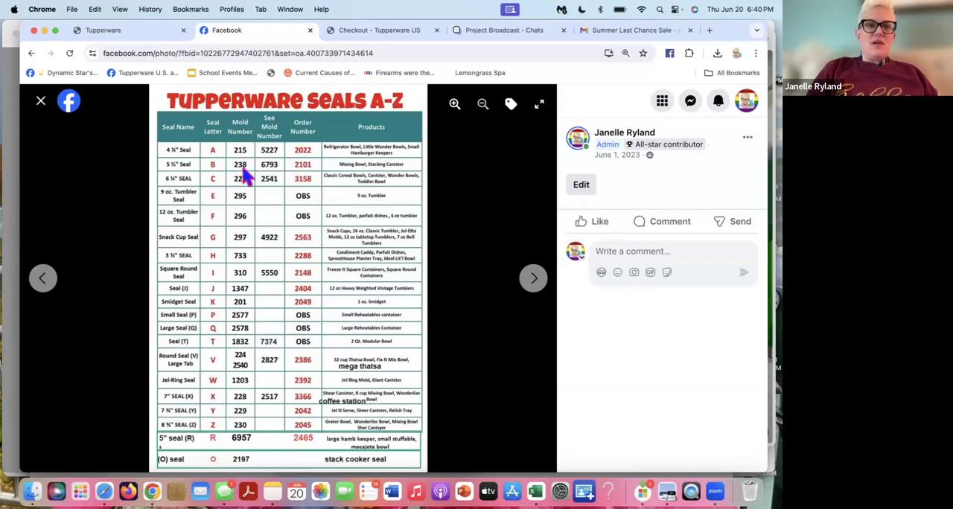
{"action": "mouse_move", "coordinate": [245, 195]}
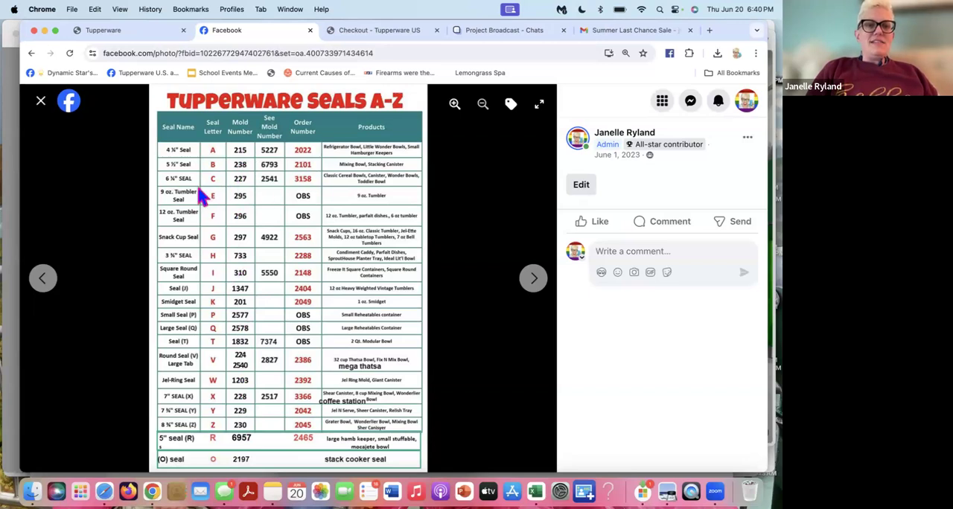
{"action": "mouse_move", "coordinate": [268, 186]}
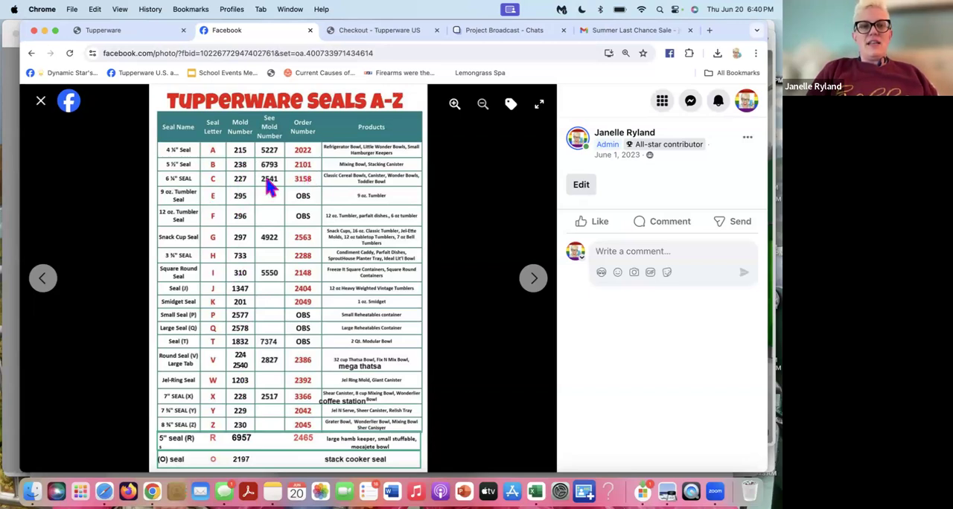
{"action": "mouse_move", "coordinate": [310, 195]}
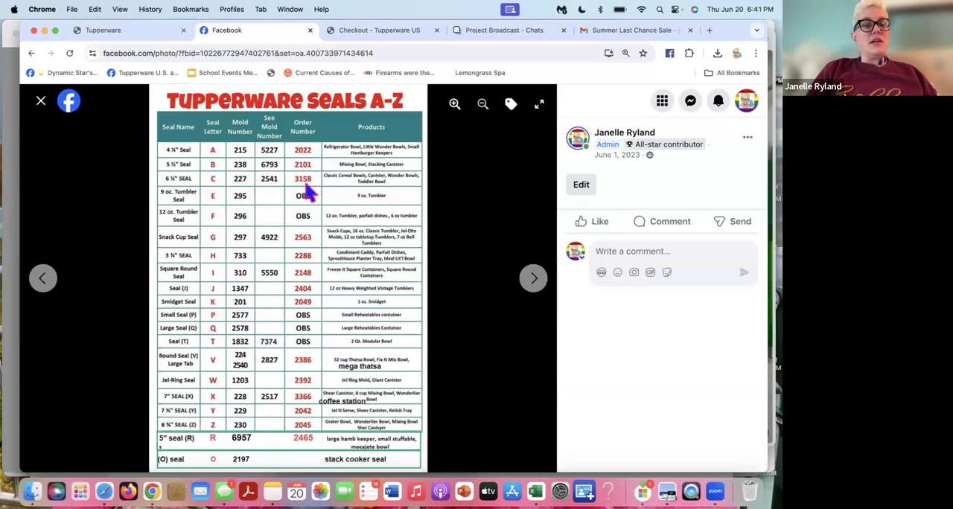
{"action": "mouse_move", "coordinate": [297, 197]}
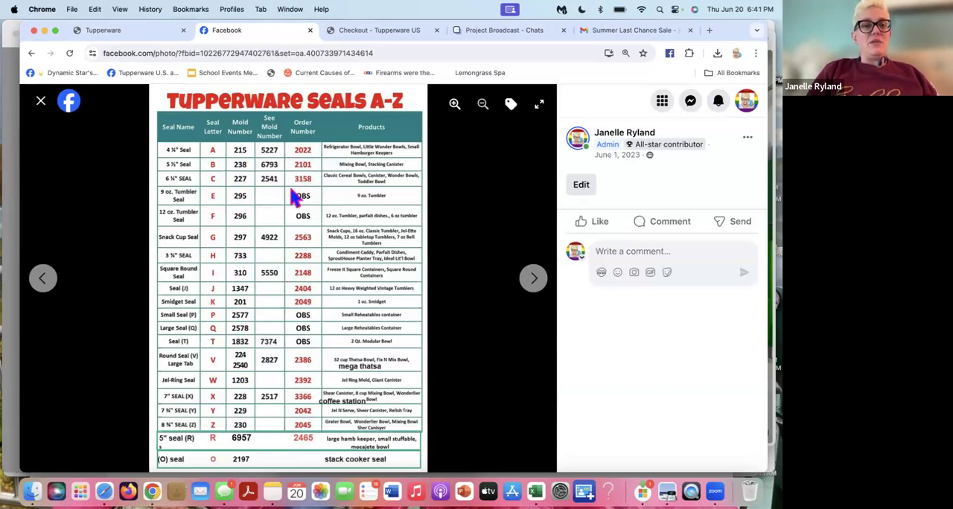
{"action": "mouse_move", "coordinate": [256, 170]}
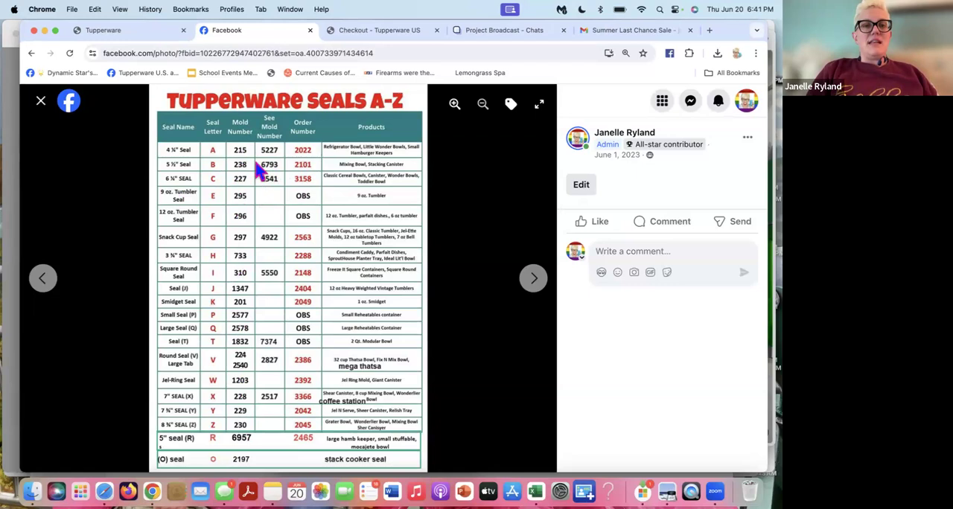
{"action": "mouse_move", "coordinate": [277, 198]}
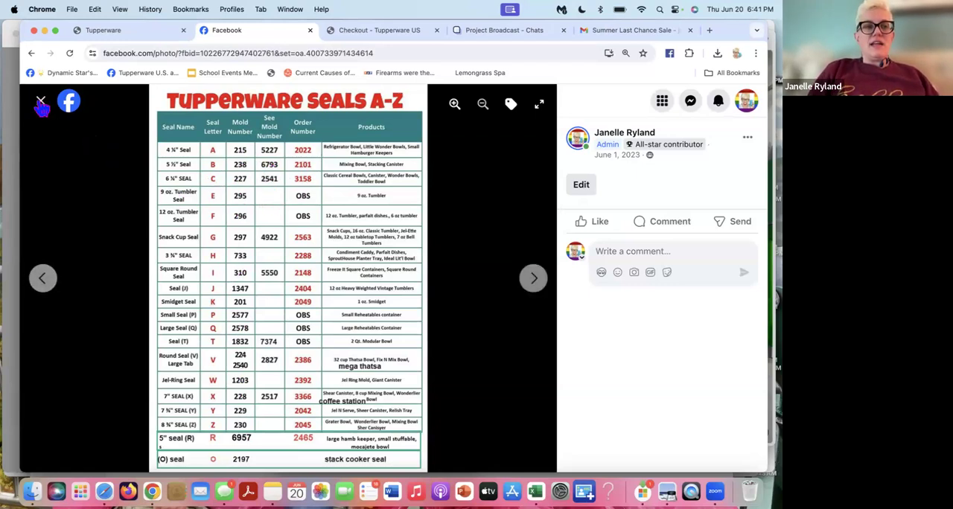
{"action": "mouse_move", "coordinate": [40, 101]}
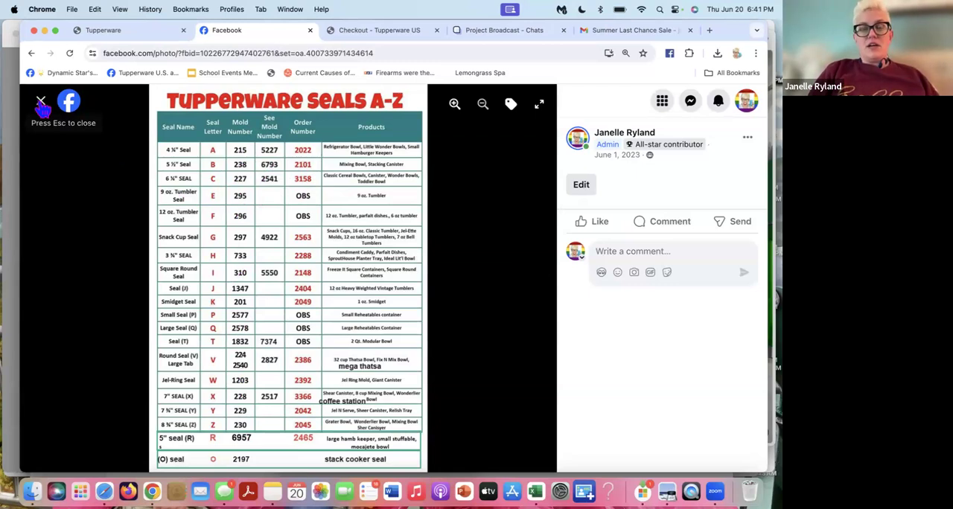
{"action": "left_click", "coordinate": [42, 101]}
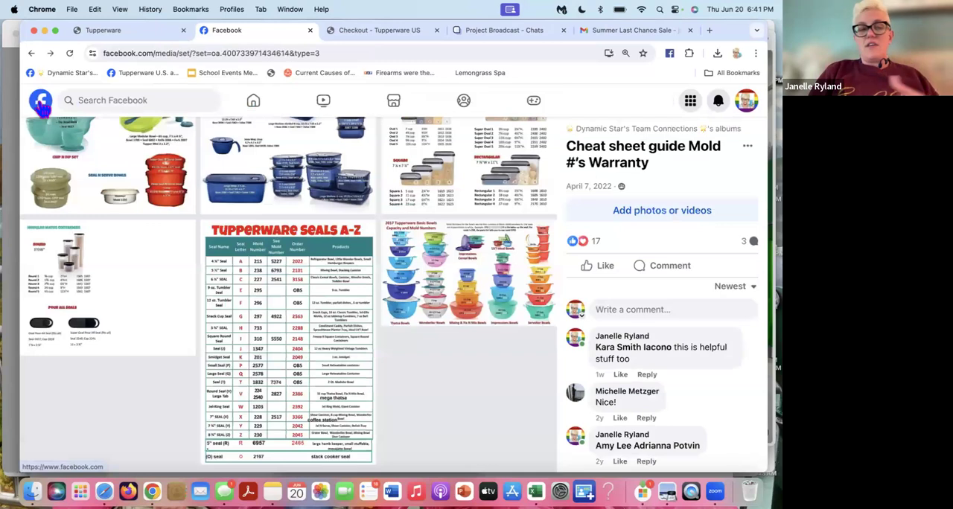
{"action": "mouse_move", "coordinate": [226, 101]}
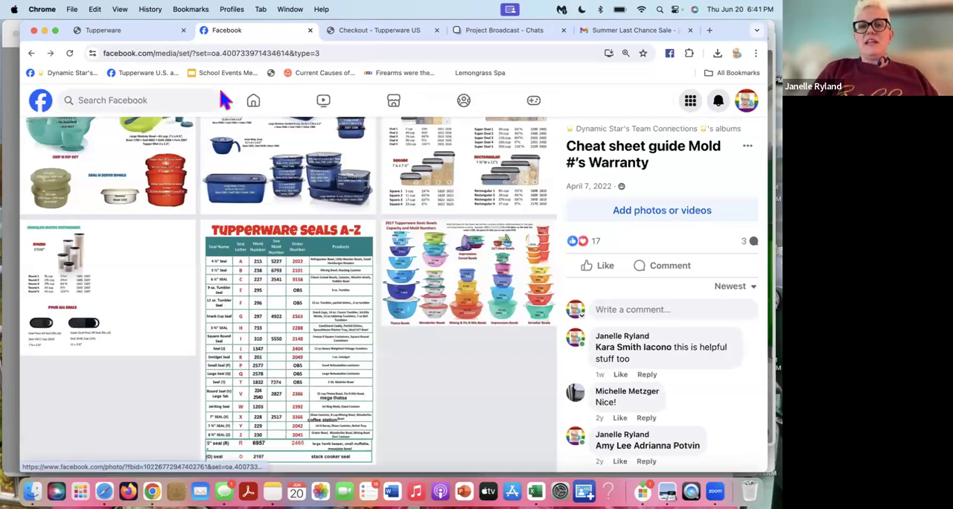
{"action": "mouse_move", "coordinate": [384, 67]}
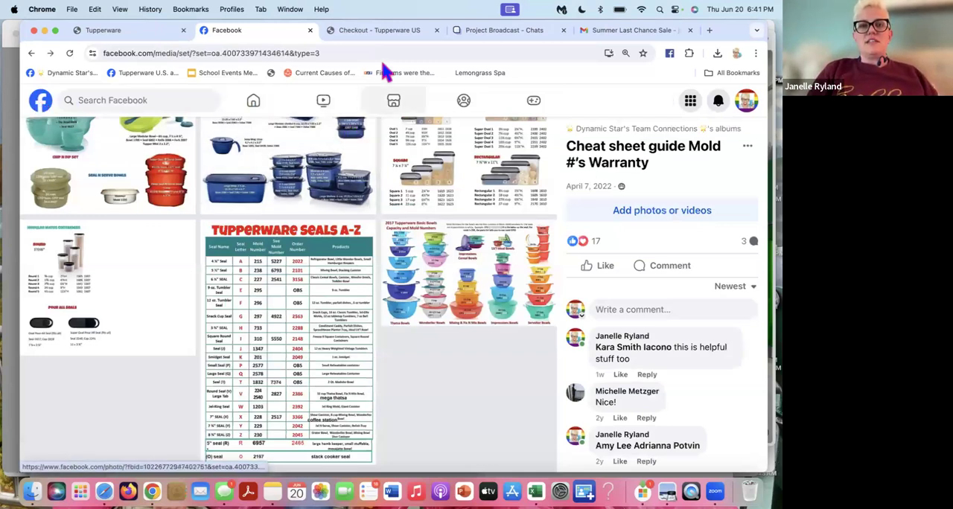
Step: Review the warranty claim listing M-2541 and M-7503, totalling $26.09
{"action": "left_click", "coordinate": [104, 29]}
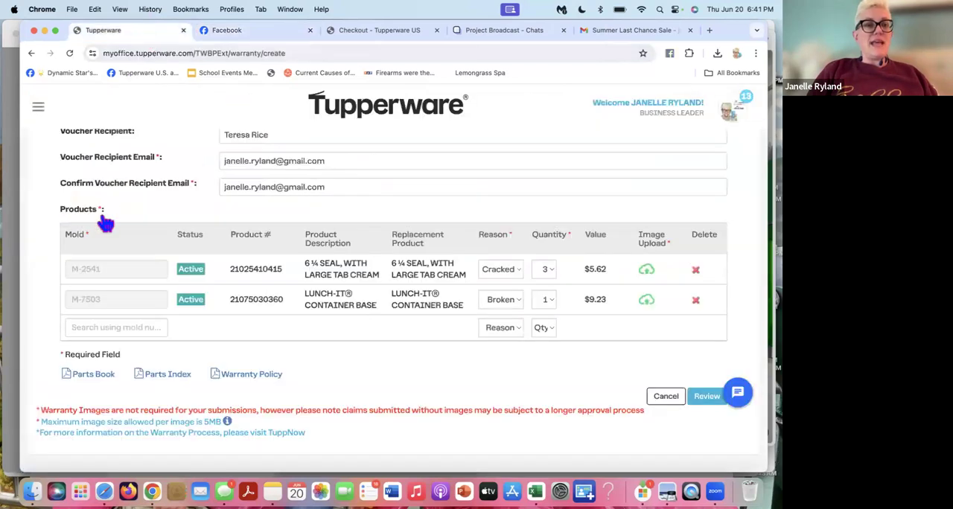
{"action": "scroll", "scroll_direction": "up", "scroll_amount": 3}
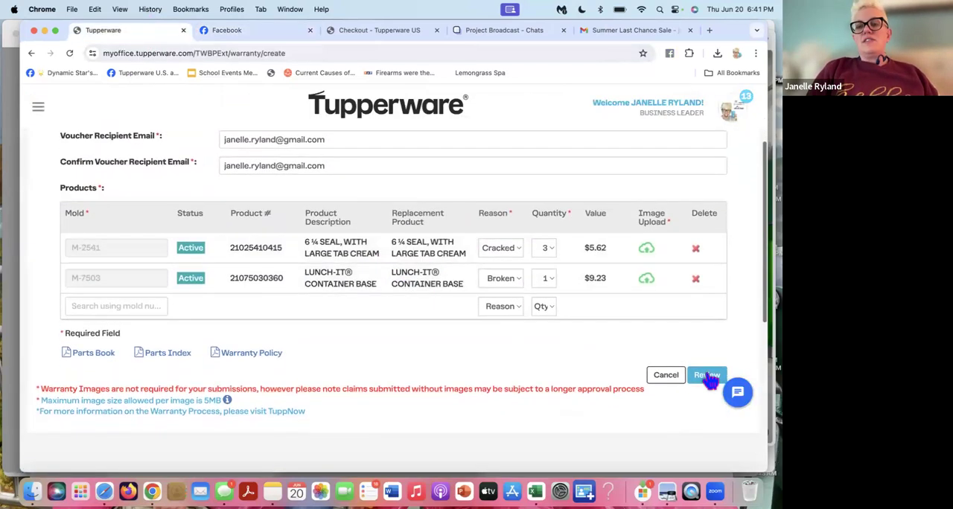
{"action": "left_click", "coordinate": [706, 375]}
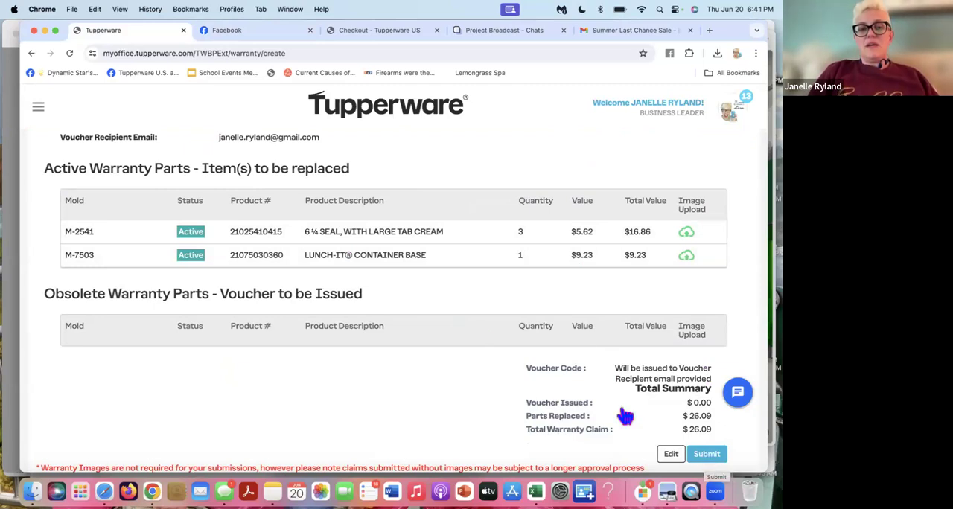
{"action": "scroll", "scroll_direction": "up", "scroll_amount": 3}
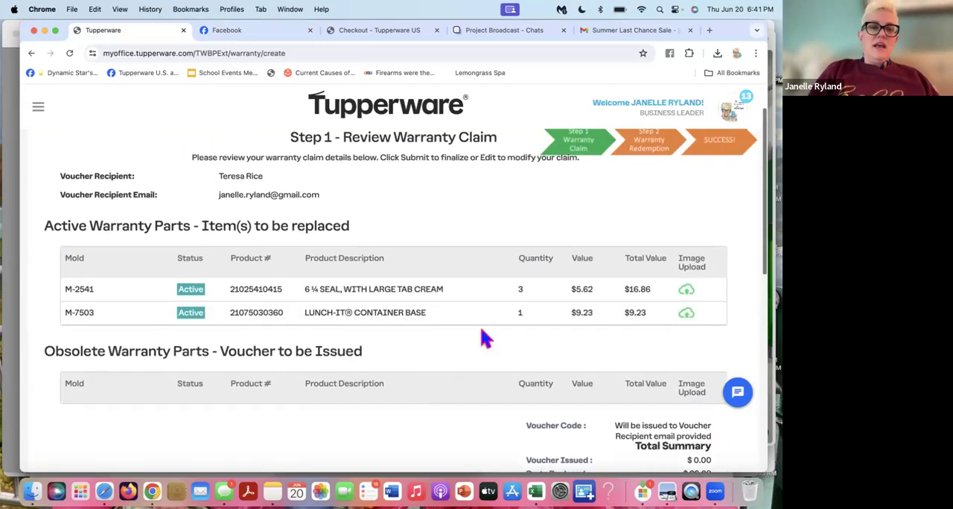
{"action": "mouse_move", "coordinate": [112, 179]}
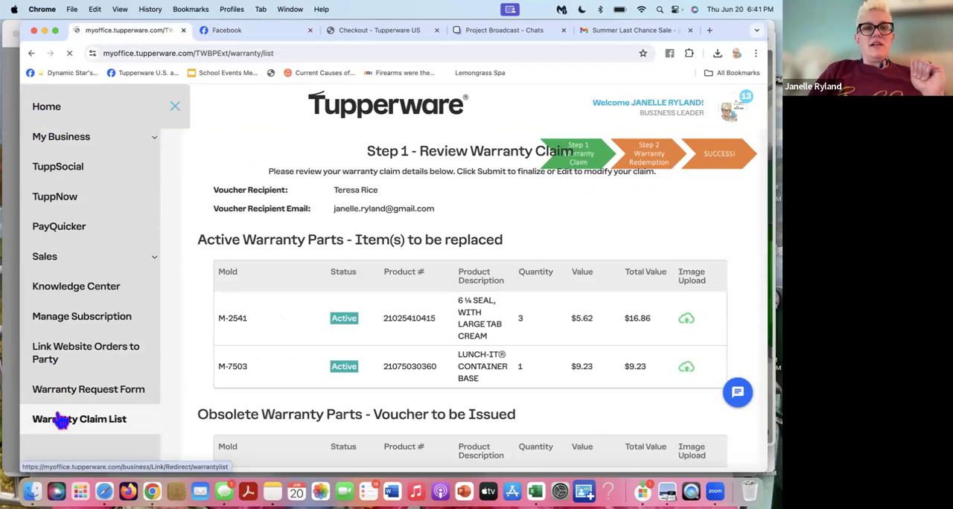
{"action": "left_click", "coordinate": [79, 419]}
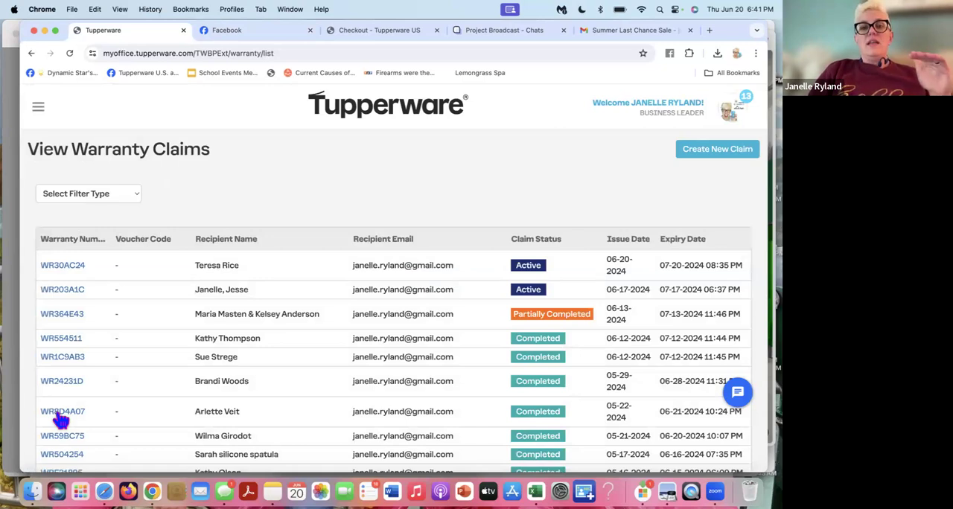
{"action": "mouse_move", "coordinate": [313, 281]}
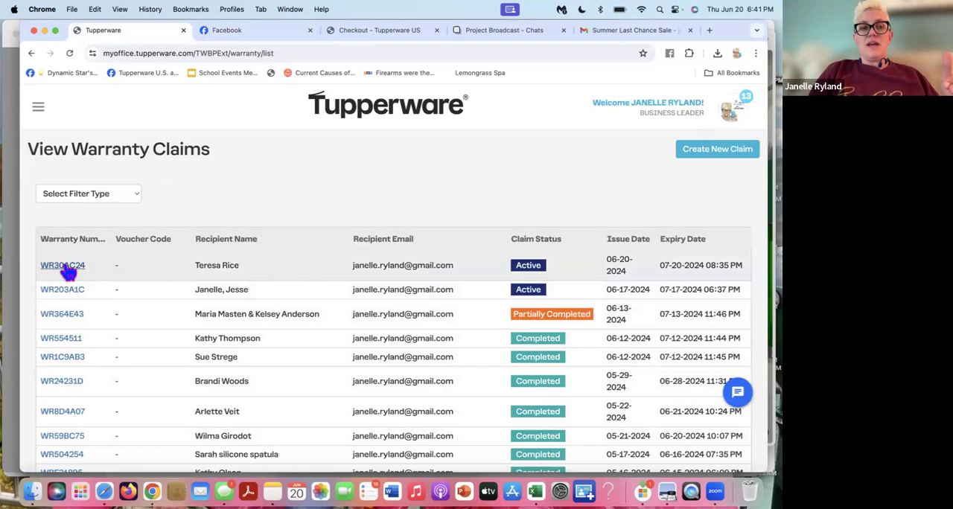
{"action": "left_click", "coordinate": [63, 265]}
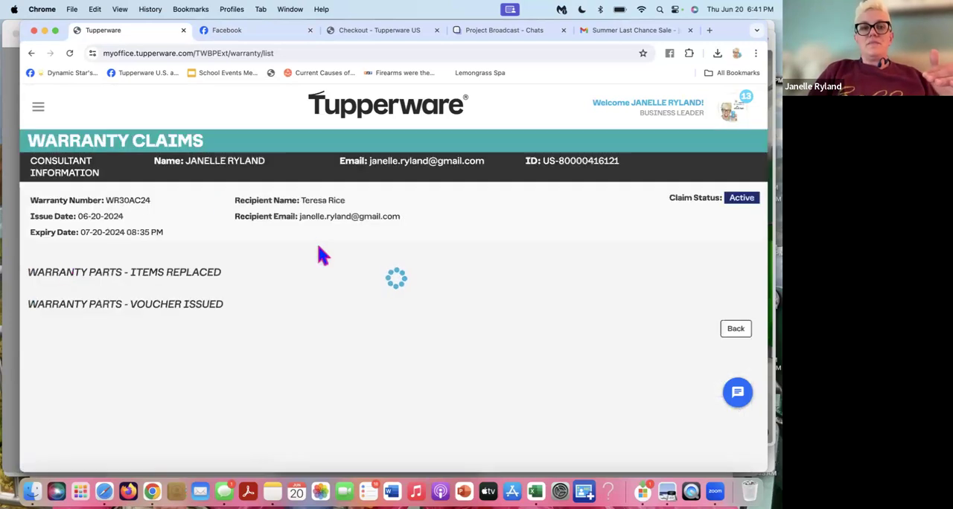
{"action": "mouse_move", "coordinate": [86, 241]}
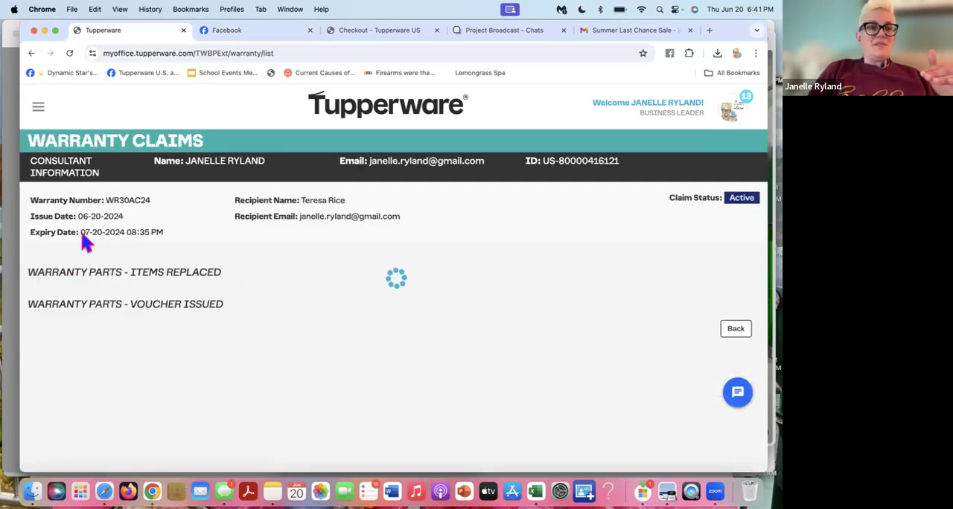
{"action": "mouse_move", "coordinate": [164, 216]}
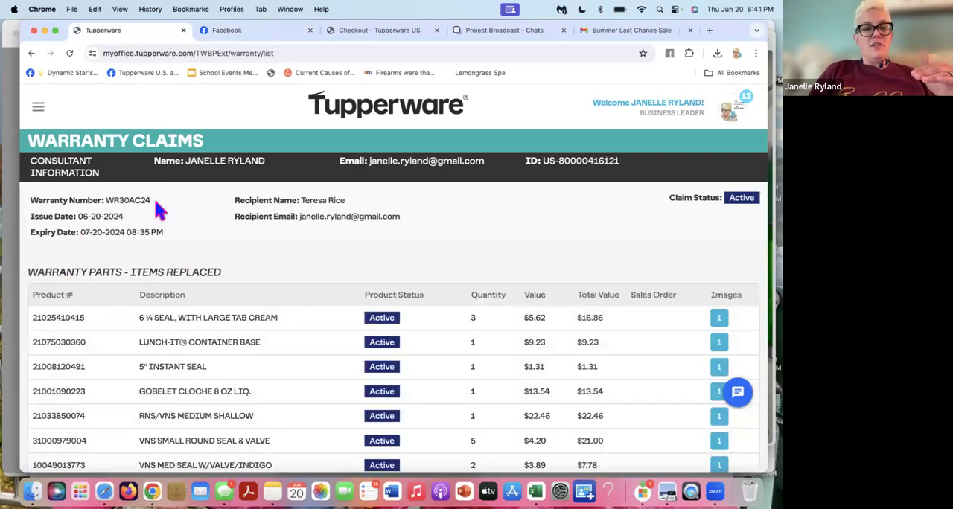
{"action": "double_click", "coordinate": [128, 200]}
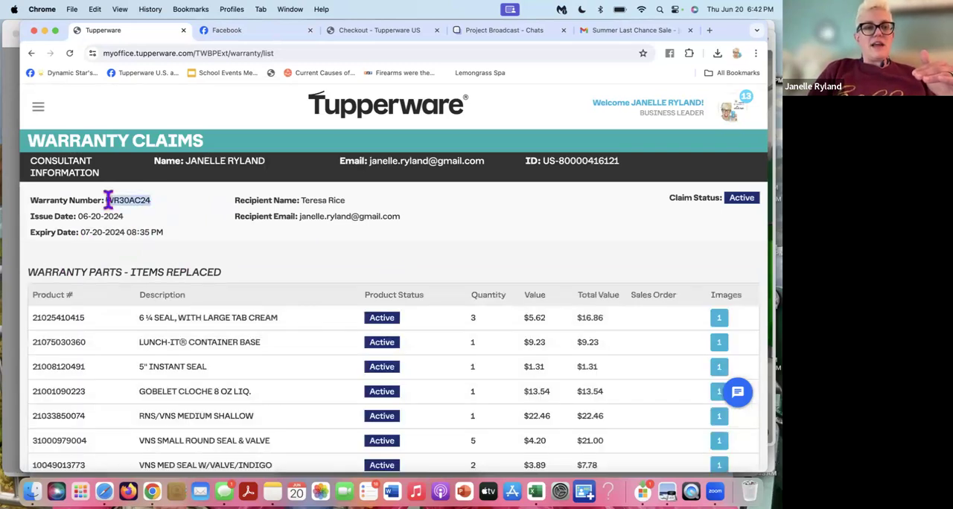
{"action": "right_click", "coordinate": [126, 200]}
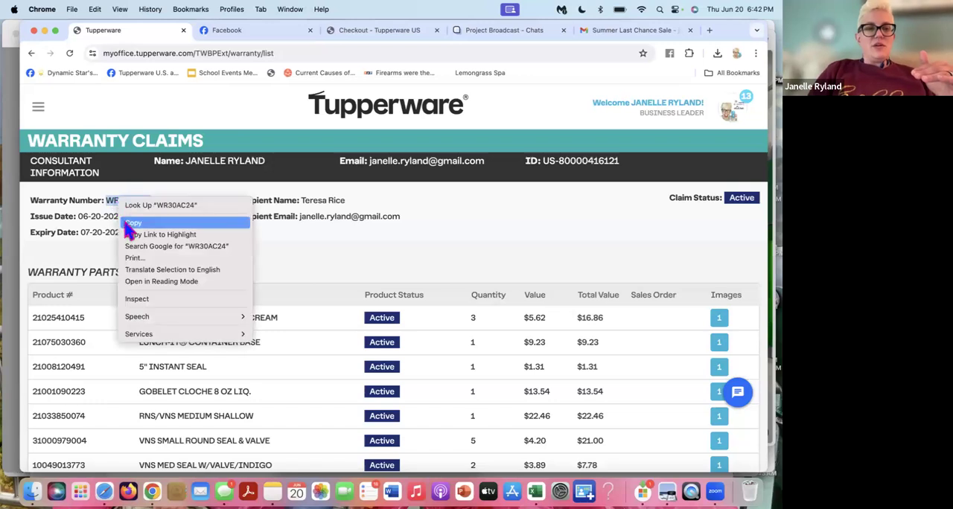
{"action": "left_click", "coordinate": [134, 223]}
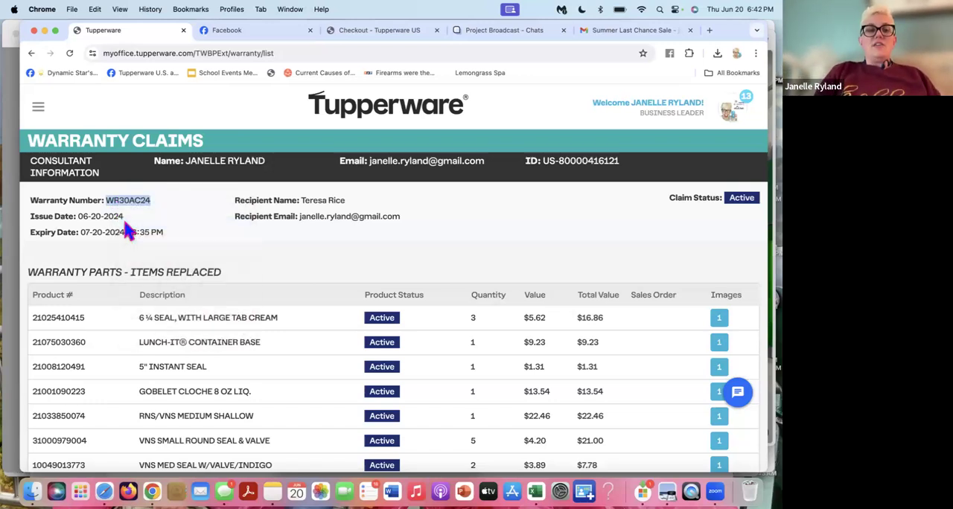
{"action": "left_click", "coordinate": [39, 107]}
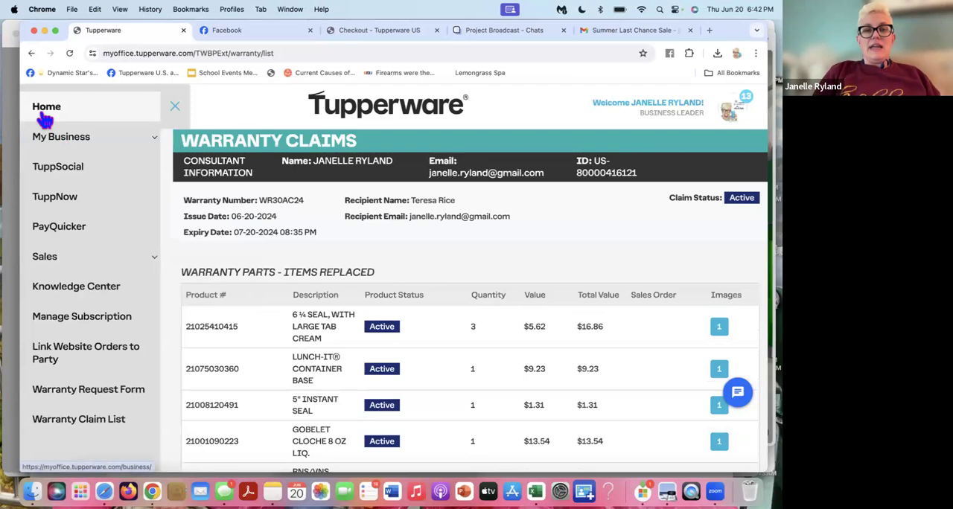
{"action": "left_click", "coordinate": [45, 256]}
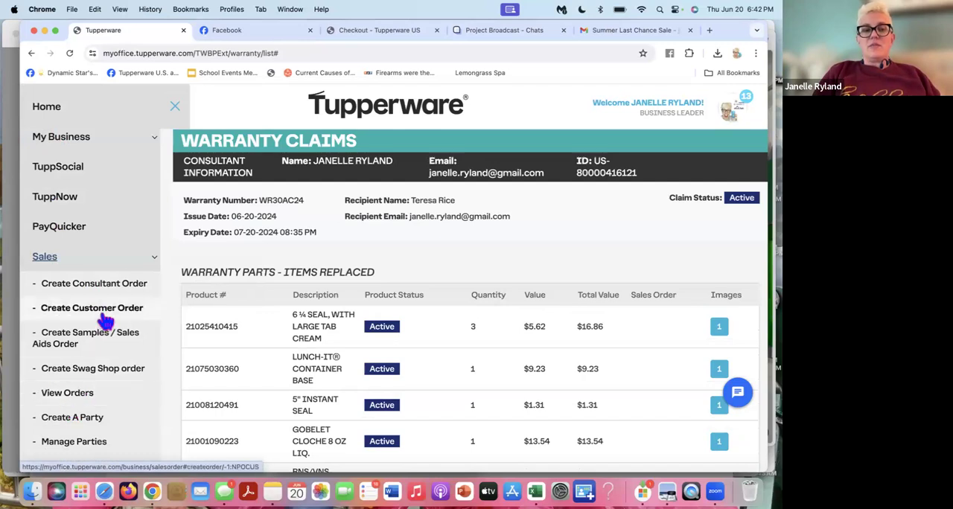
{"action": "left_click", "coordinate": [93, 307]}
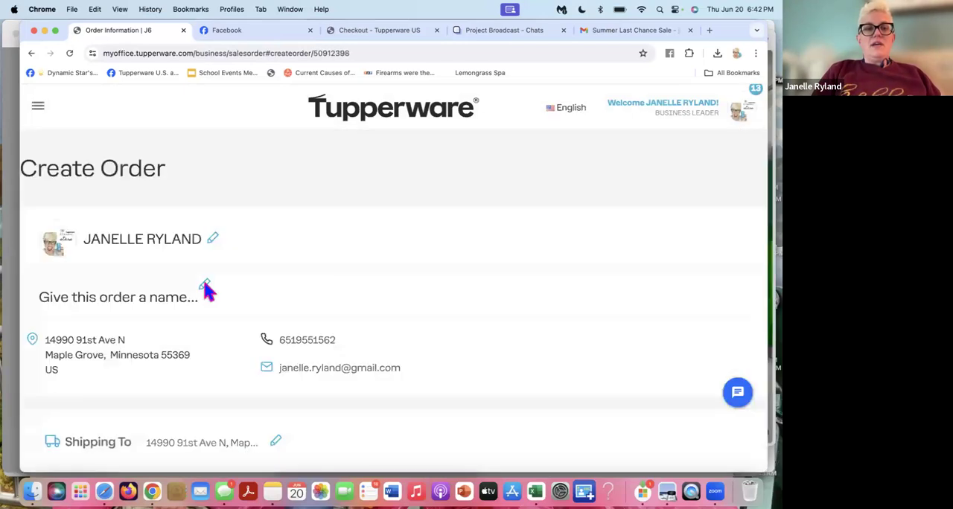
{"action": "mouse_move", "coordinate": [196, 298]}
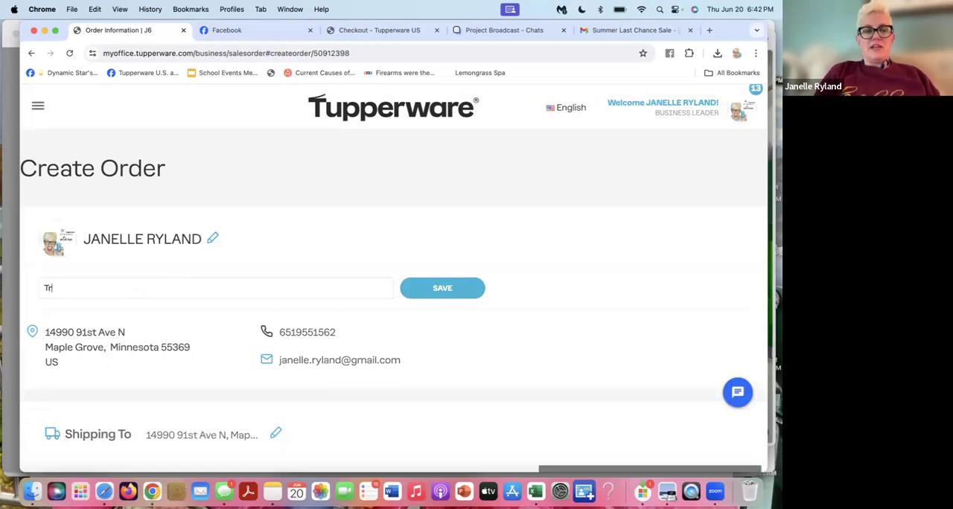
{"action": "type", "text": "eresa R"}
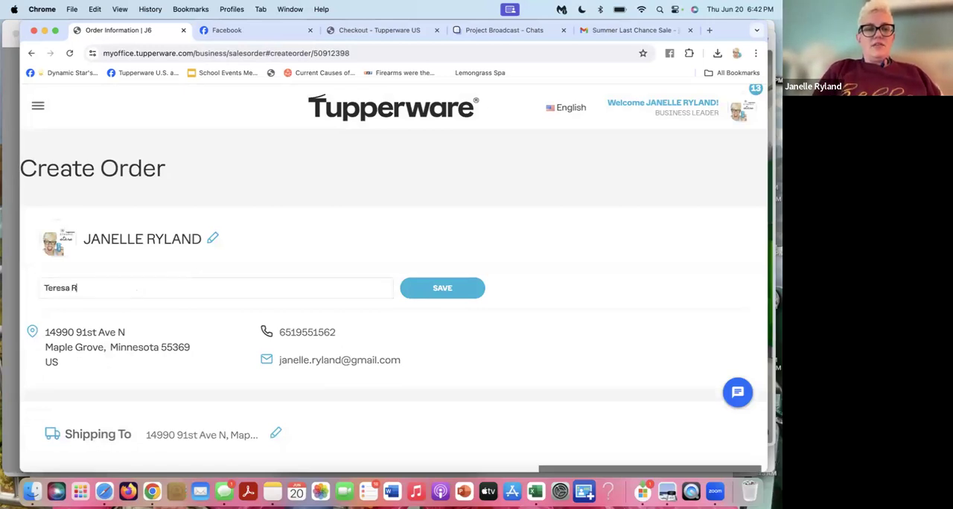
{"action": "left_click", "coordinate": [442, 288]}
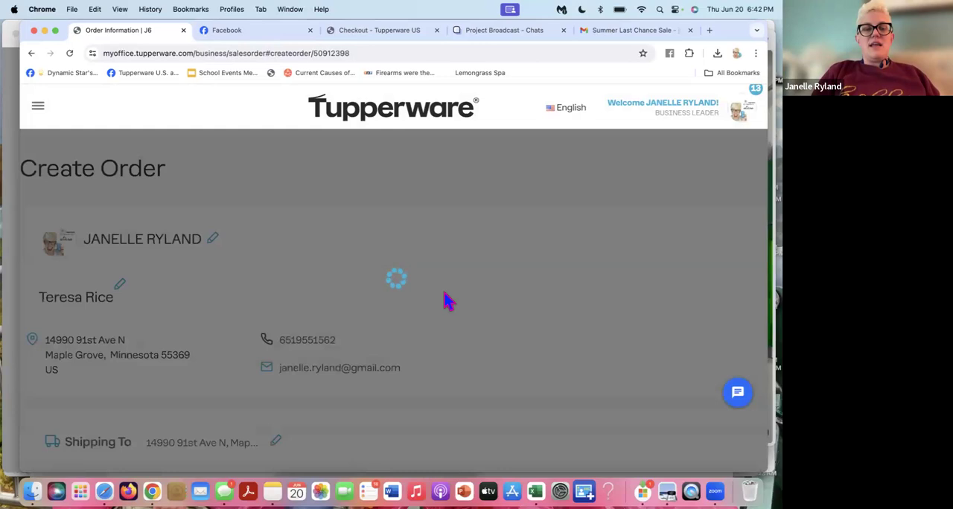
{"action": "scroll", "scroll_direction": "down", "scroll_amount": 3}
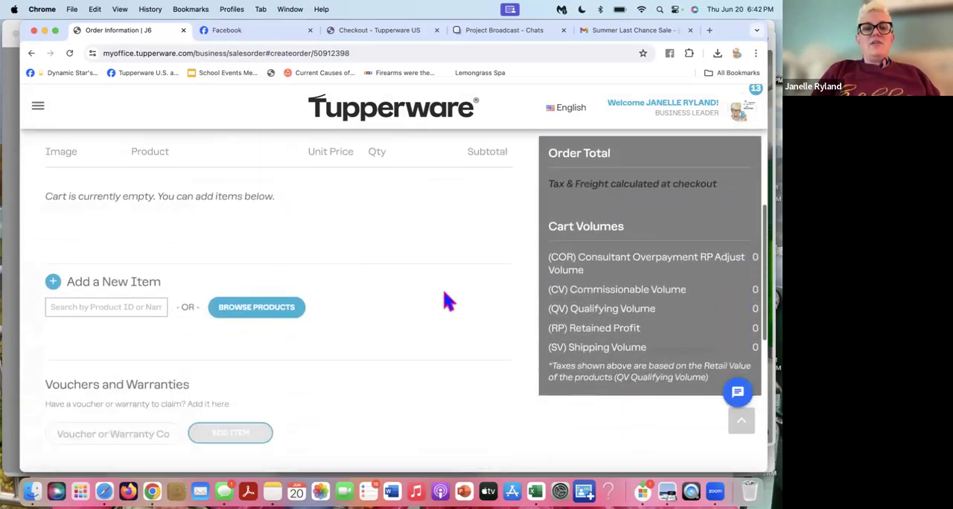
{"action": "scroll", "scroll_direction": "down", "scroll_amount": 3}
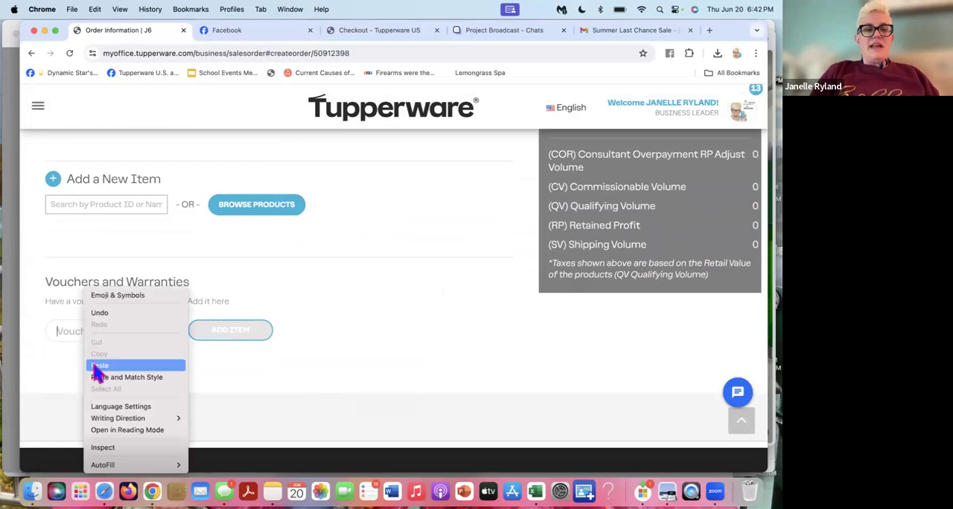
{"action": "left_click", "coordinate": [99, 365]}
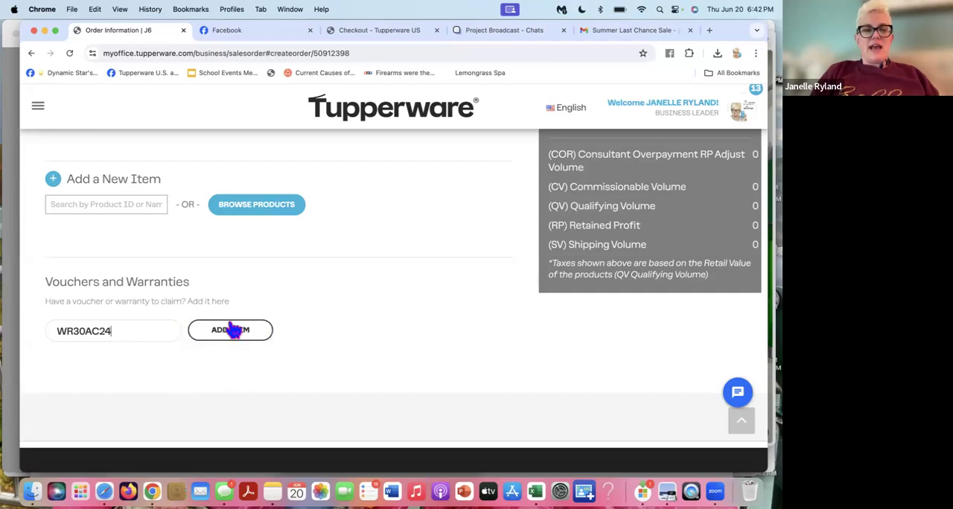
{"action": "left_click", "coordinate": [229, 331]}
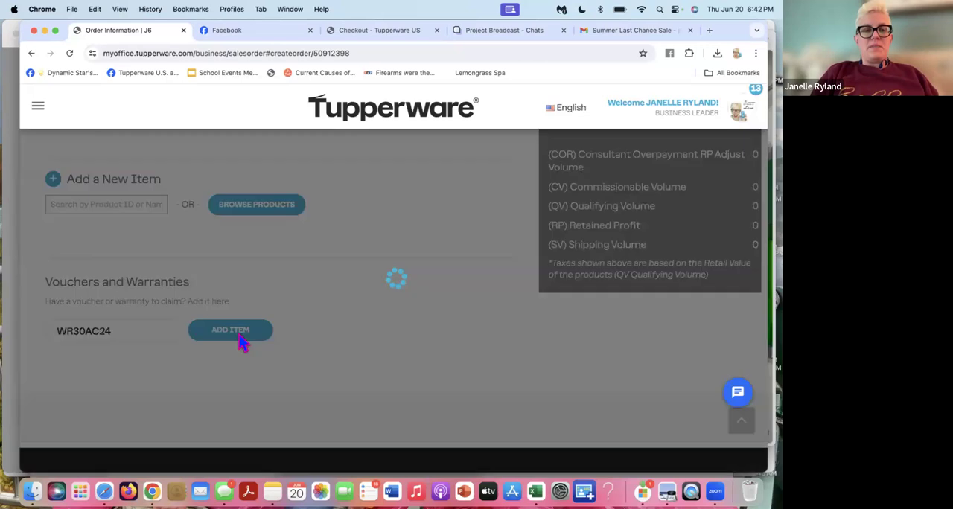
{"action": "left_click", "coordinate": [229, 331]}
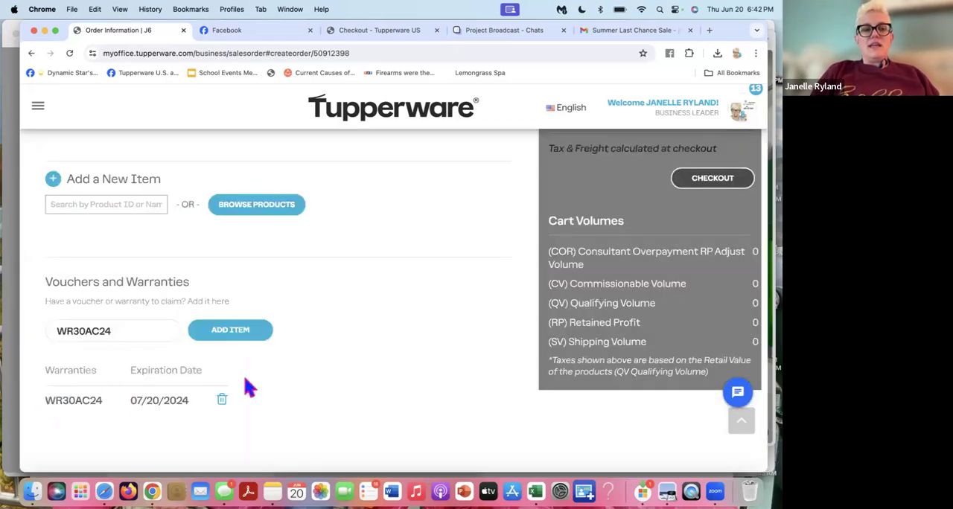
{"action": "scroll", "scroll_direction": "down", "scroll_amount": 3}
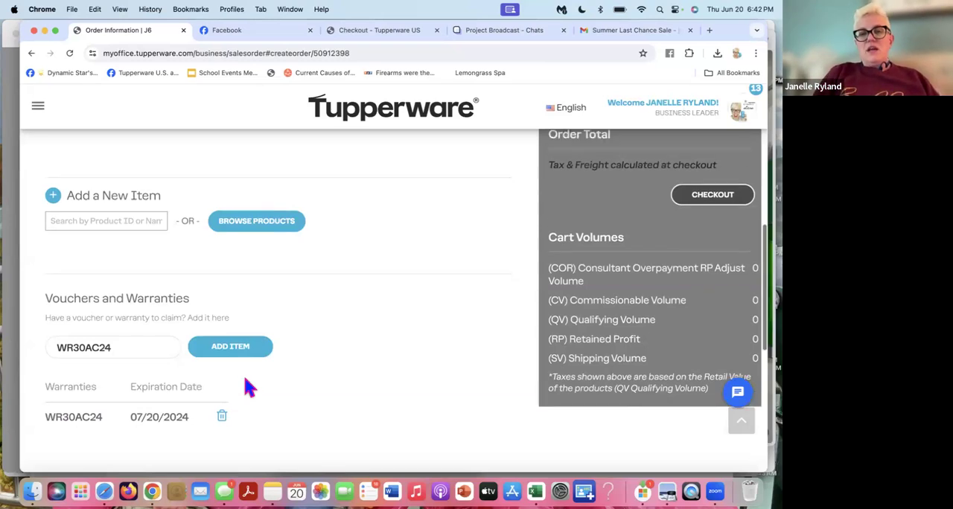
{"action": "scroll", "scroll_direction": "up", "scroll_amount": 3}
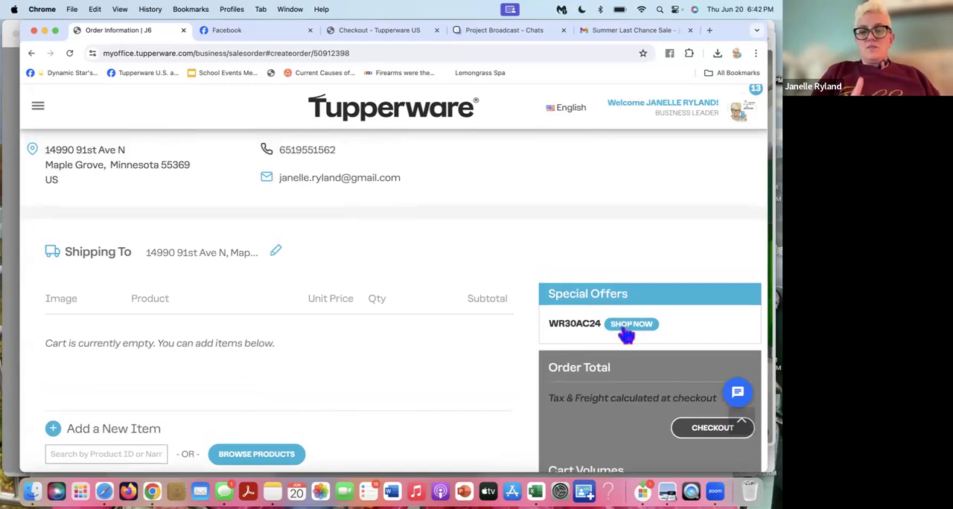
Step: Add three 6¼ seals, an 8 oz Bell Tumbler and the RNS/VNS Medium Shallow part at $0.00
{"action": "left_click", "coordinate": [631, 323]}
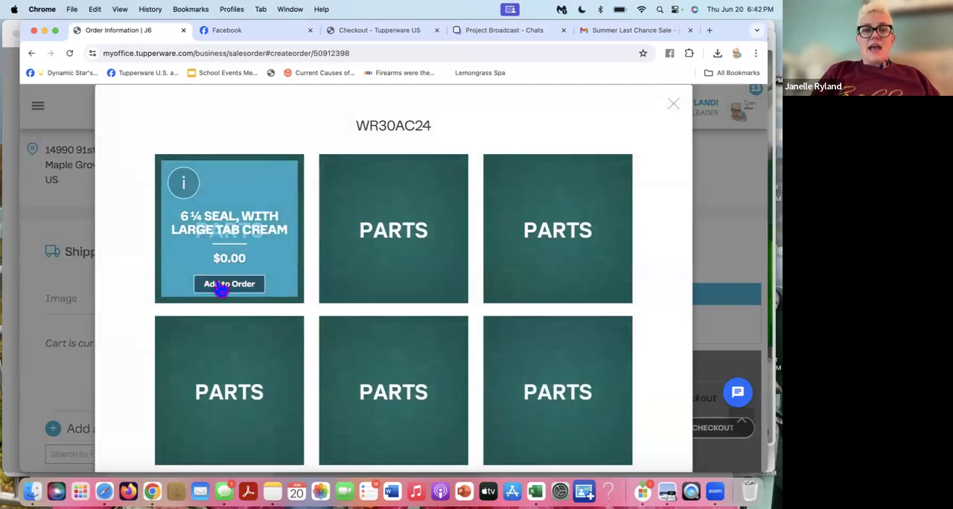
{"action": "left_click", "coordinate": [229, 283]}
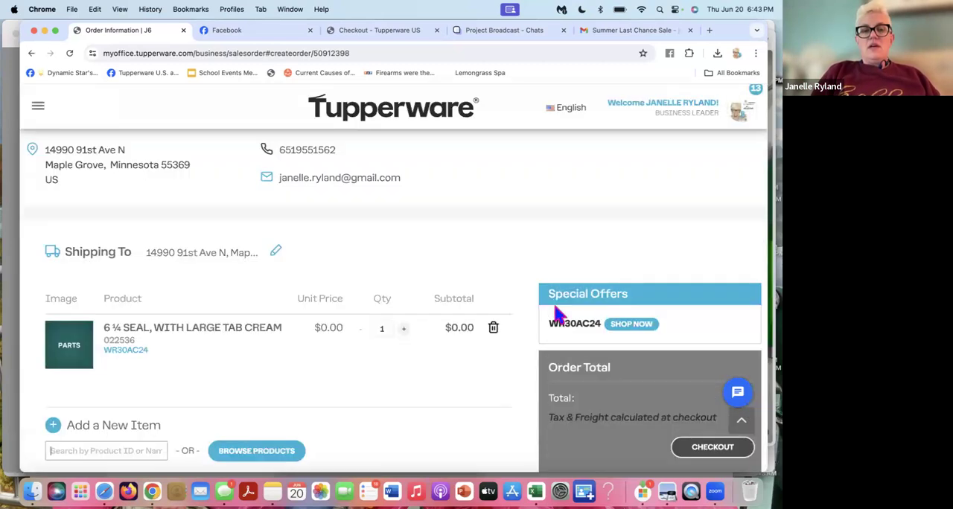
{"action": "mouse_move", "coordinate": [403, 327]}
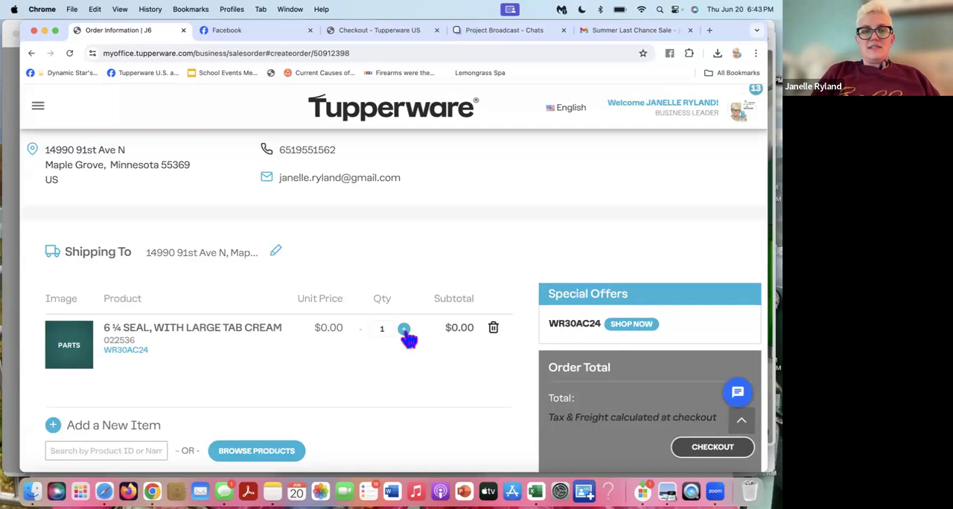
{"action": "left_click", "coordinate": [403, 328]}
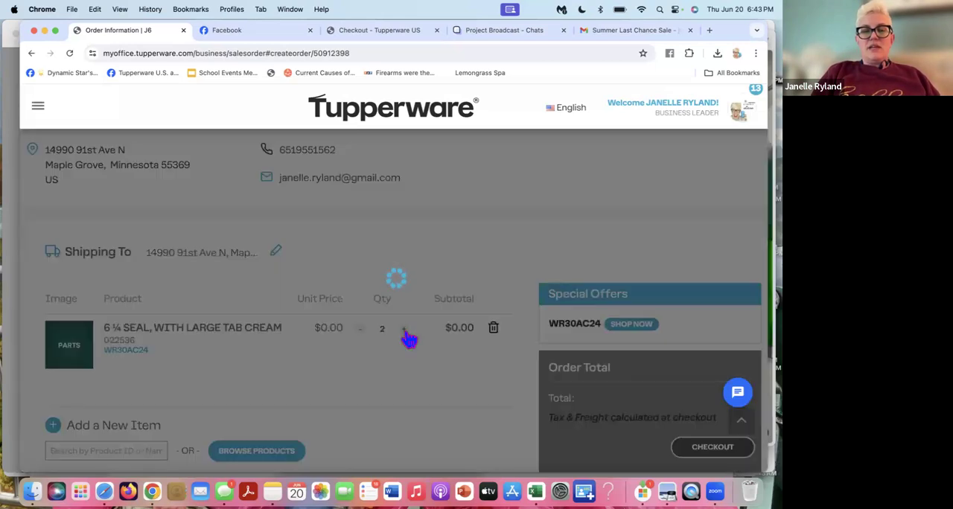
{"action": "left_click", "coordinate": [405, 328]}
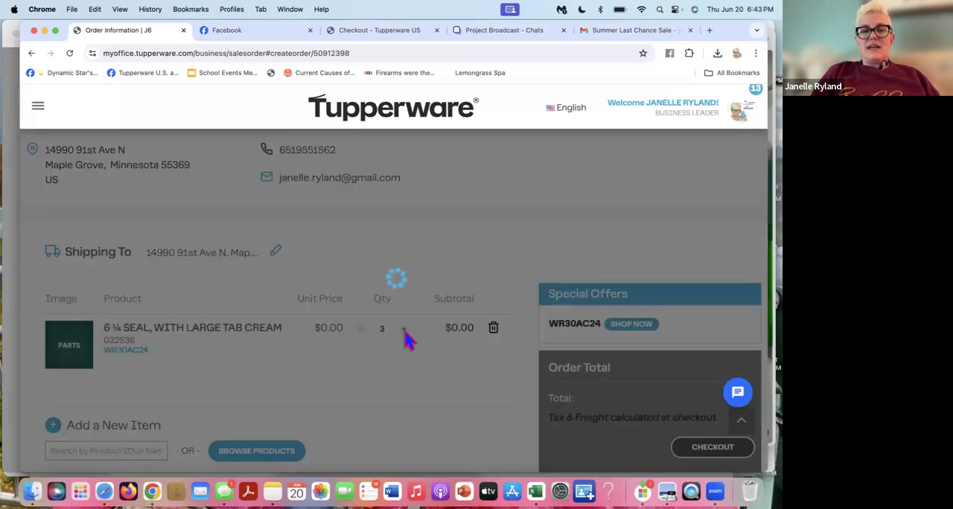
{"action": "left_click", "coordinate": [631, 323]}
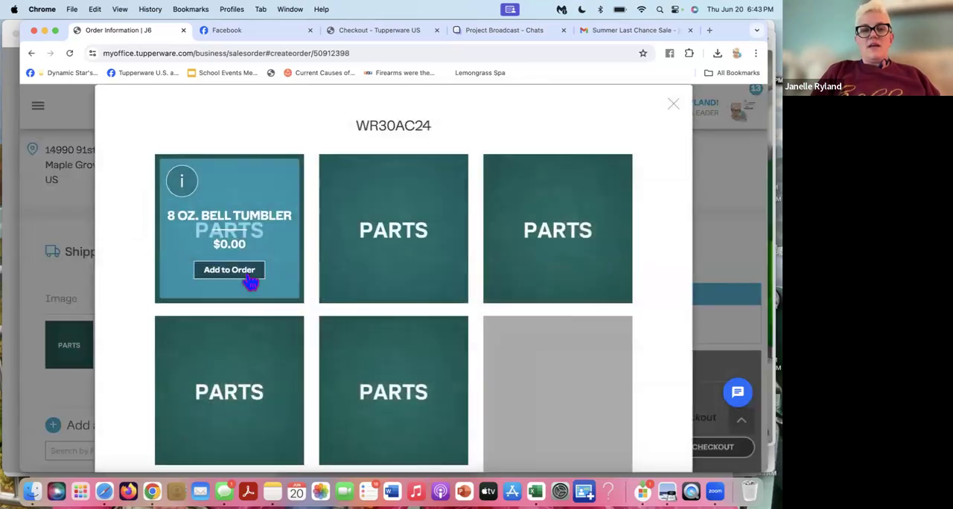
{"action": "left_click", "coordinate": [230, 270]}
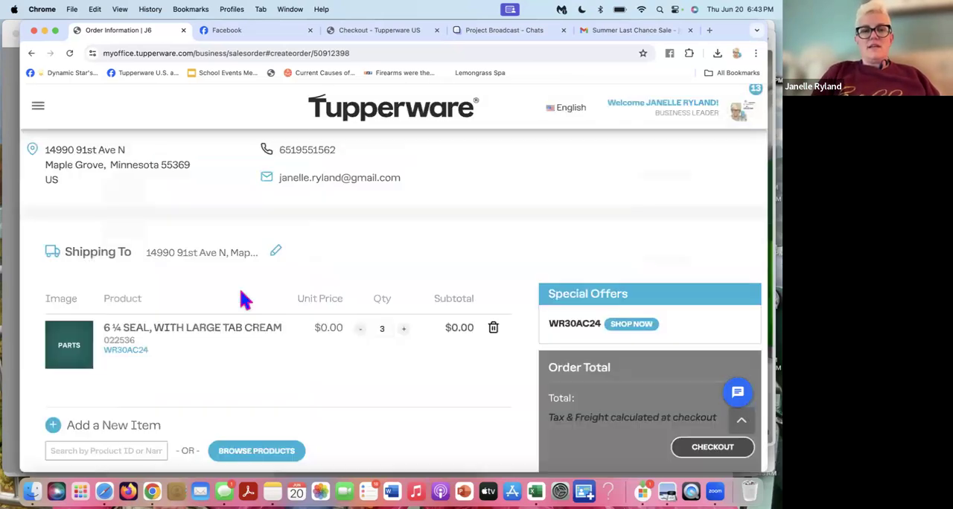
{"action": "left_click", "coordinate": [632, 217]}
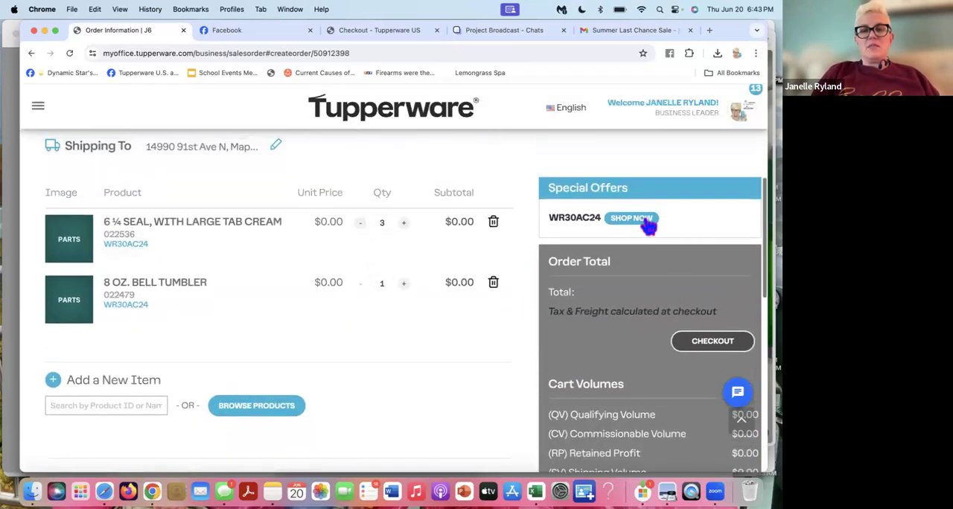
{"action": "mouse_move", "coordinate": [235, 292]}
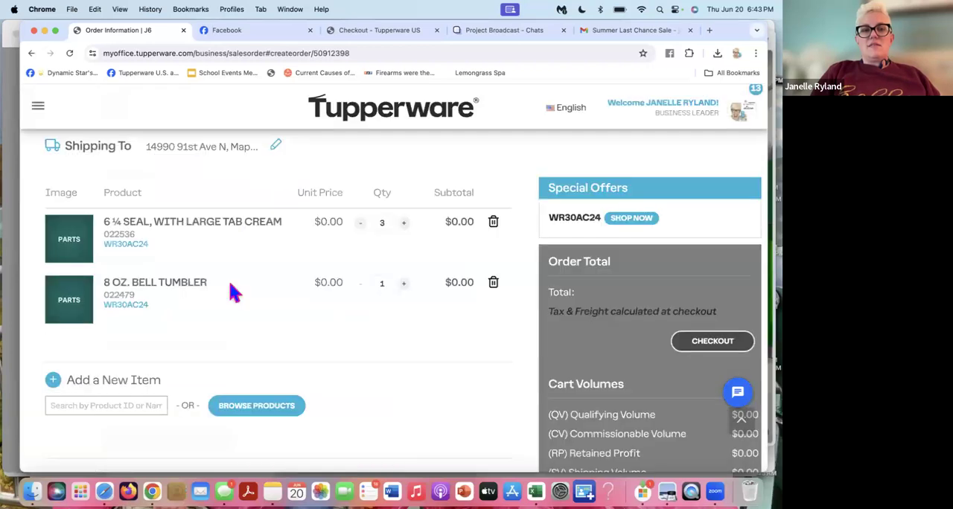
{"action": "left_click", "coordinate": [632, 217]}
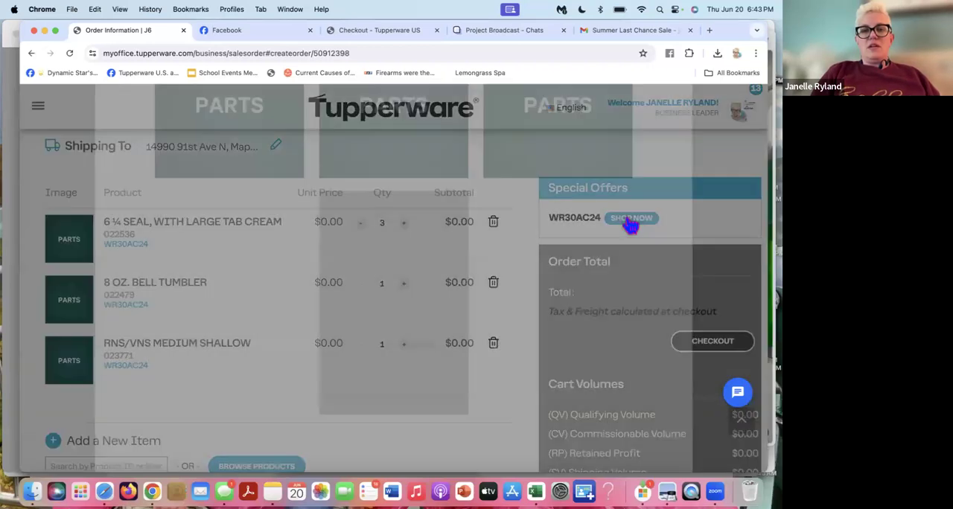
Step: Add five VNS Small Round Seal & Valve parts and a VNS Med Seal W/Valve/Indigo
{"action": "scroll", "scroll_direction": "down", "scroll_amount": 3}
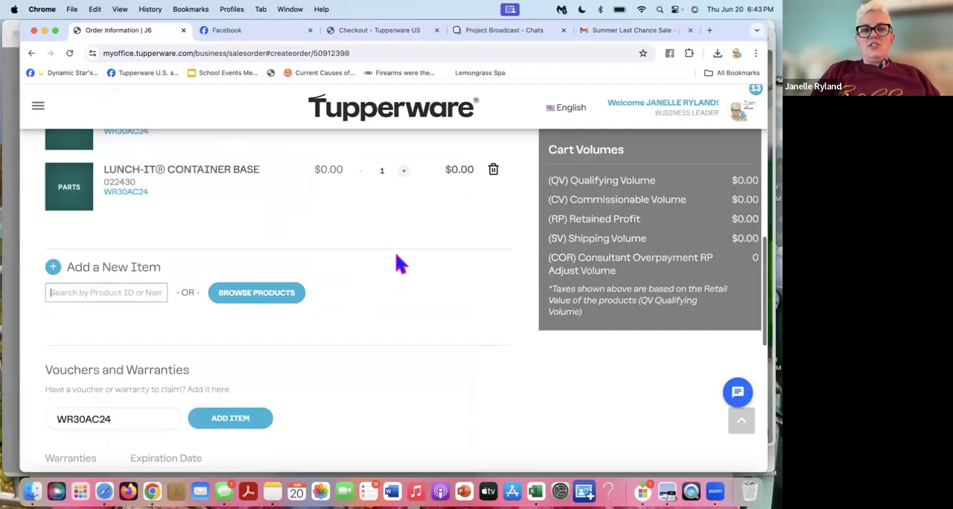
{"action": "left_click", "coordinate": [229, 417]}
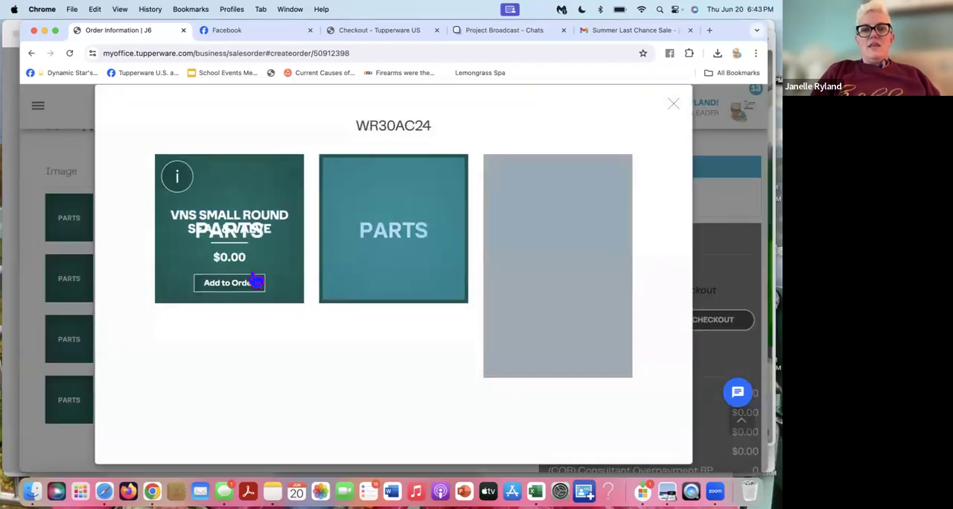
{"action": "left_click", "coordinate": [230, 283]}
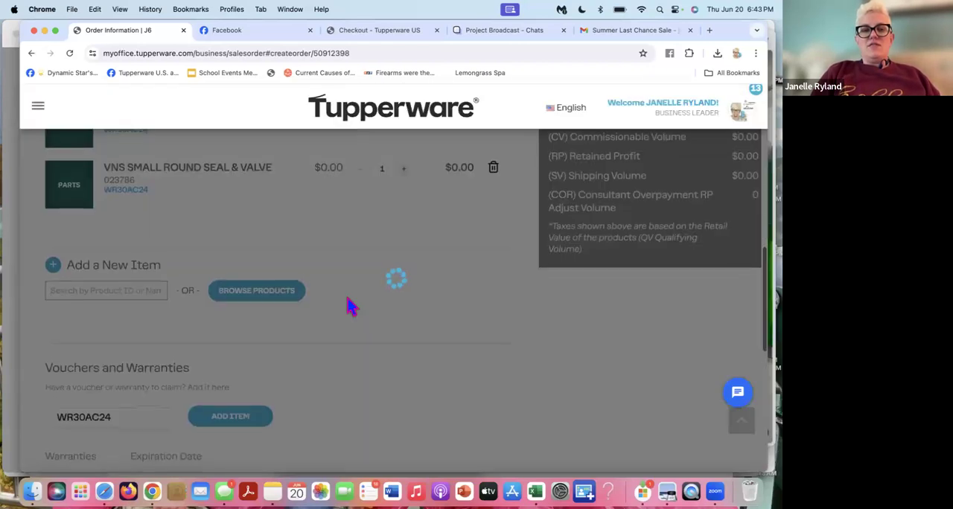
{"action": "left_click", "coordinate": [403, 168]}
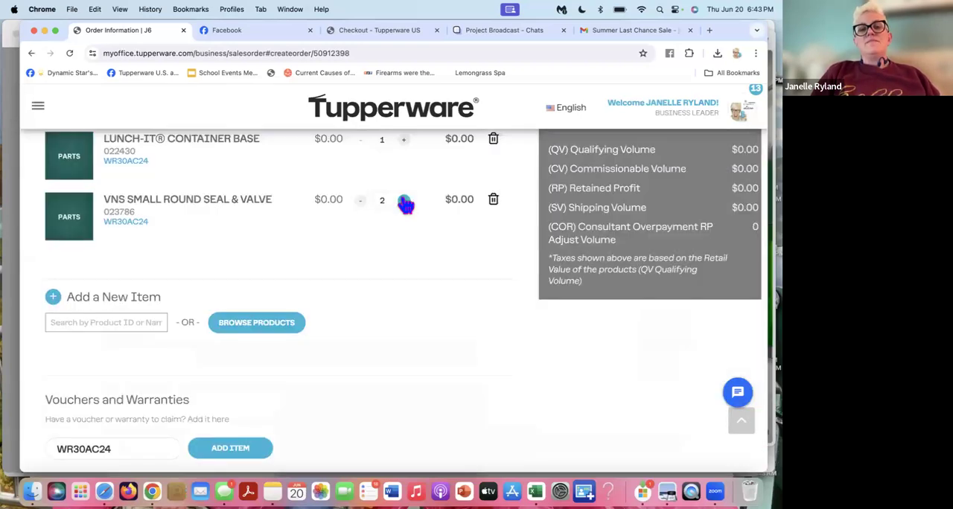
{"action": "left_click", "coordinate": [405, 199]}
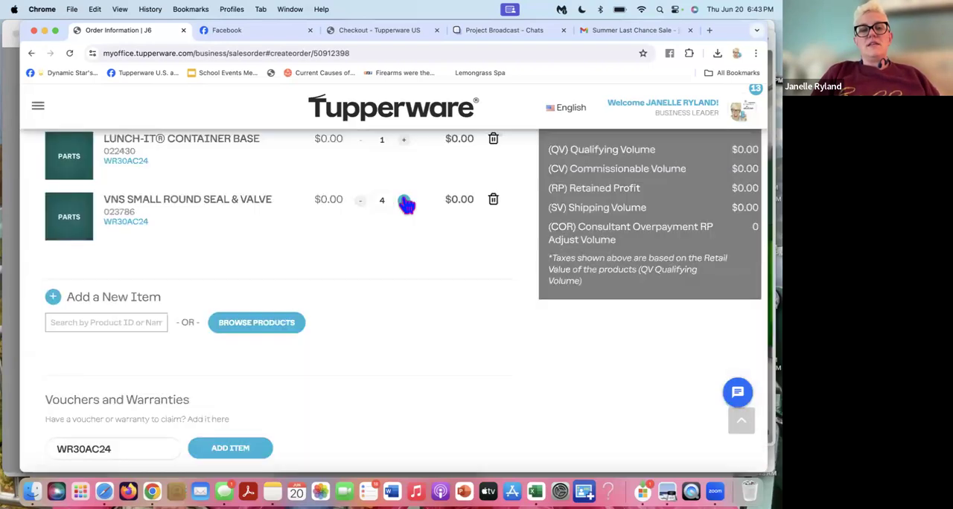
{"action": "left_click", "coordinate": [403, 199]}
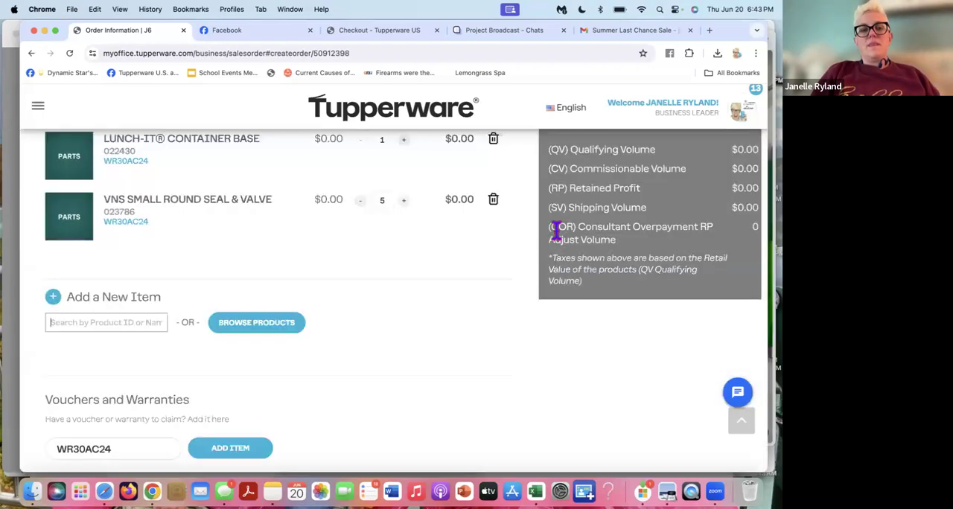
{"action": "scroll", "scroll_direction": "up", "scroll_amount": 3}
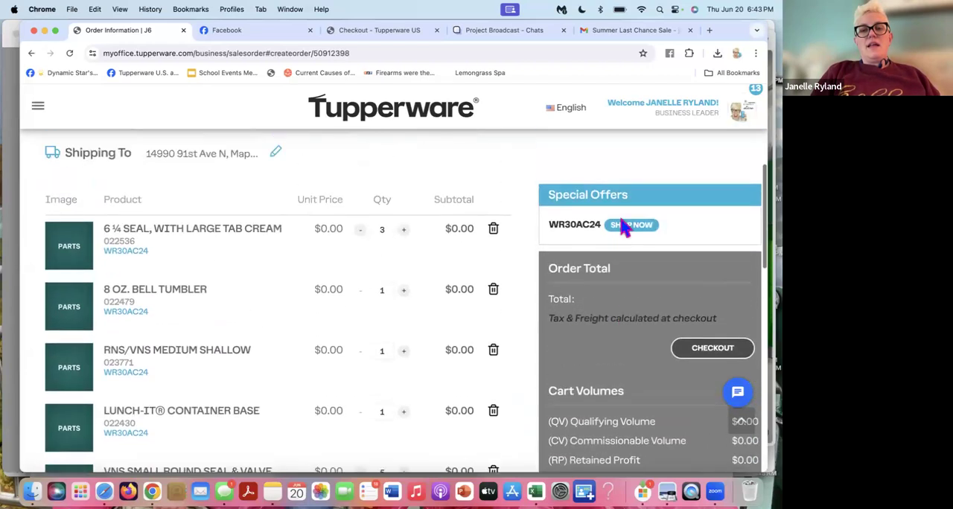
{"action": "left_click", "coordinate": [631, 223]}
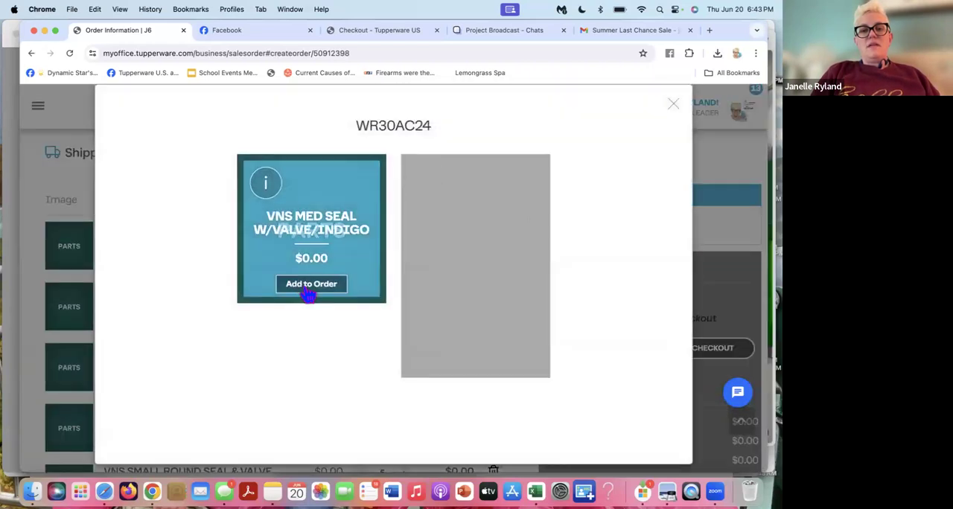
{"action": "left_click", "coordinate": [310, 283]}
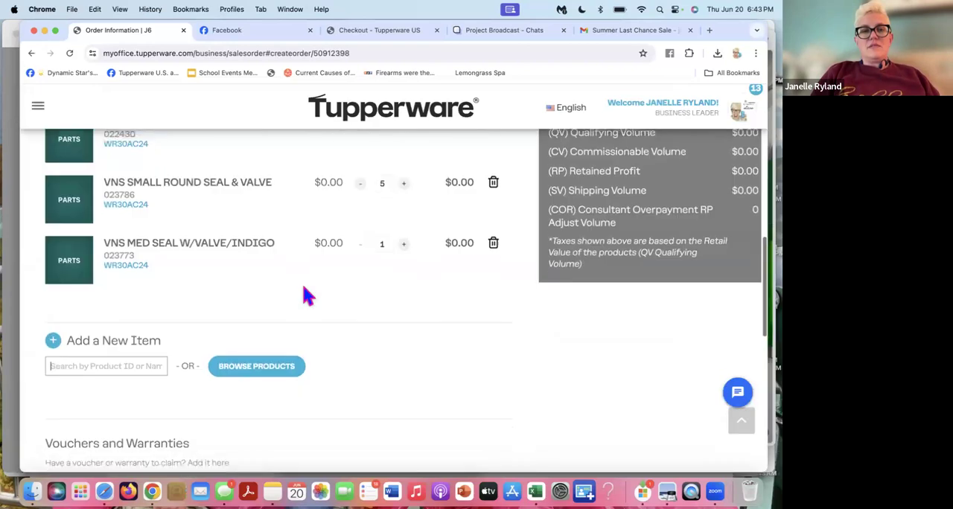
Step: Add the 5" Instant Seal replacement part to the order
{"action": "scroll", "scroll_direction": "up", "scroll_amount": 3}
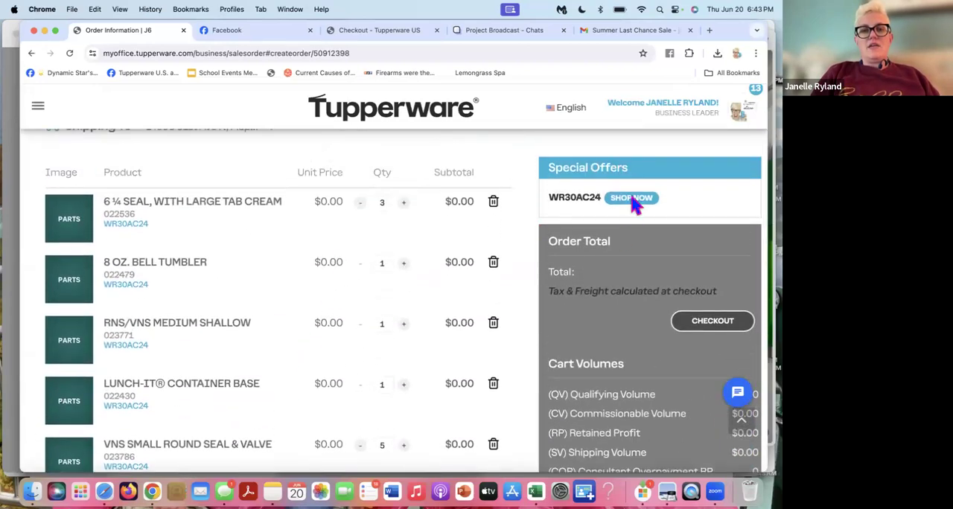
{"action": "scroll", "scroll_direction": "down", "scroll_amount": 3}
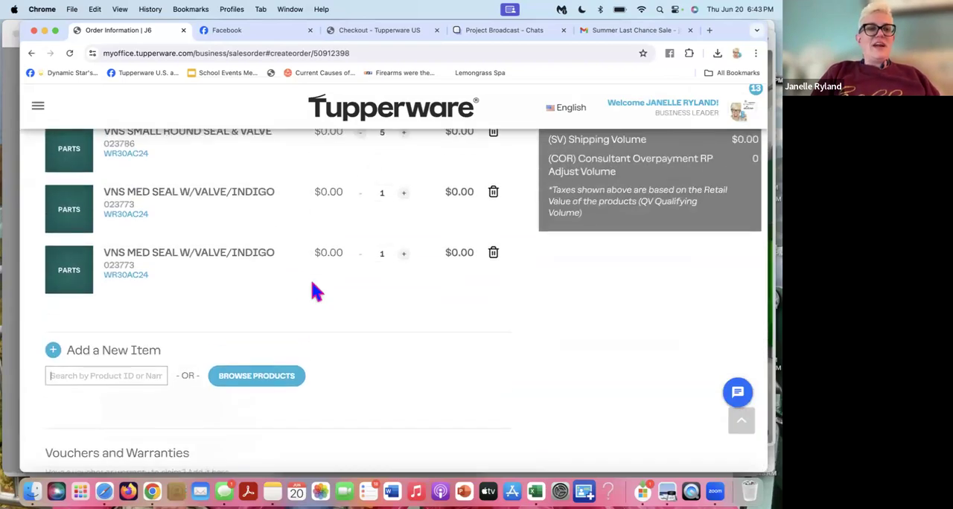
{"action": "scroll", "scroll_direction": "up", "scroll_amount": 3}
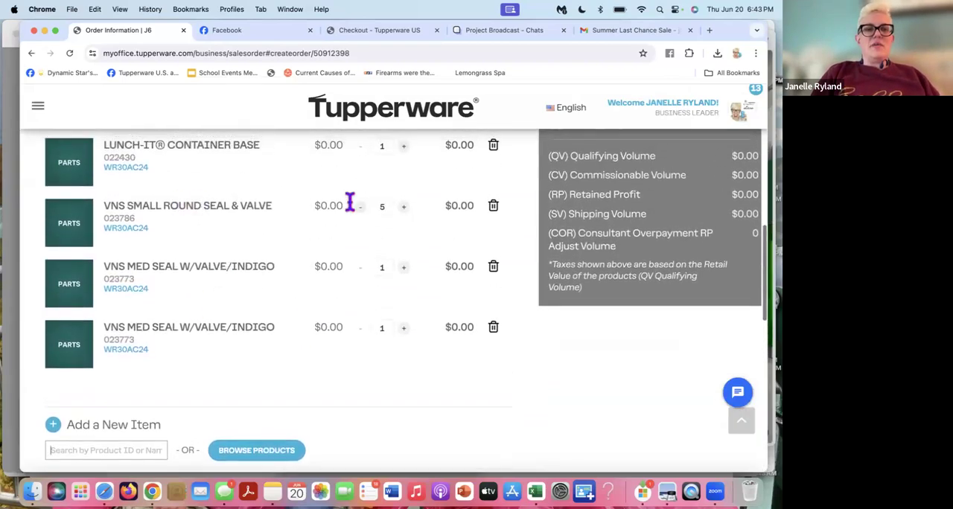
{"action": "scroll", "scroll_direction": "up", "scroll_amount": 3}
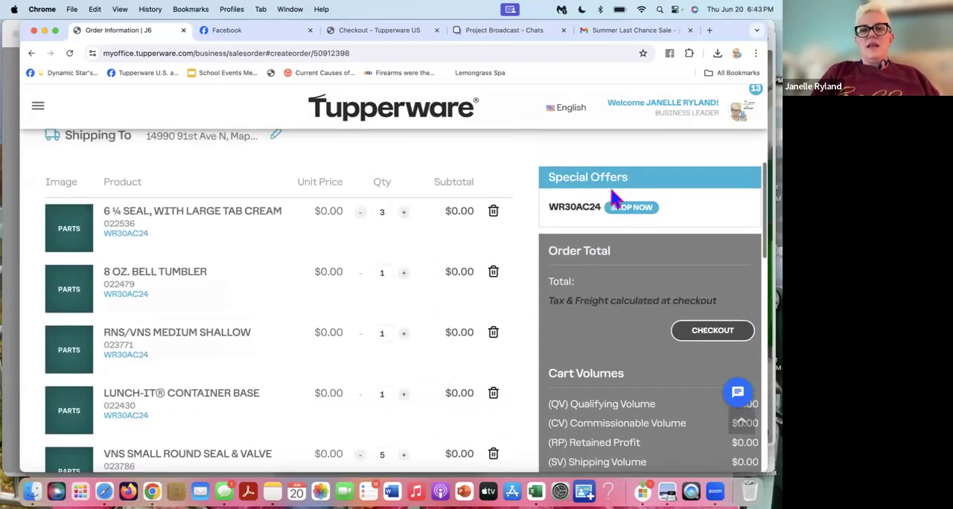
{"action": "left_click", "coordinate": [632, 207]}
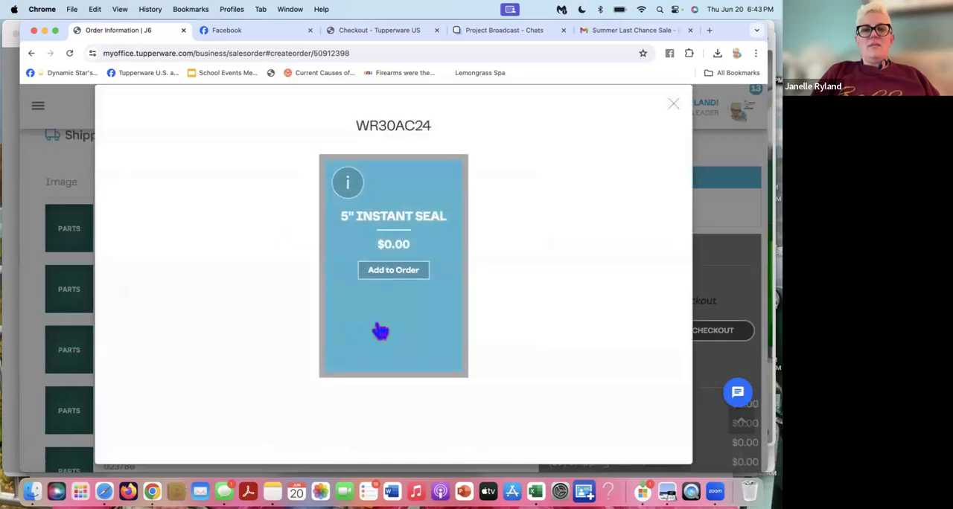
{"action": "left_click", "coordinate": [393, 270]}
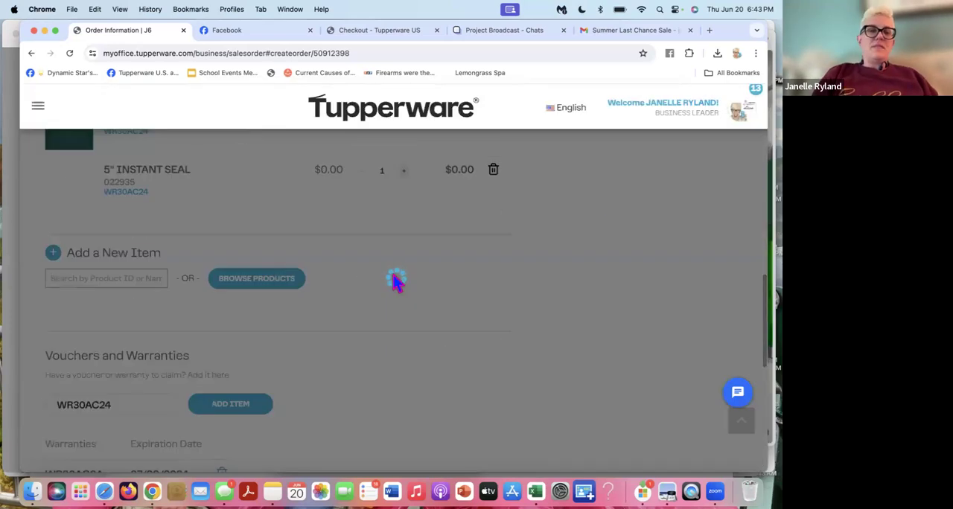
{"action": "scroll", "scroll_direction": "up", "scroll_amount": 3}
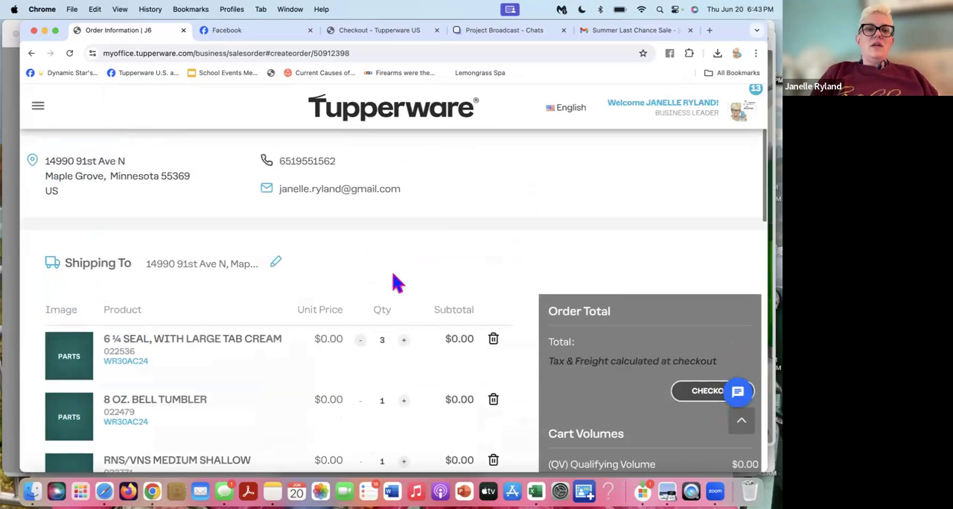
{"action": "scroll", "scroll_direction": "down", "scroll_amount": 3}
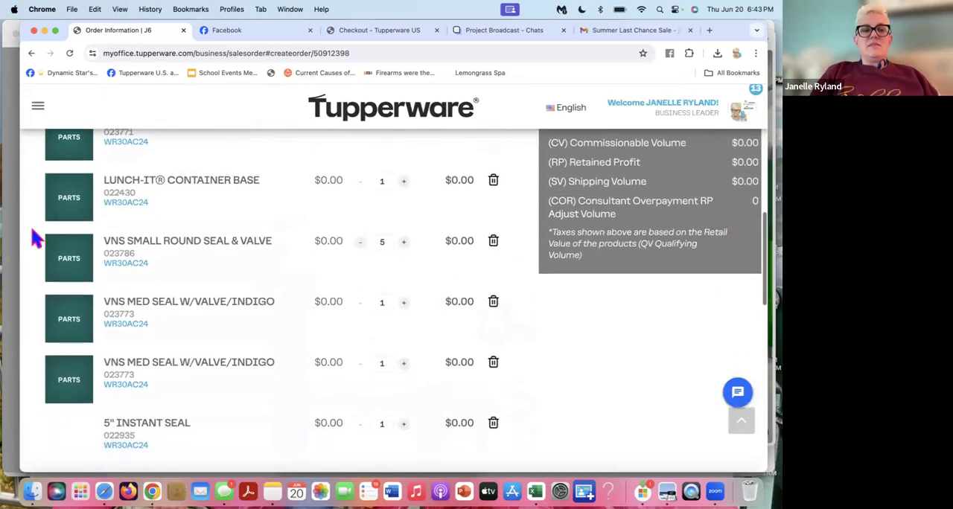
{"action": "mouse_move", "coordinate": [179, 214]}
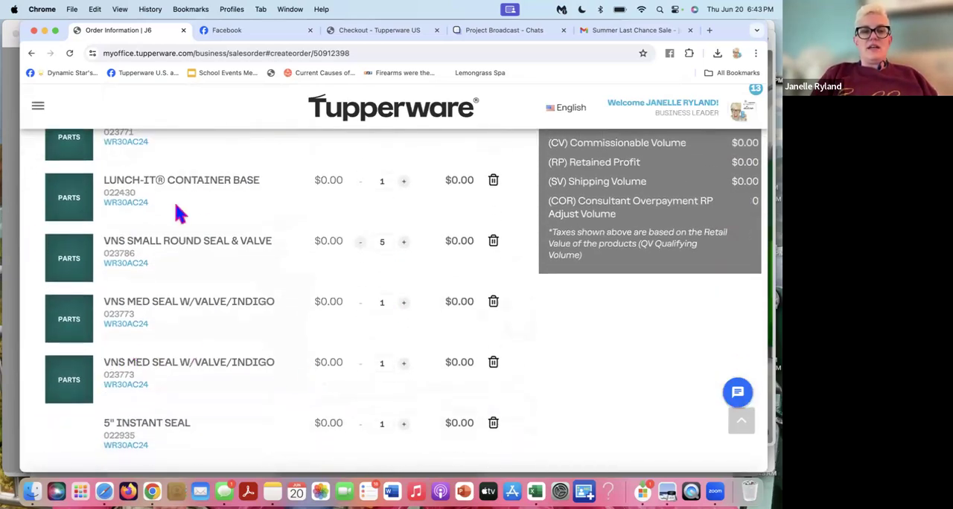
{"action": "mouse_move", "coordinate": [300, 363]}
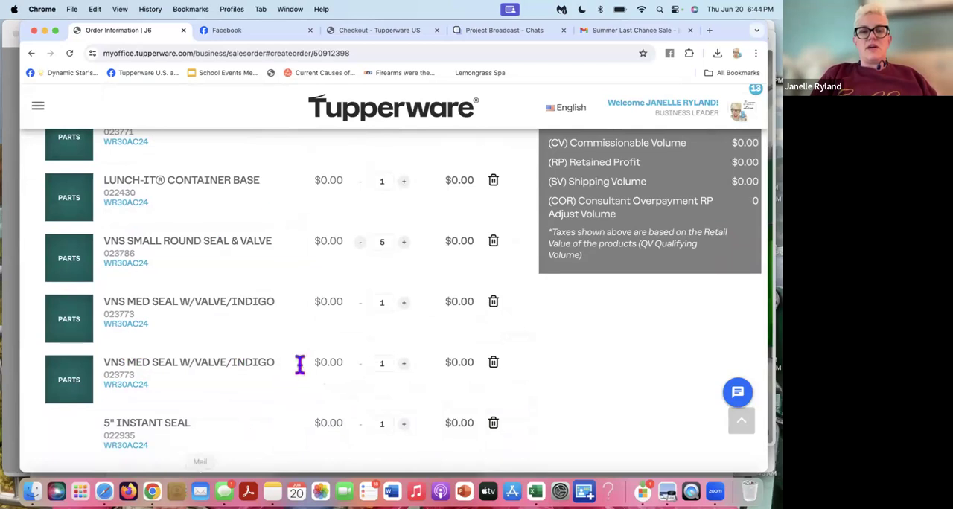
{"action": "scroll", "scroll_direction": "up", "scroll_amount": 3}
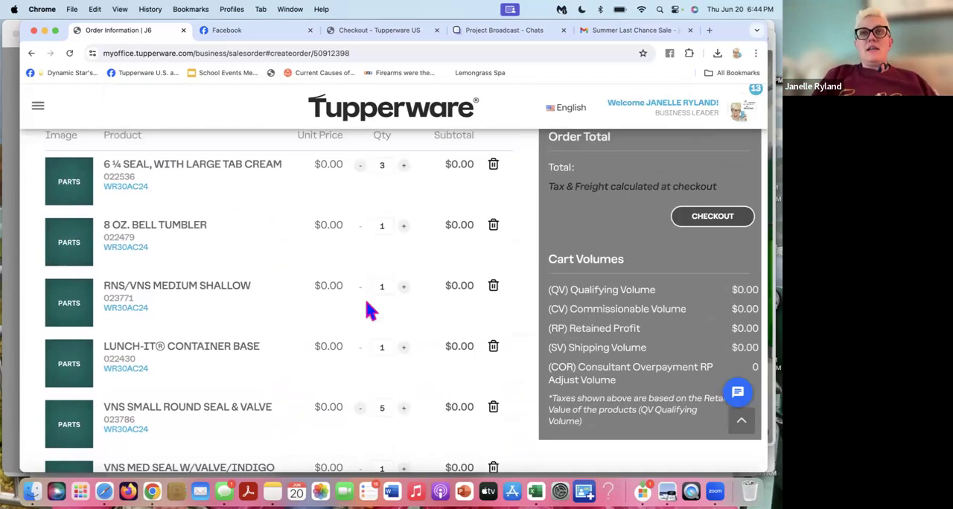
{"action": "mouse_move", "coordinate": [692, 305]}
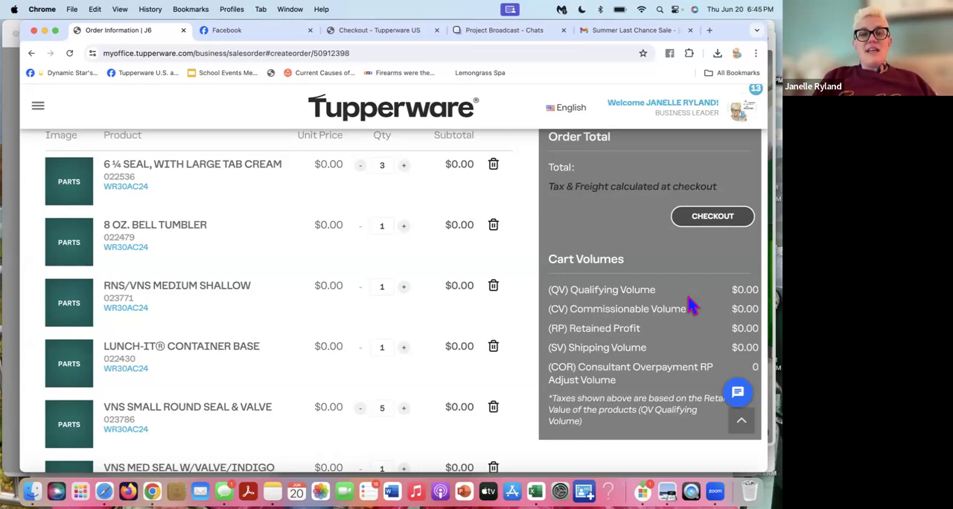
Step: Copy the payment link for the order showing a $10.89 balance
{"action": "scroll", "scroll_direction": "up", "scroll_amount": 3}
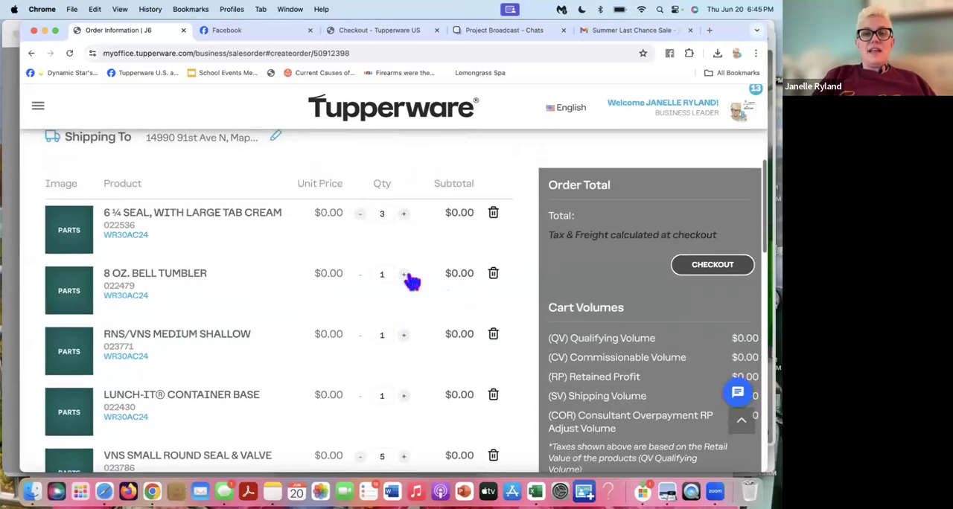
{"action": "scroll", "scroll_direction": "up", "scroll_amount": 3}
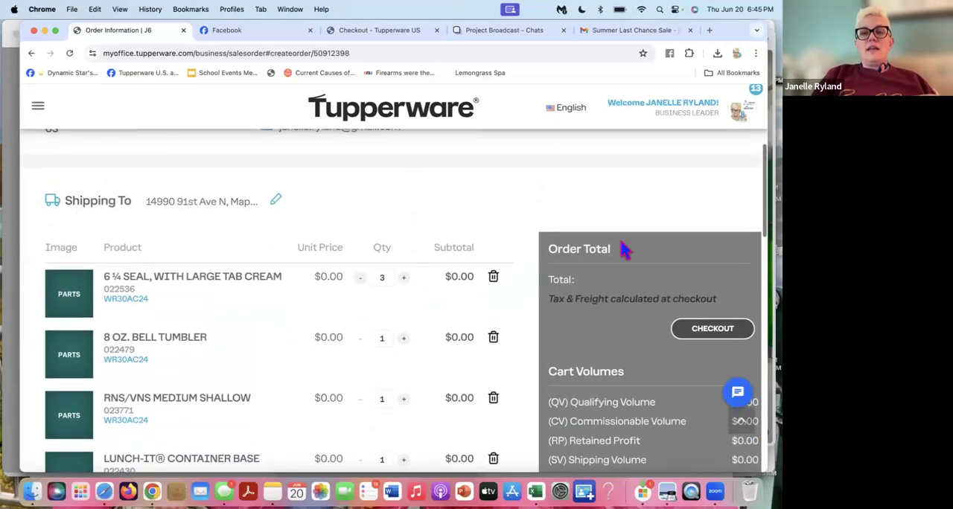
{"action": "left_click", "coordinate": [712, 328]}
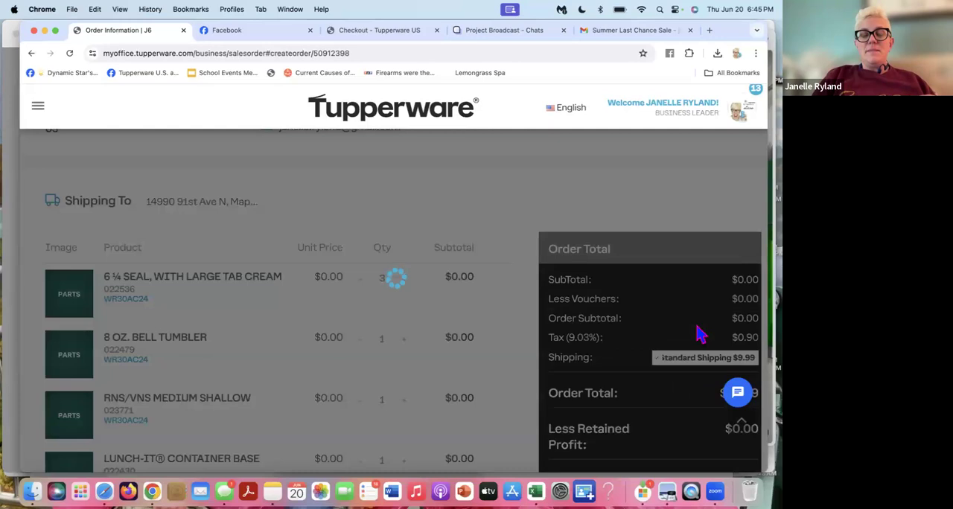
{"action": "scroll", "scroll_direction": "down", "scroll_amount": 3}
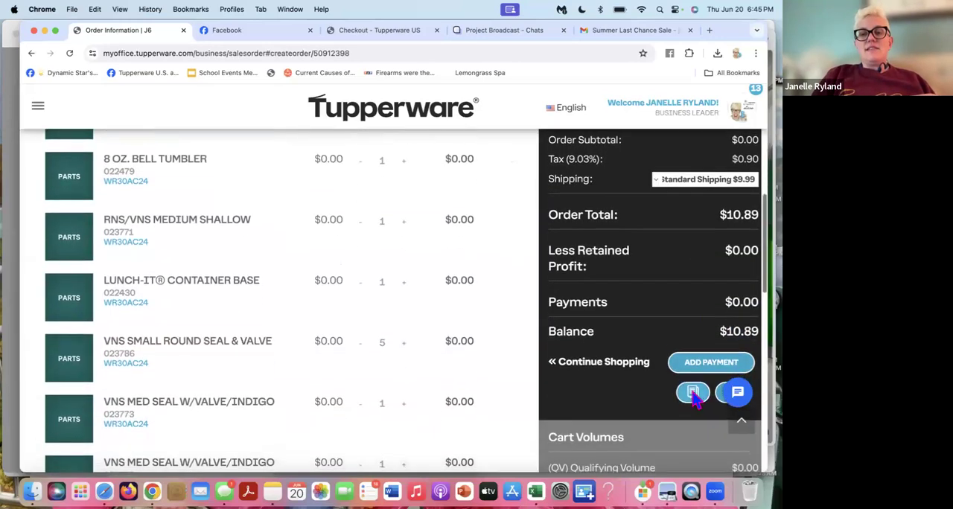
{"action": "scroll", "scroll_direction": "down", "scroll_amount": 3}
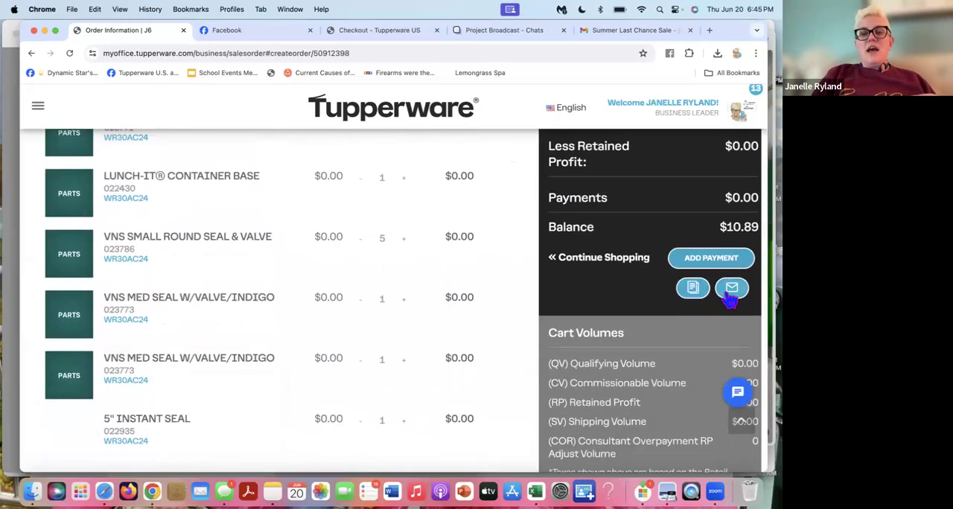
{"action": "mouse_move", "coordinate": [731, 289]}
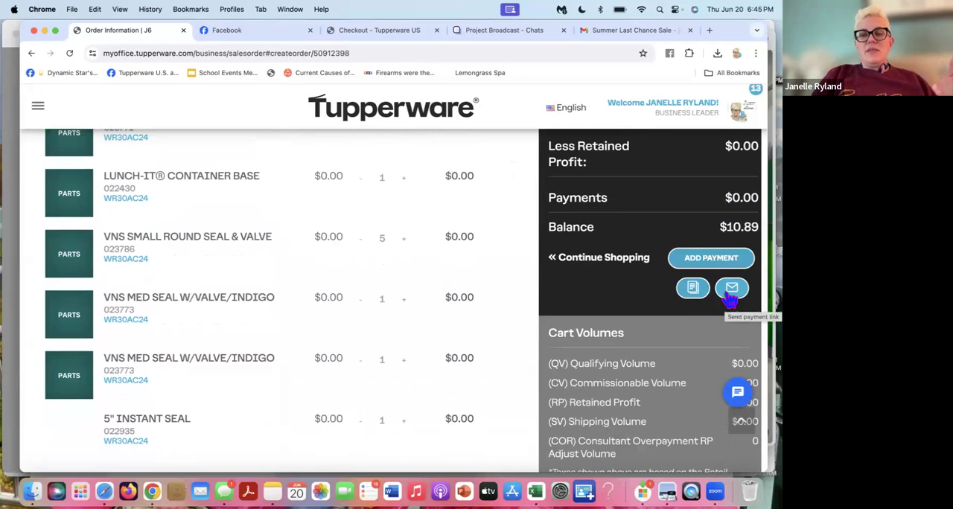
{"action": "mouse_move", "coordinate": [692, 289]}
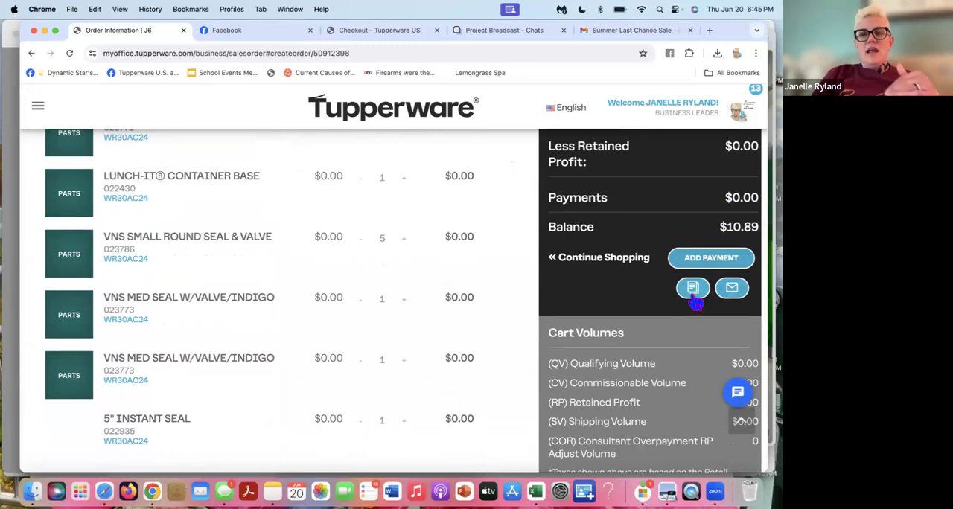
{"action": "left_click", "coordinate": [693, 289]}
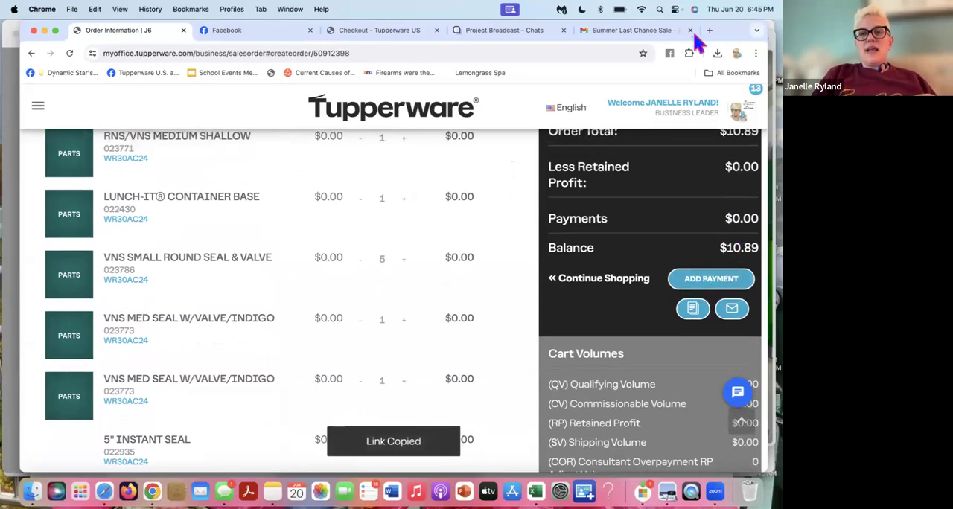
Step: Start a fresh browser tab for checking the copied payment link
{"action": "left_click", "coordinate": [709, 30]}
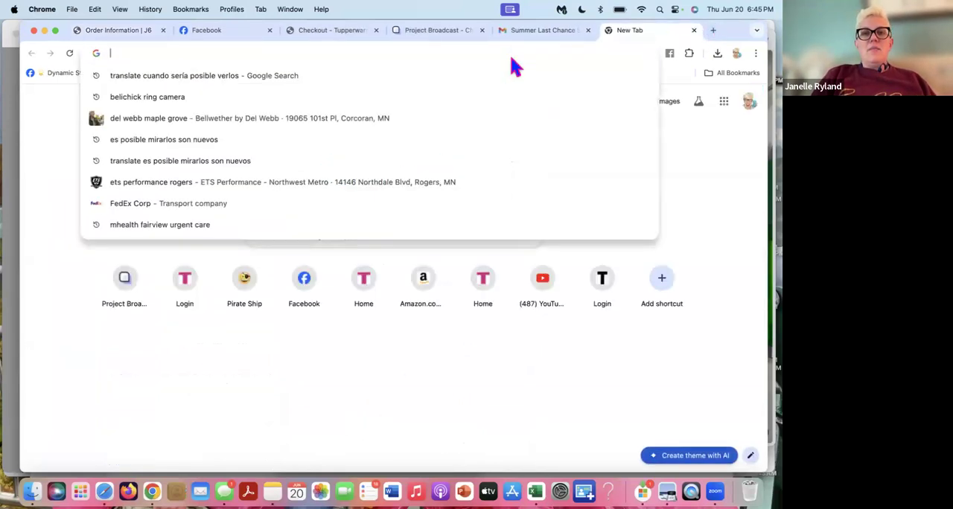
{"action": "mouse_move", "coordinate": [529, 127]}
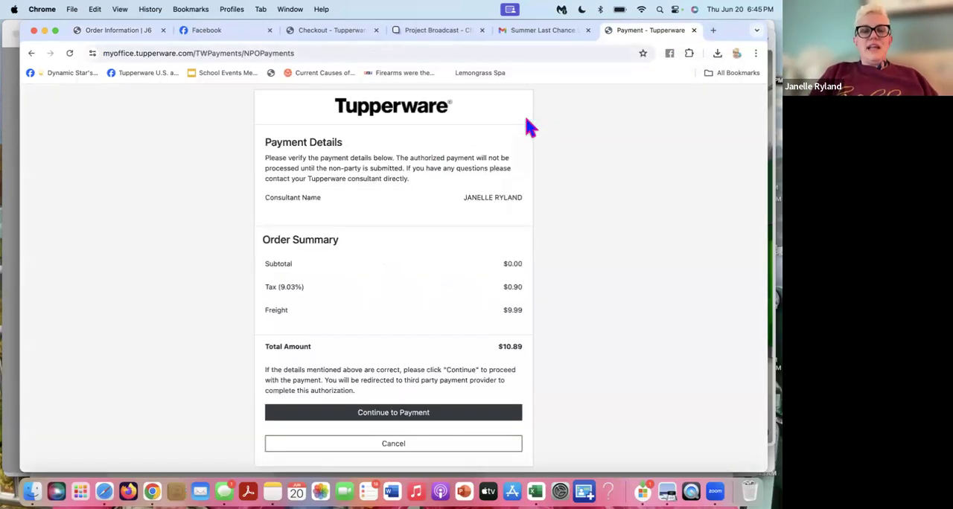
{"action": "mouse_move", "coordinate": [372, 267]}
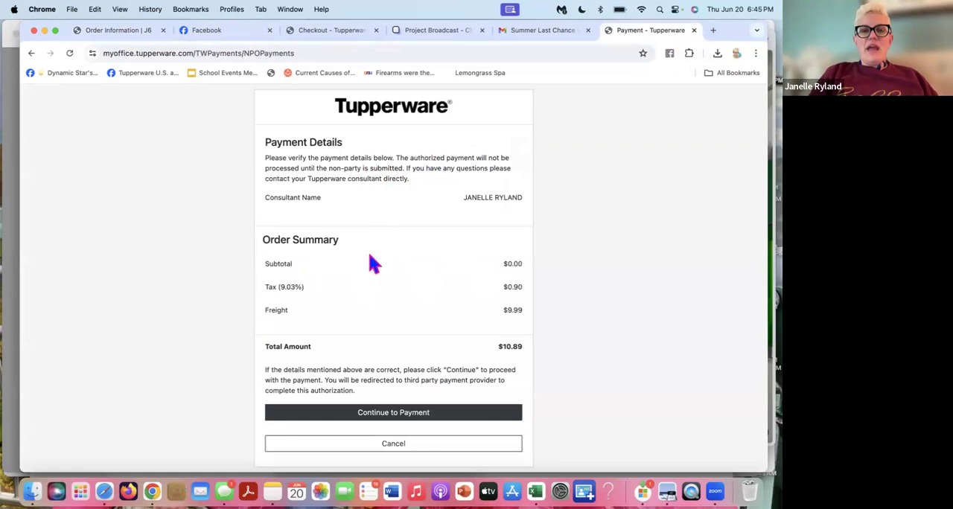
{"action": "mouse_move", "coordinate": [473, 335]}
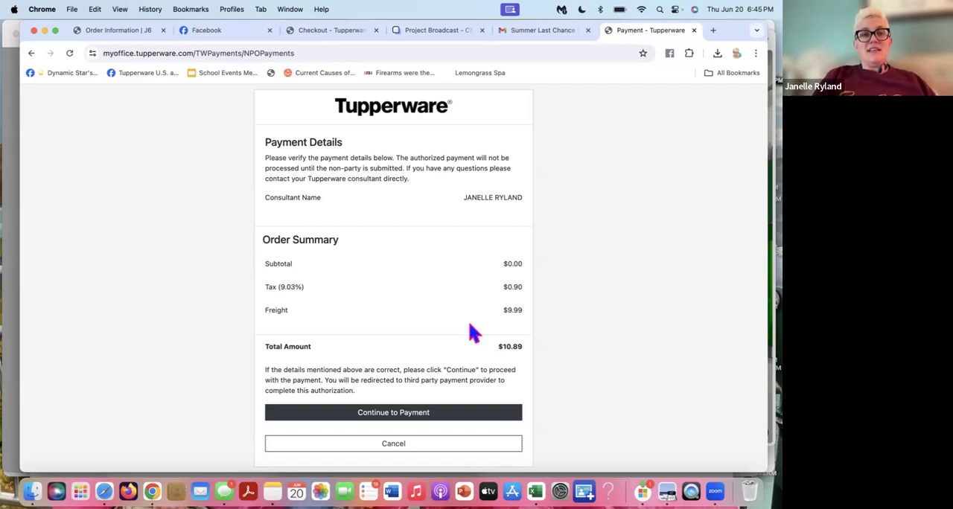
{"action": "mouse_move", "coordinate": [237, 483]}
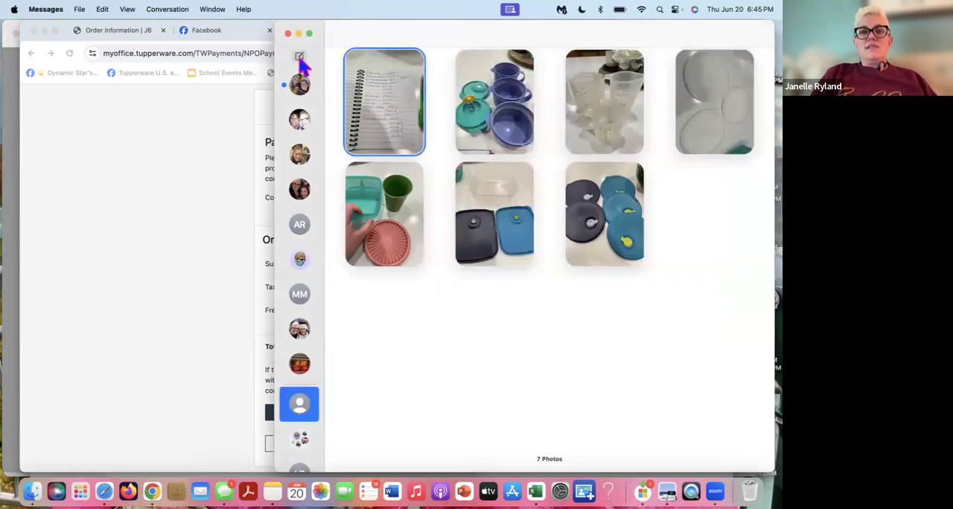
{"action": "mouse_move", "coordinate": [375, 18]}
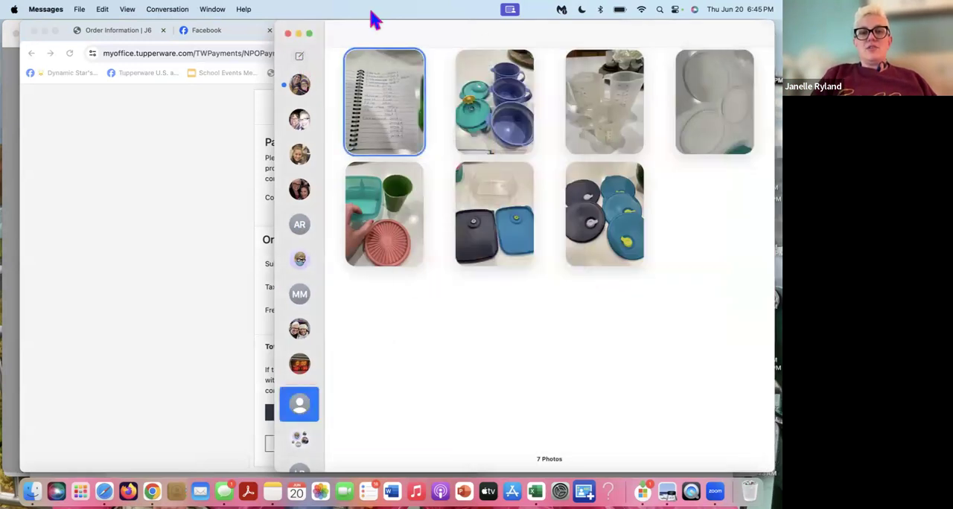
Step: Send the pasted payment link in the customer's Messages conversation
{"action": "left_click", "coordinate": [299, 84]}
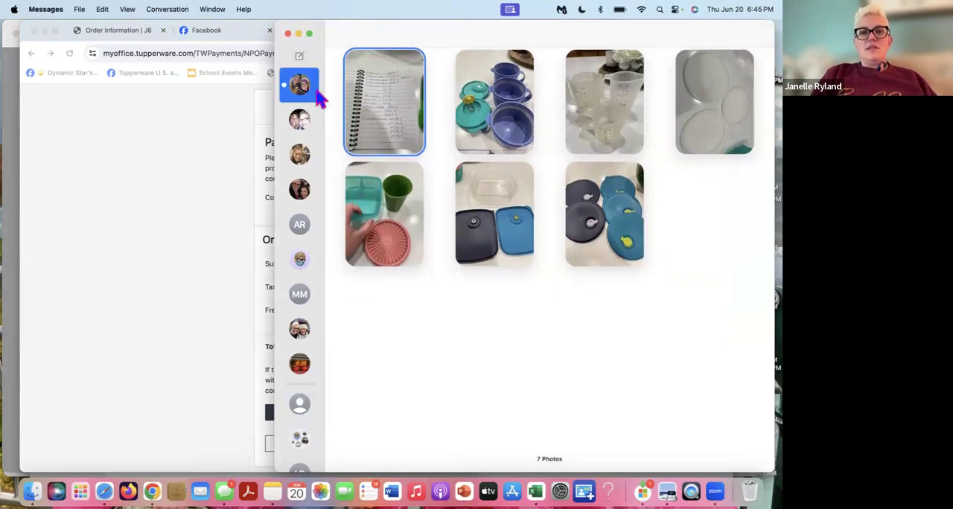
{"action": "left_click", "coordinate": [299, 405]}
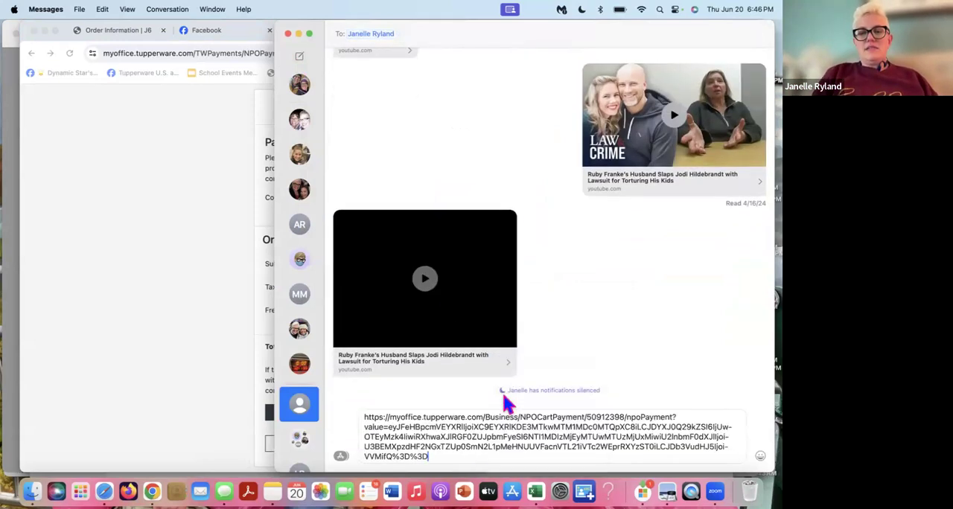
{"action": "key", "text": "Return"}
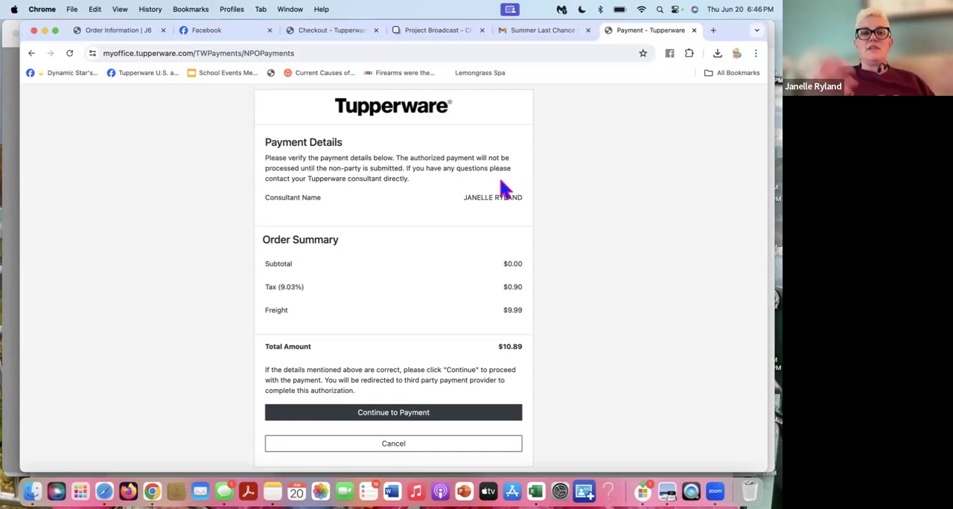
{"action": "mouse_move", "coordinate": [339, 372]}
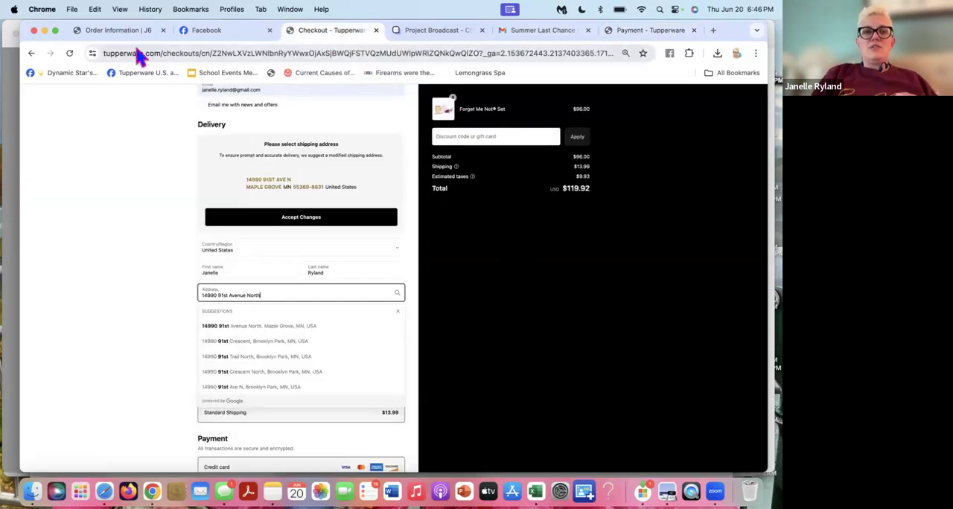
Step: Return to the Order Information page showing warranty parts at $0.00 with $10.89 balance due
{"action": "left_click", "coordinate": [116, 30]}
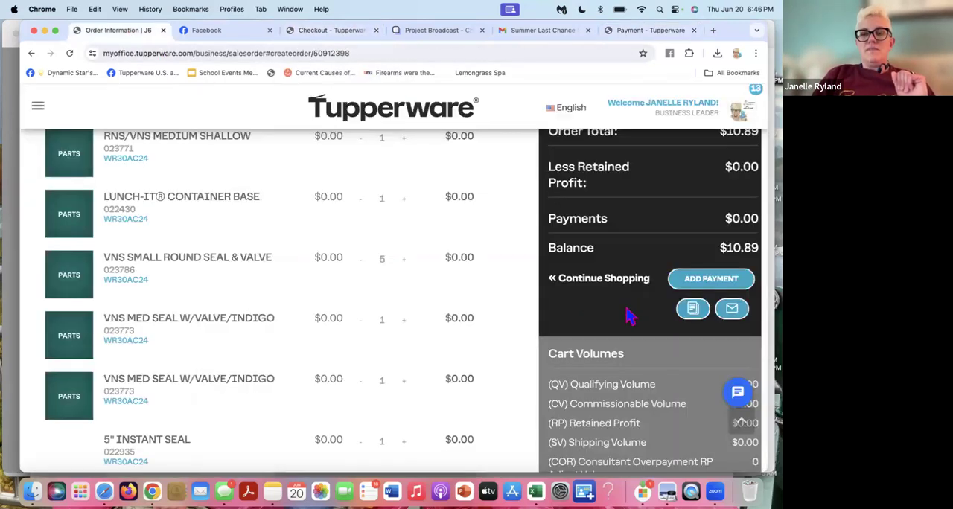
{"action": "mouse_move", "coordinate": [712, 277]}
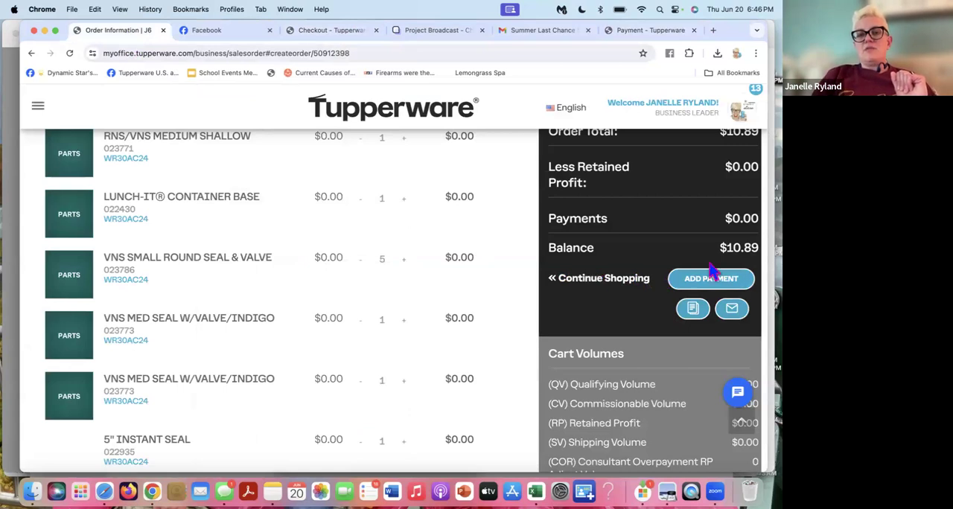
{"action": "mouse_move", "coordinate": [570, 298]}
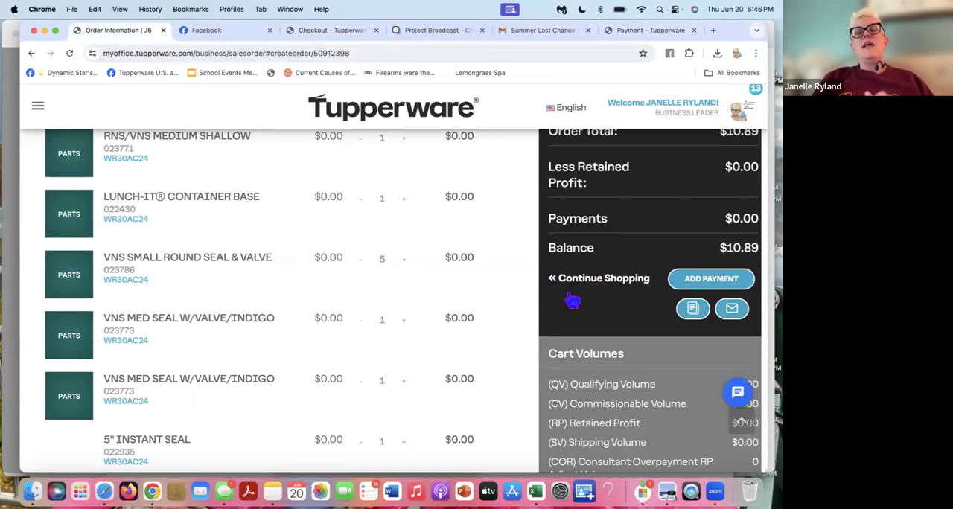
{"action": "mouse_move", "coordinate": [563, 295]}
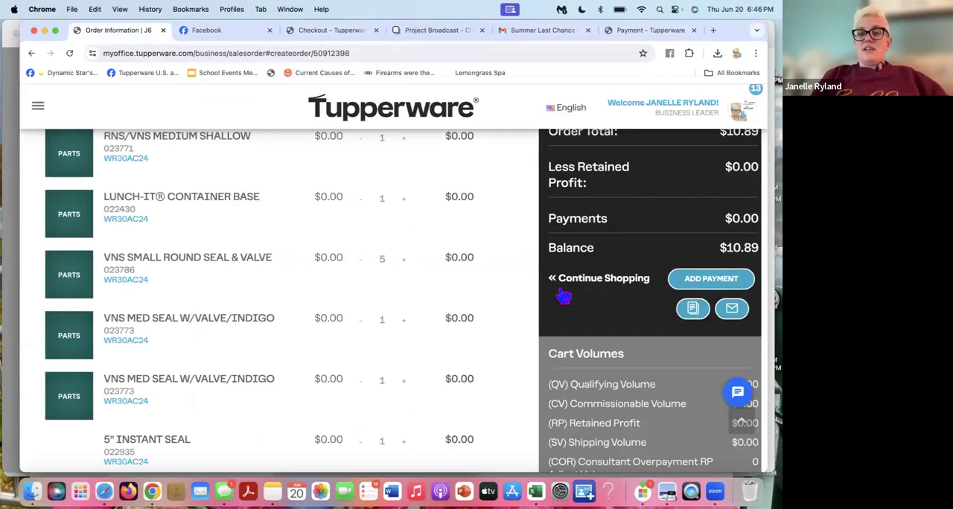
{"action": "mouse_move", "coordinate": [703, 333]}
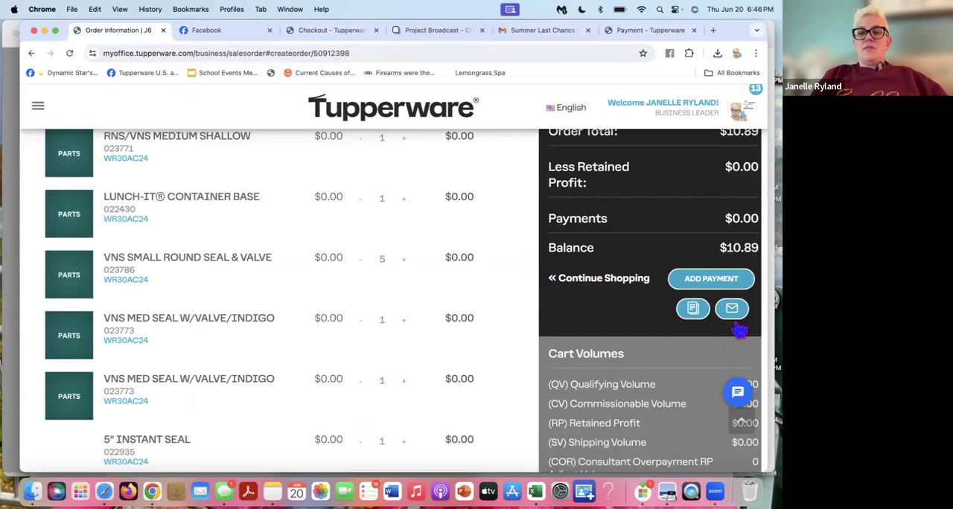
{"action": "mouse_move", "coordinate": [679, 345]}
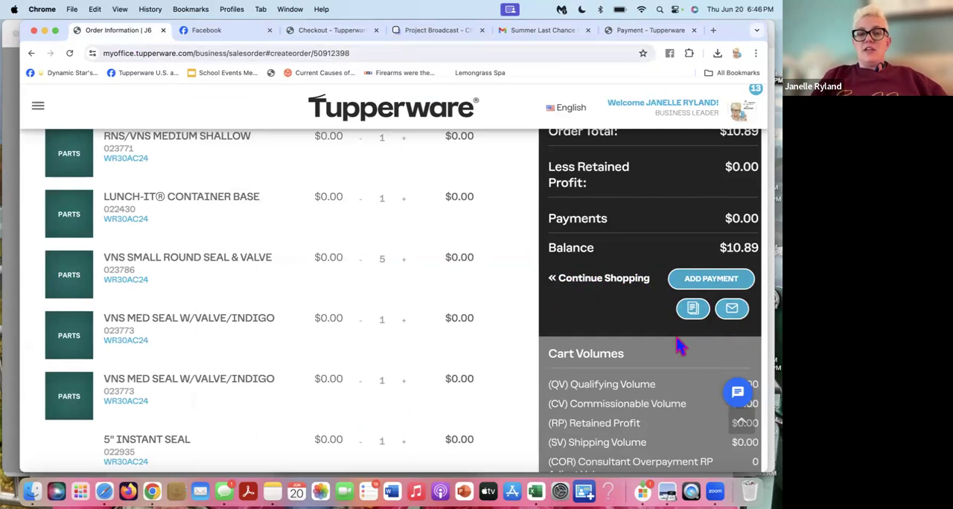
{"action": "mouse_move", "coordinate": [728, 356]}
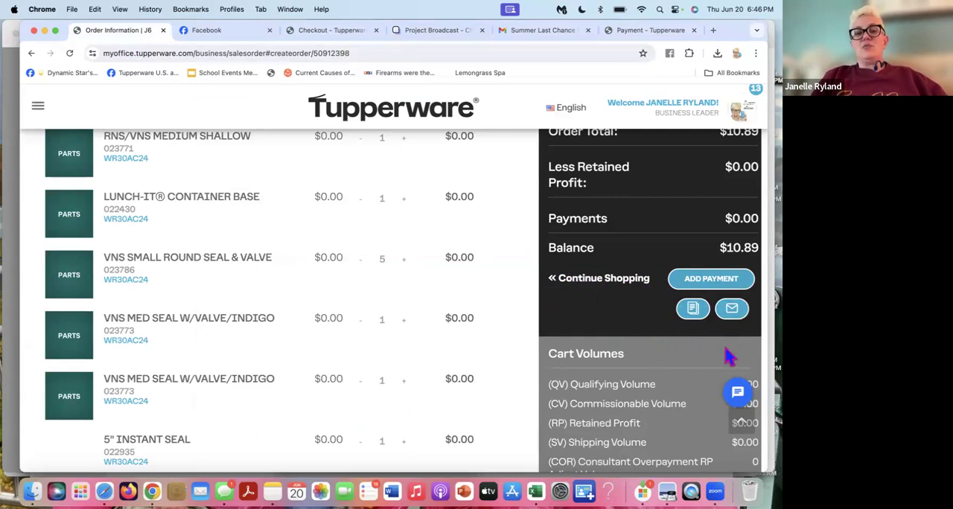
{"action": "mouse_move", "coordinate": [737, 331]}
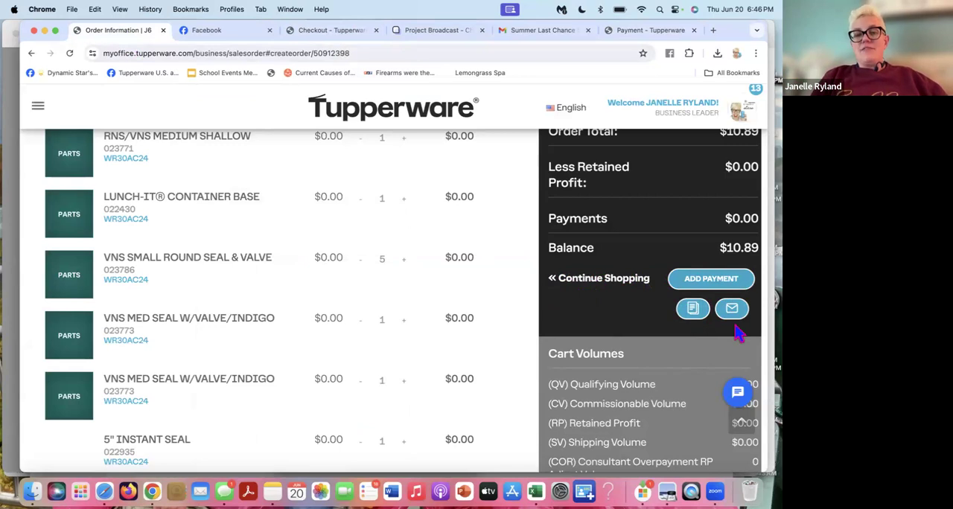
{"action": "scroll", "scroll_direction": "up", "scroll_amount": 3}
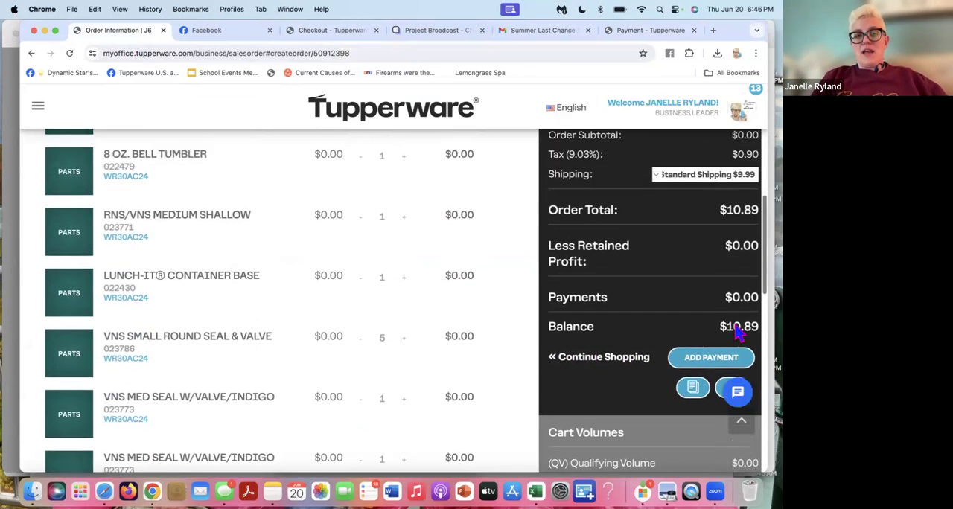